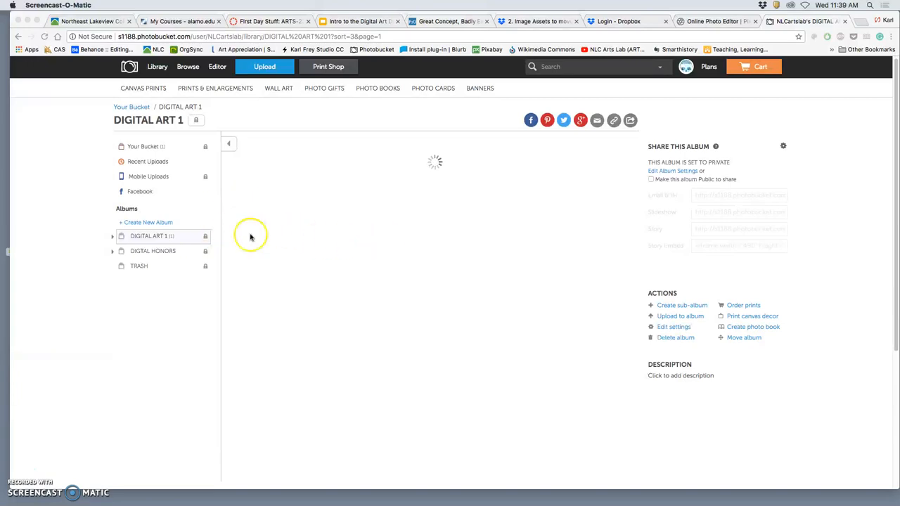
- Drill into DIGITAL ART 1 > Digital I Exercises > Exercise 1 Cartoon Jumble > Past Student Examples
click(157, 66)
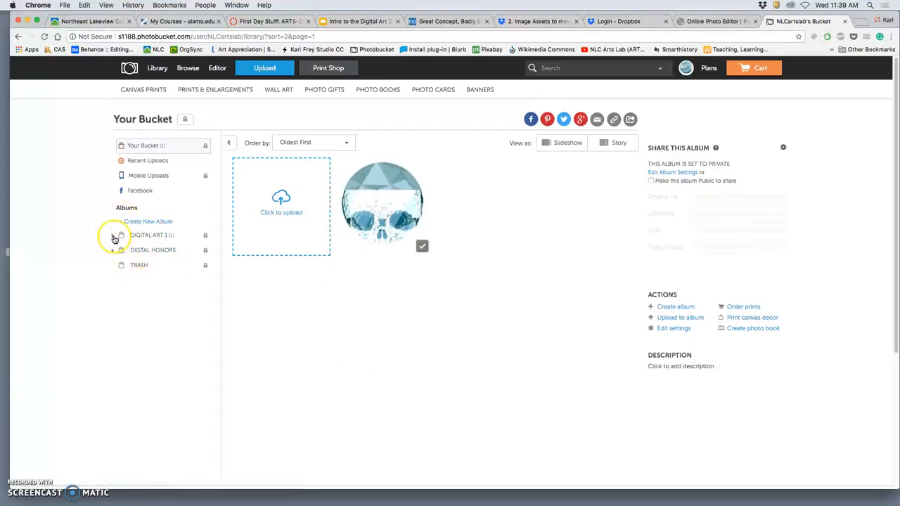
click(114, 235)
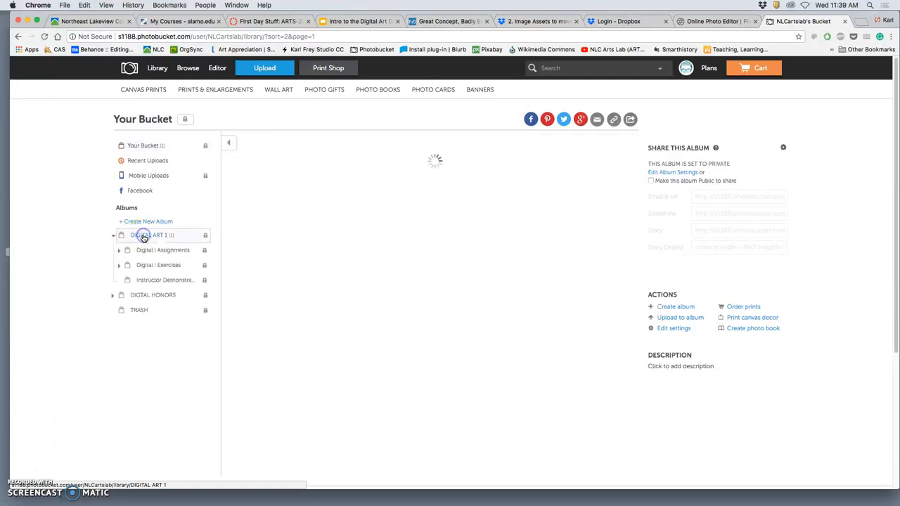
click(151, 235)
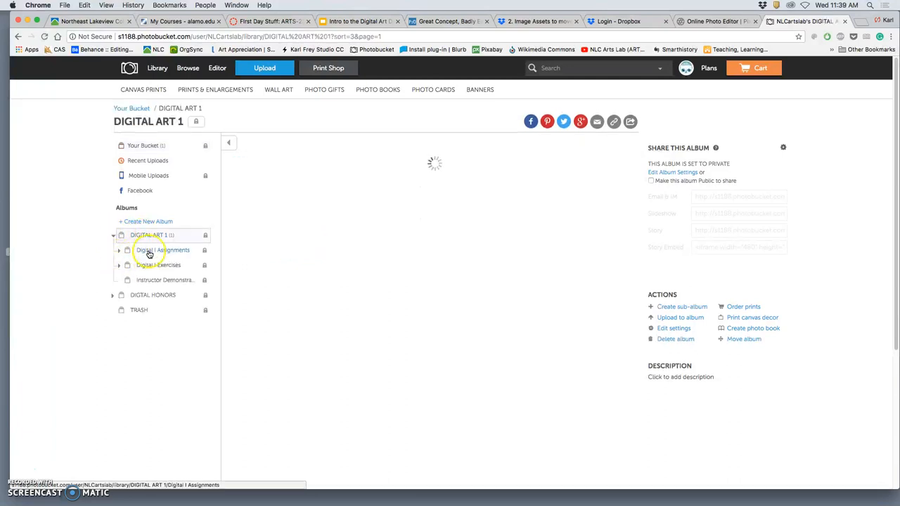
click(158, 265)
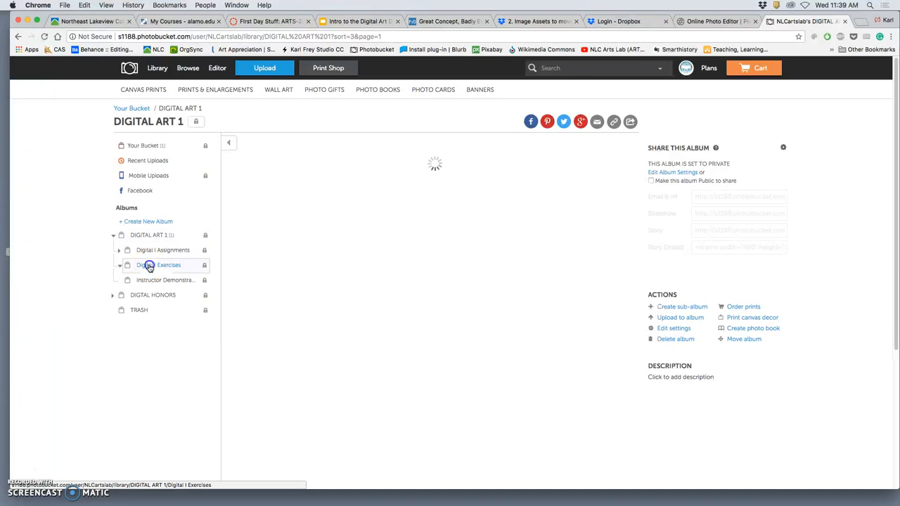
click(158, 265)
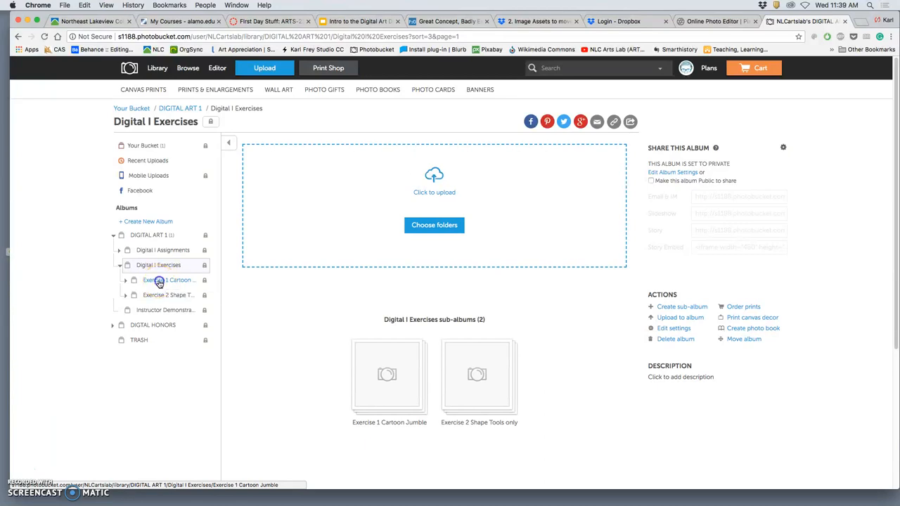
click(168, 279)
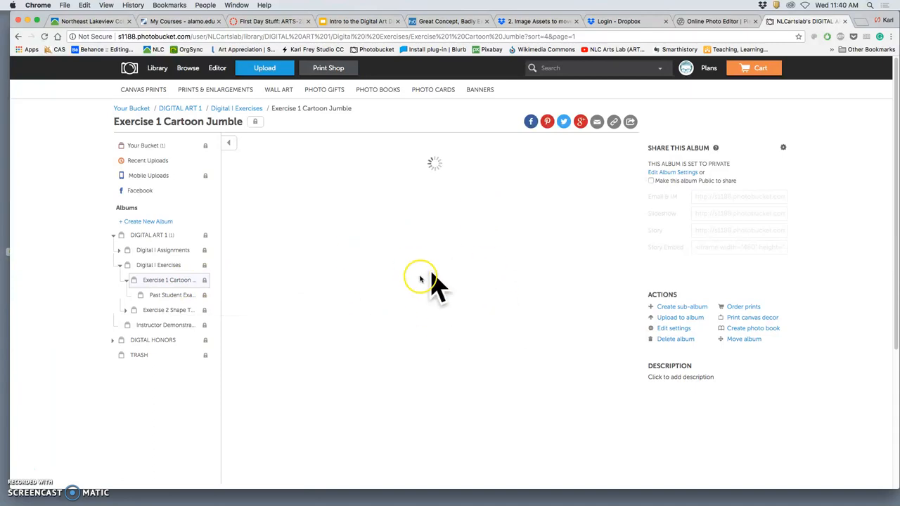
click(172, 295)
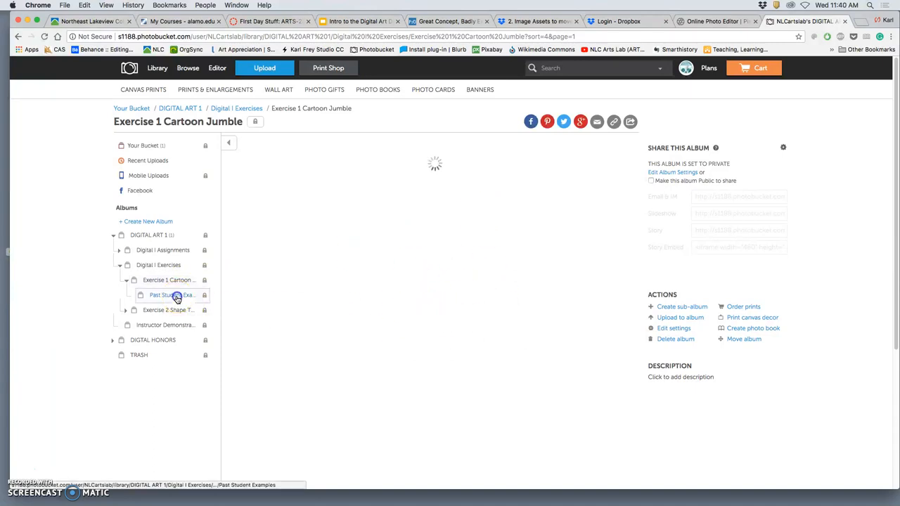
click(170, 294)
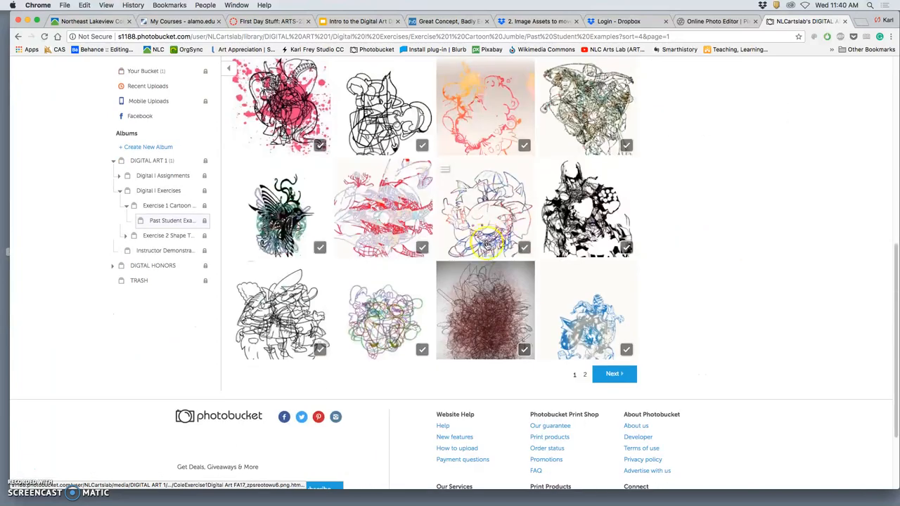
- Go to page 2 of student examples and scroll to the SpongeBob jumble
click(613, 374)
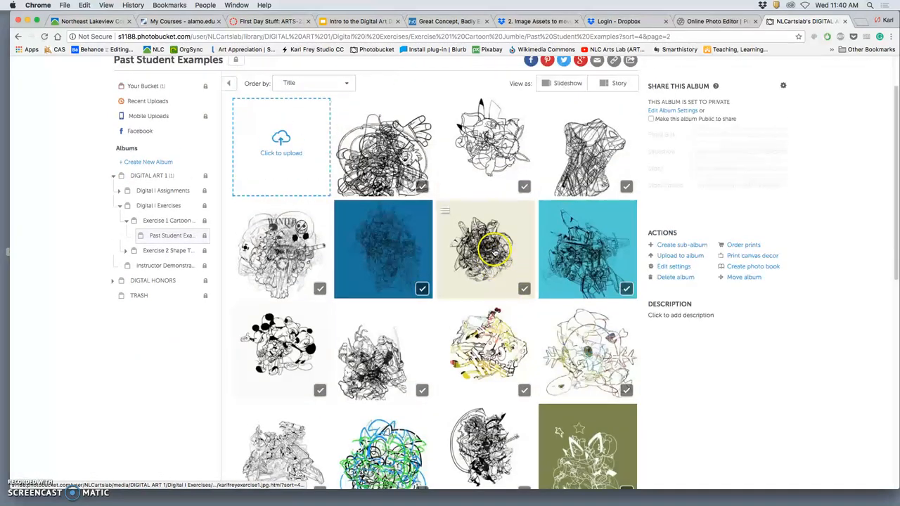
scroll(down, 3)
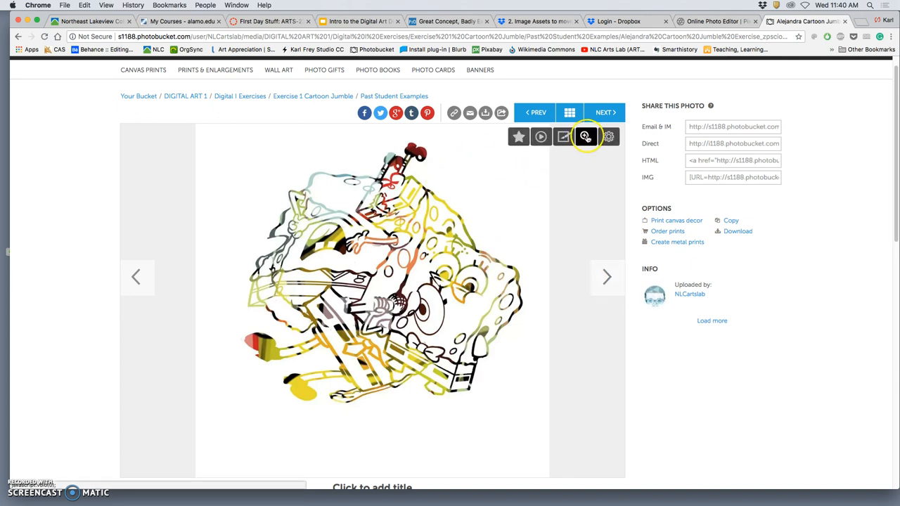
- View the SpongeBob jumble full size, then return to the black-and-white robotic jumble
click(585, 136)
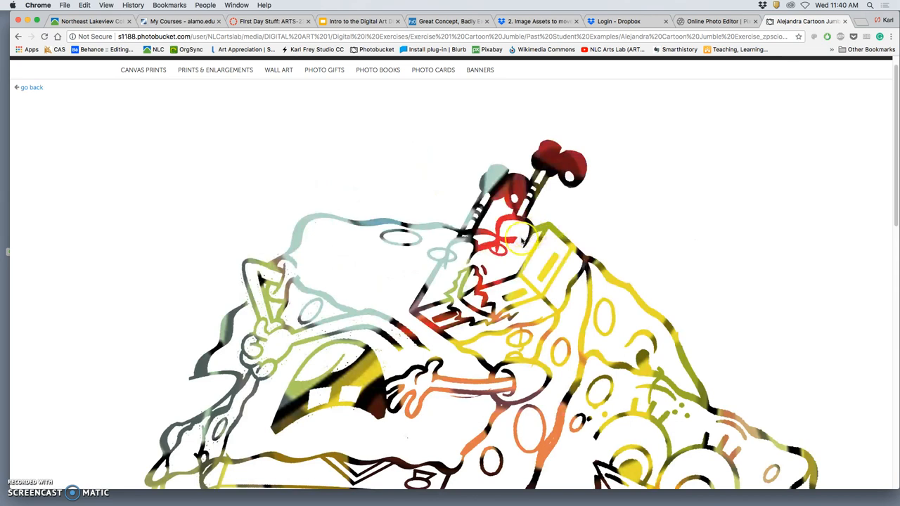
scroll(down, 3)
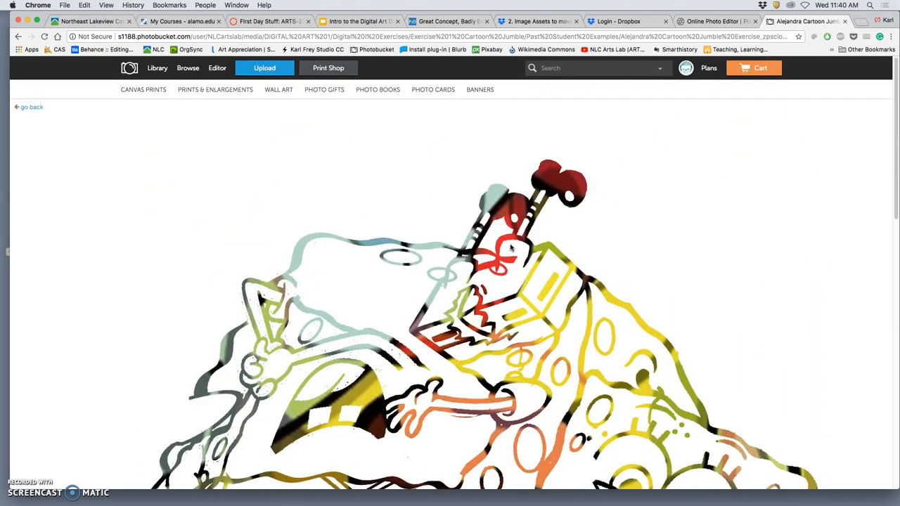
click(31, 107)
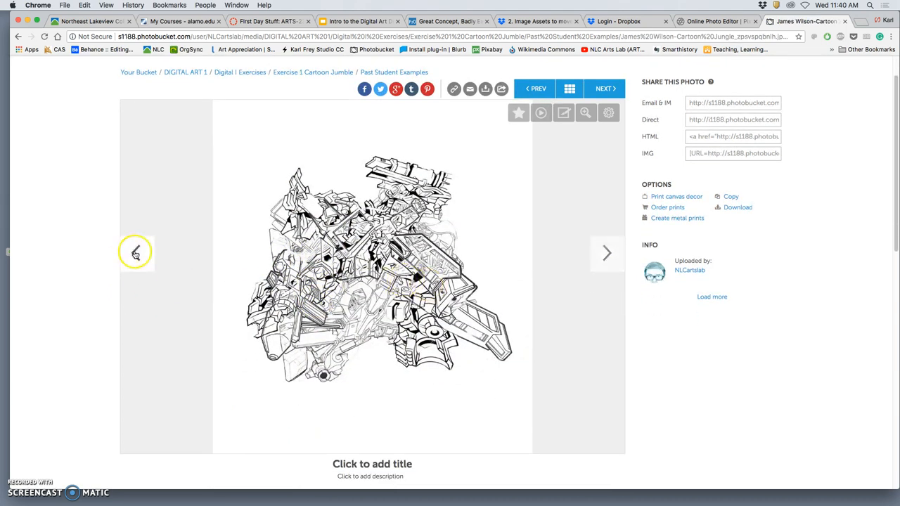
- Browse earlier student examples until the blue-and-green robot with a pistol appears
click(137, 253)
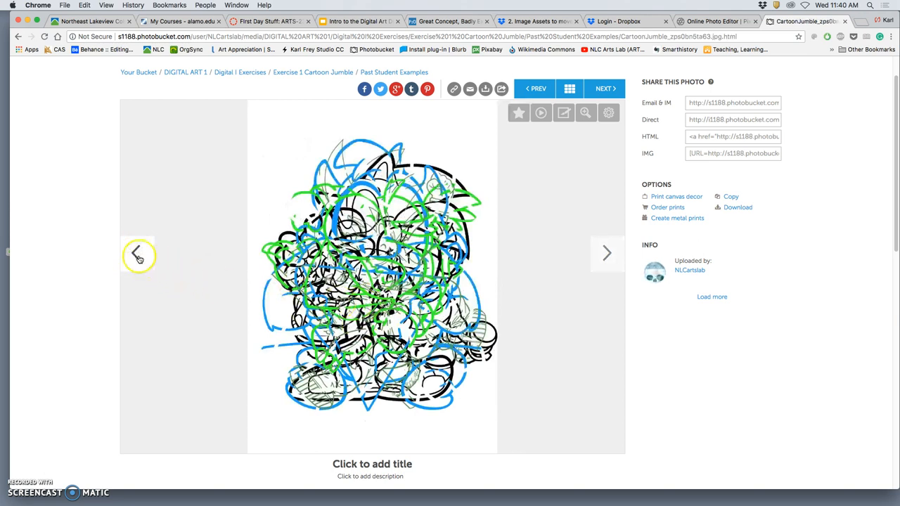
click(139, 253)
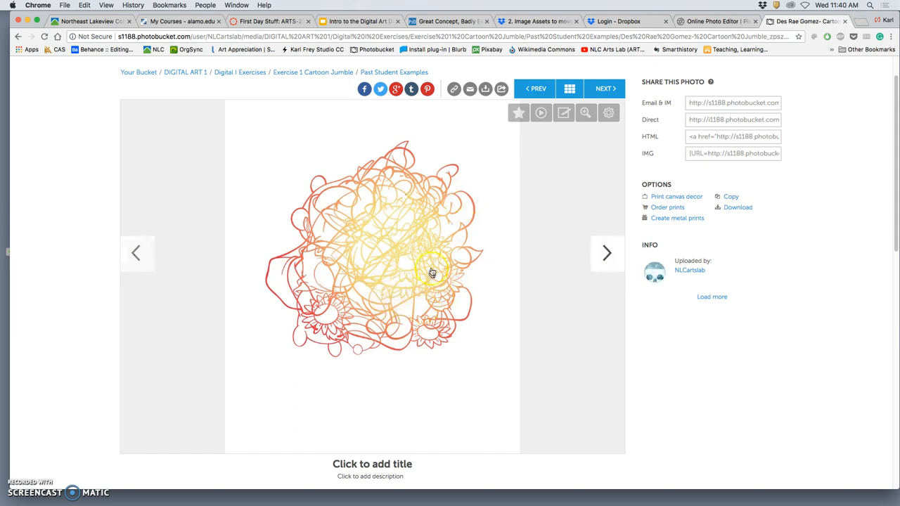
mouse_move(472, 242)
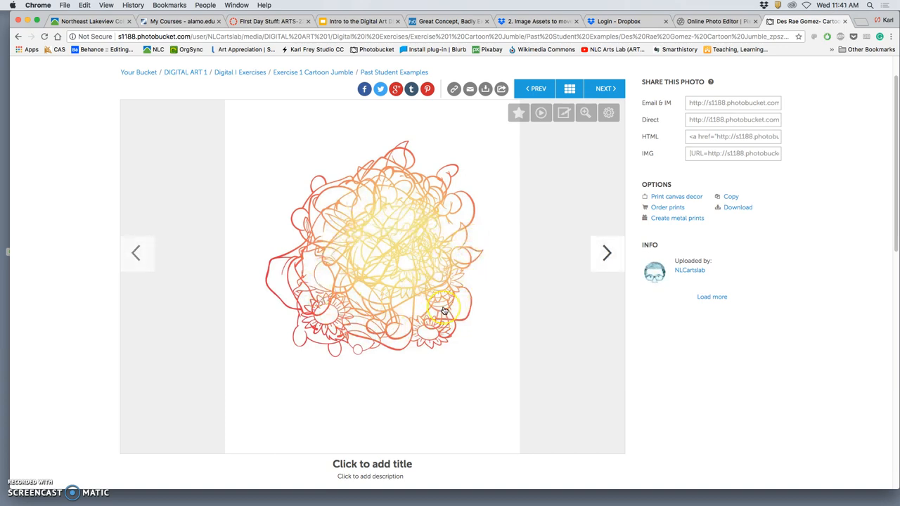
mouse_move(441, 298)
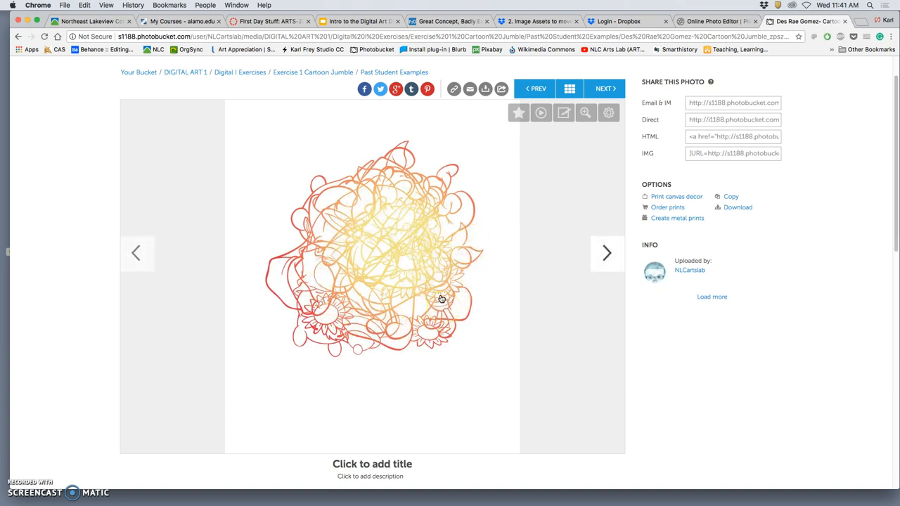
mouse_move(436, 283)
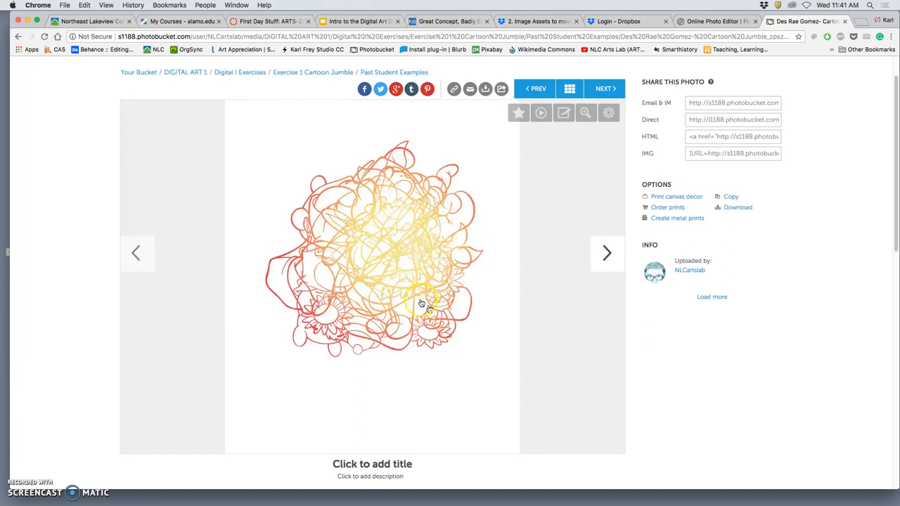
mouse_move(423, 314)
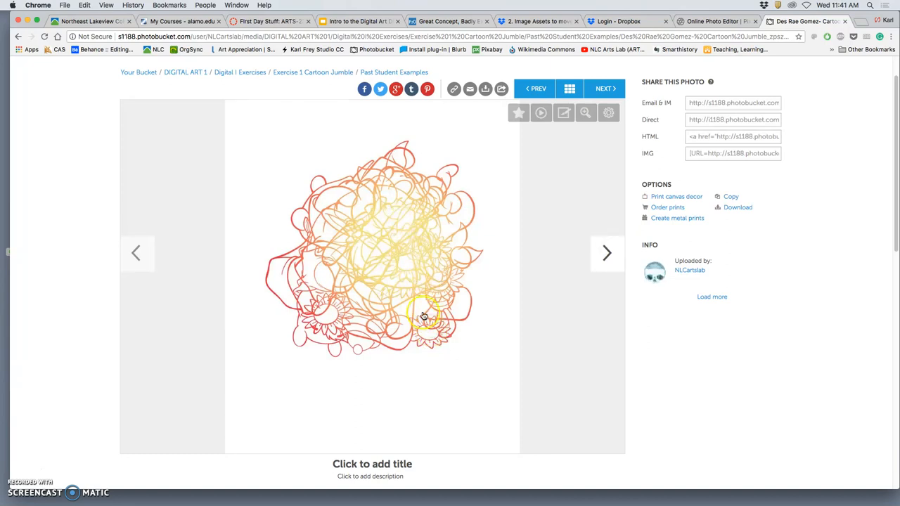
mouse_move(336, 234)
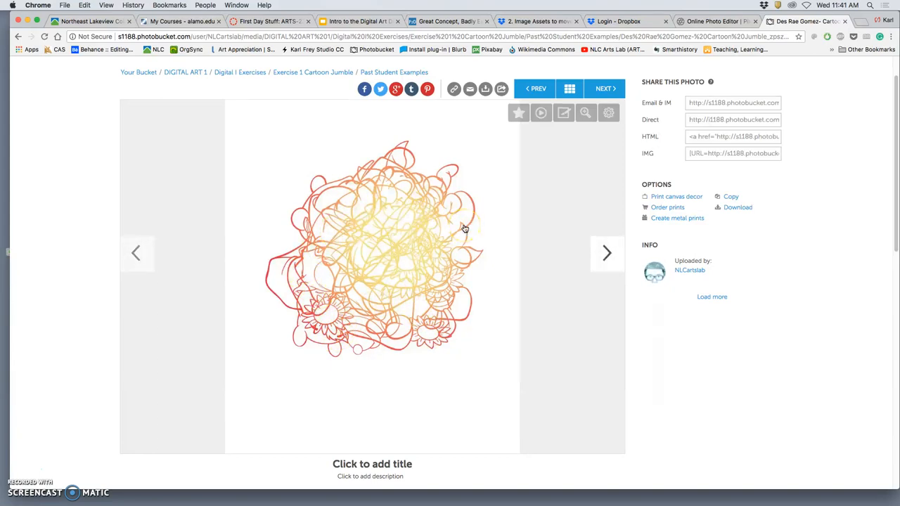
mouse_move(423, 213)
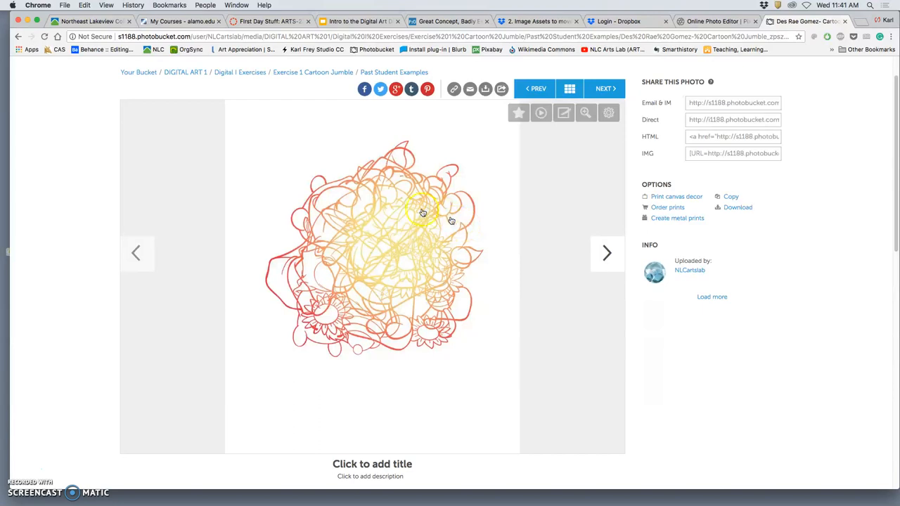
click(606, 87)
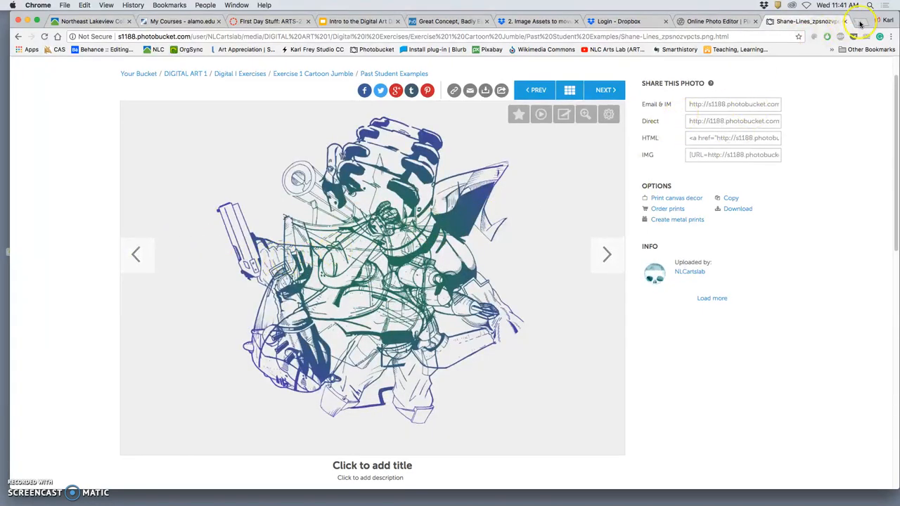
click(858, 21)
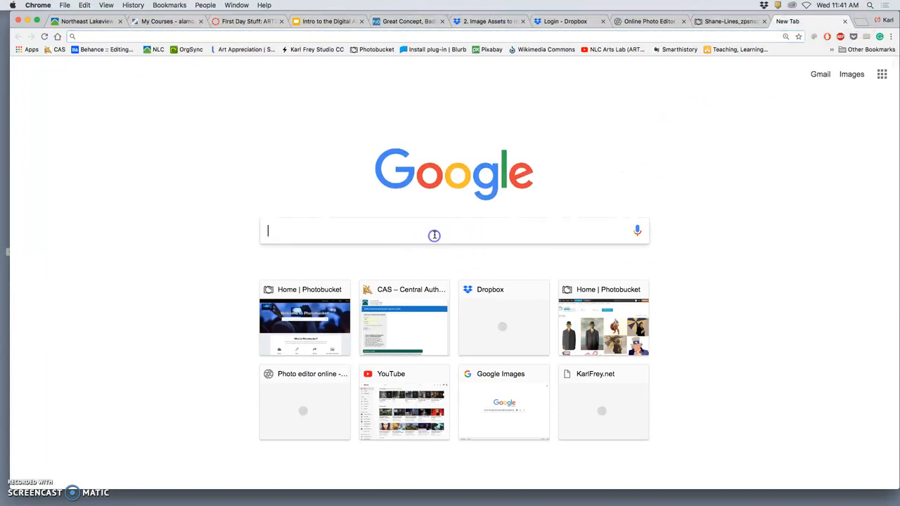
text(arturo vidal)
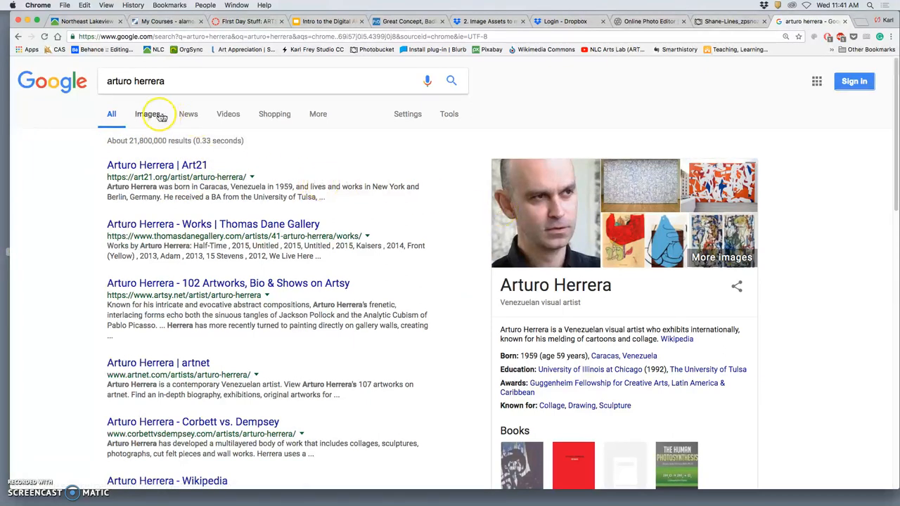
click(147, 113)
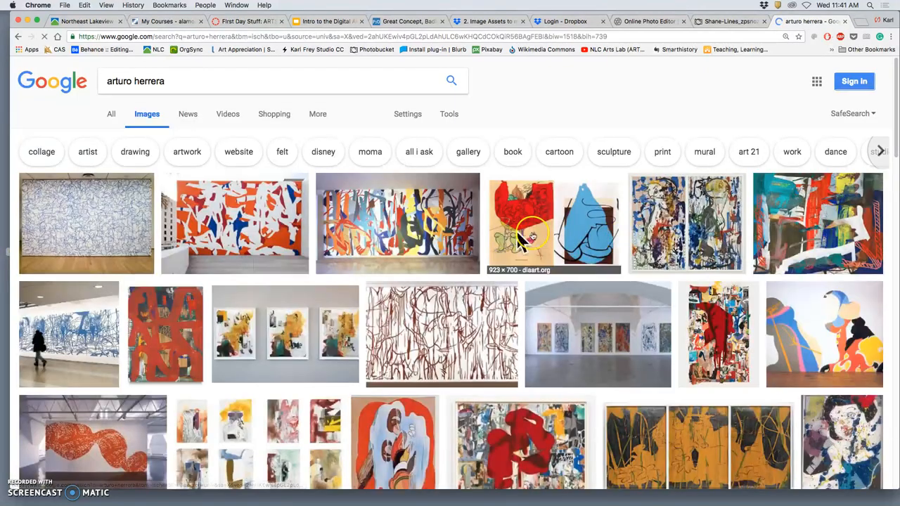
scroll(down, 3)
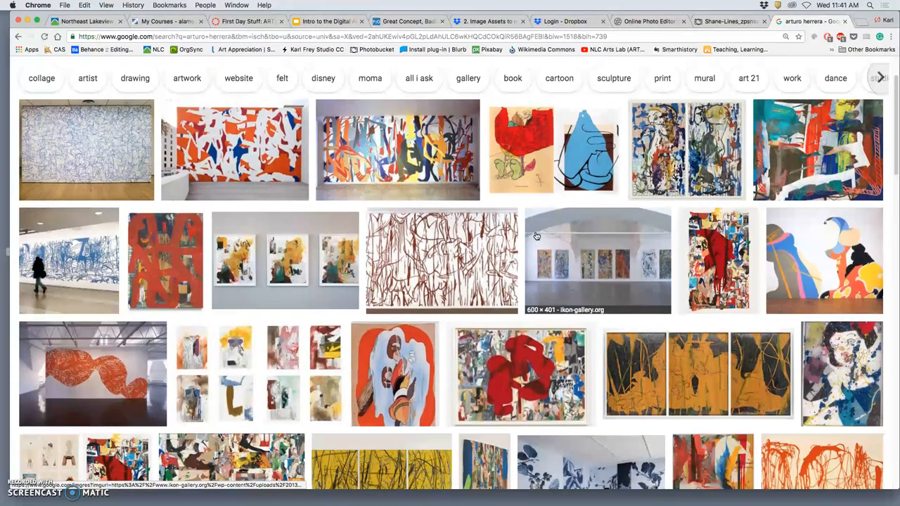
- Open Arturo Herrera image results, including the collage, in separate tabs
scroll(down, 3)
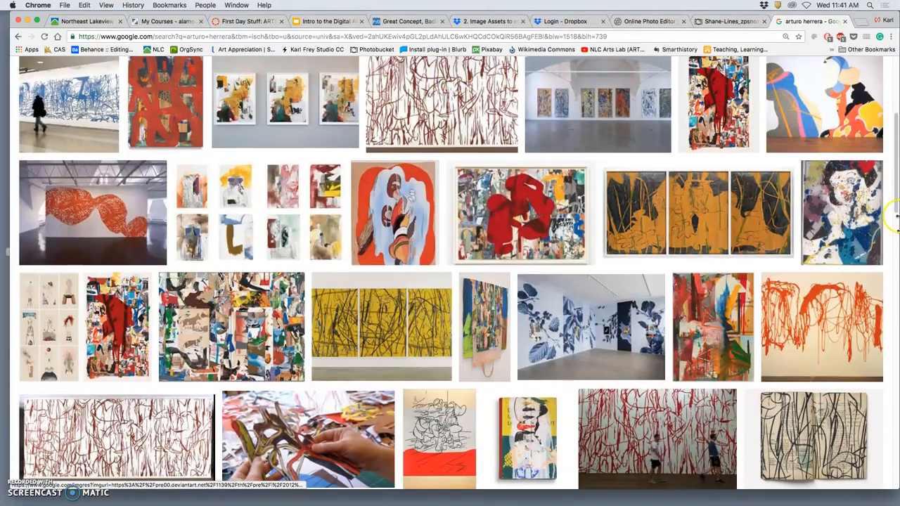
right_click(841, 211)
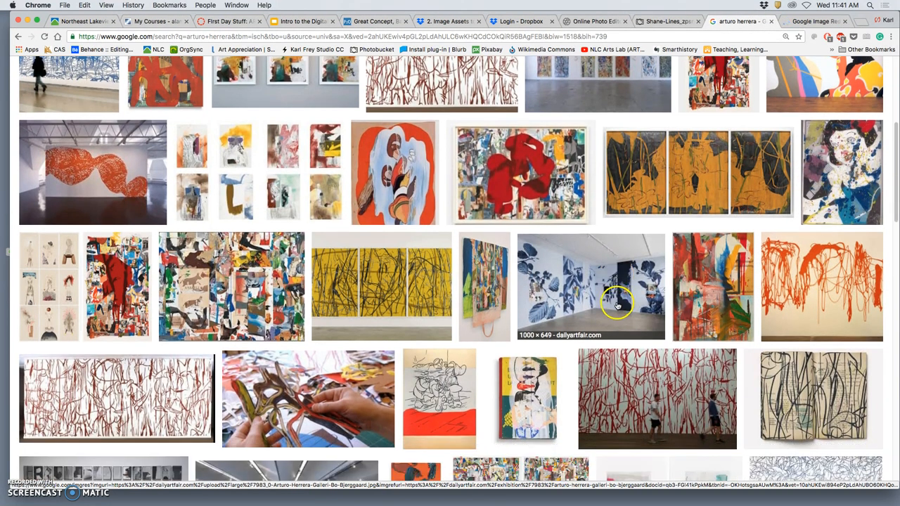
scroll(down, 3)
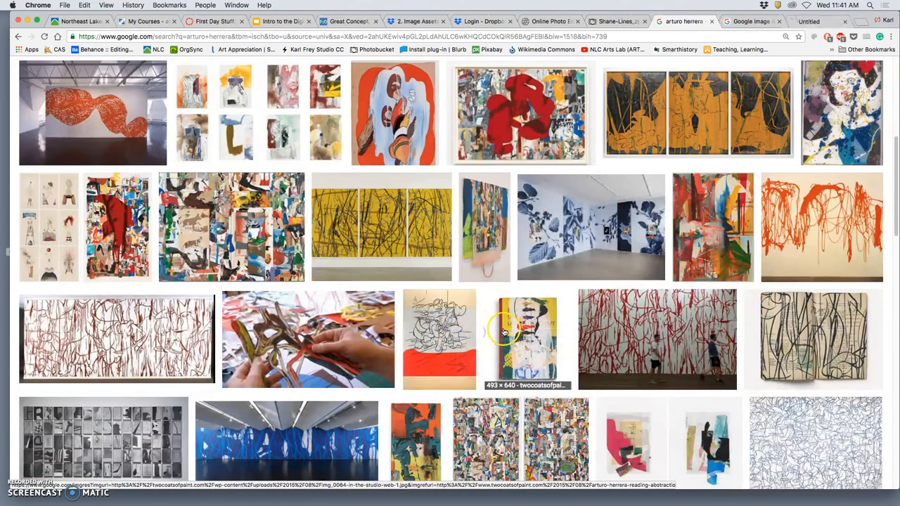
right_click(116, 338)
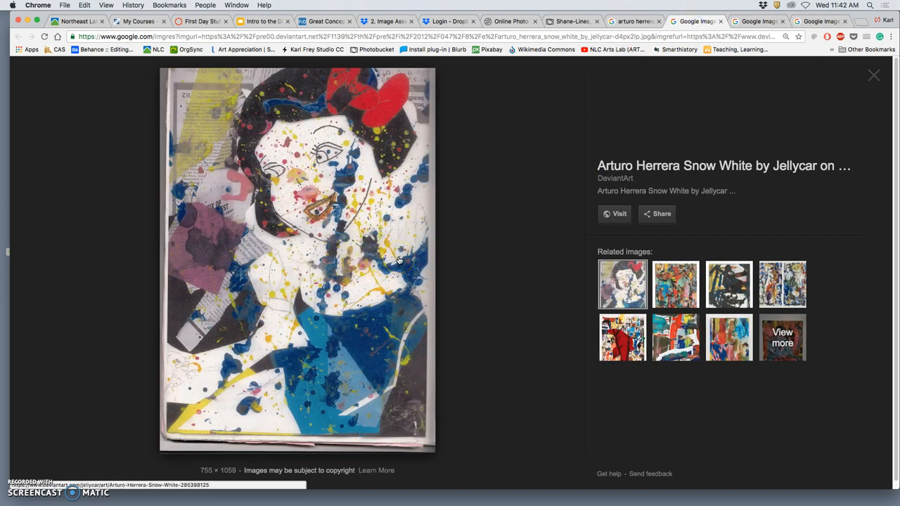
mouse_move(593, 115)
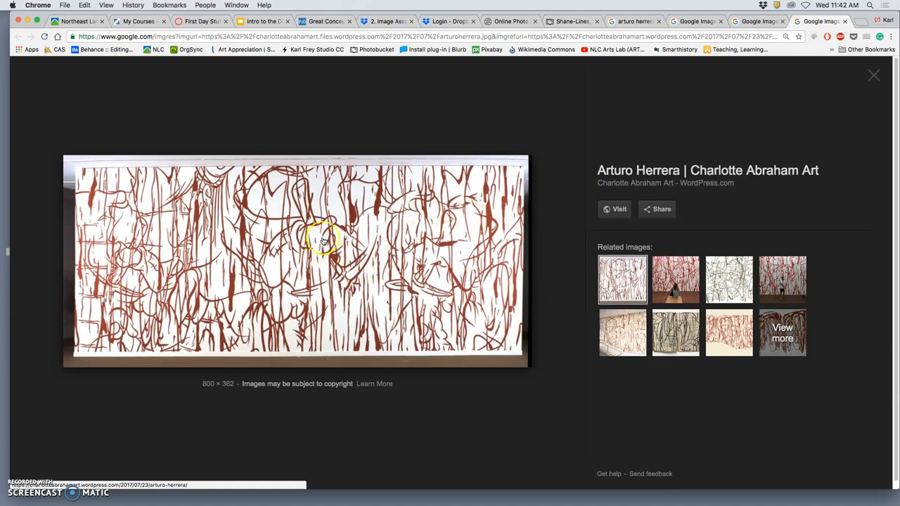
mouse_move(429, 257)
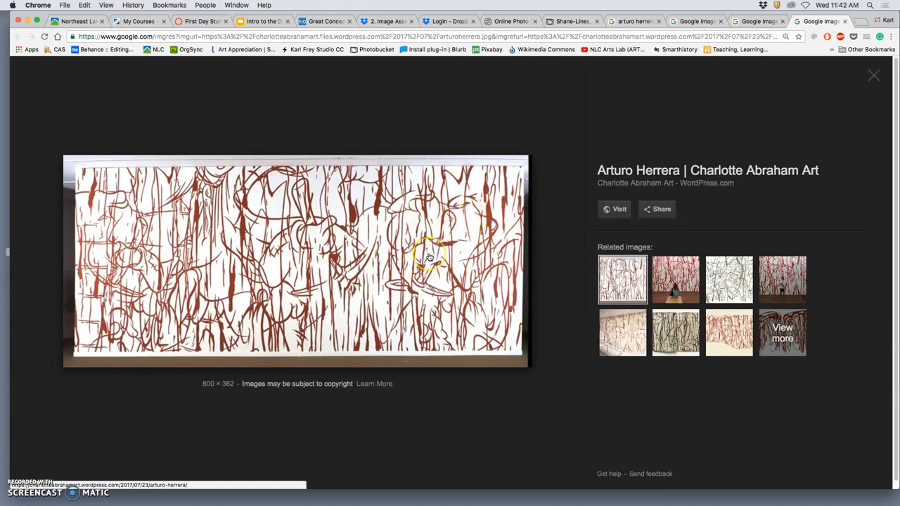
mouse_move(492, 271)
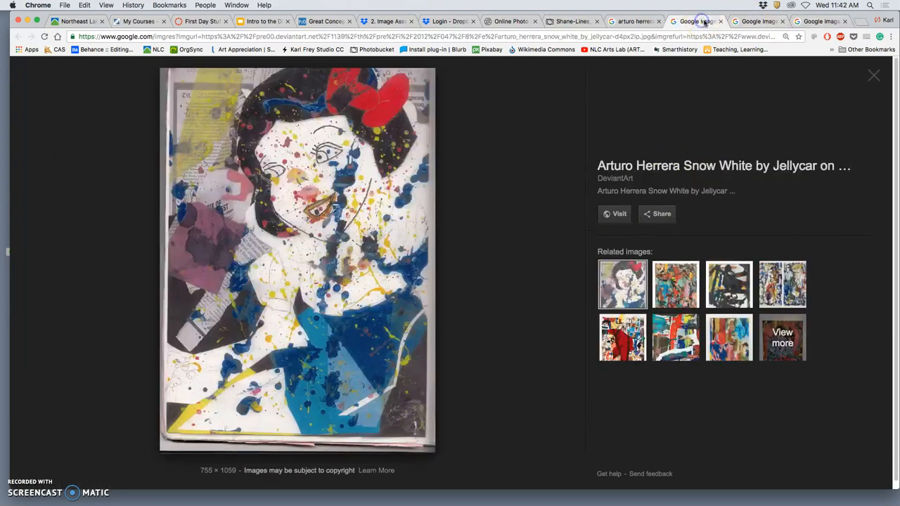
- Preview the red scribbled head drawing, then Herrera's blue line wall drawing from Tate
click(874, 75)
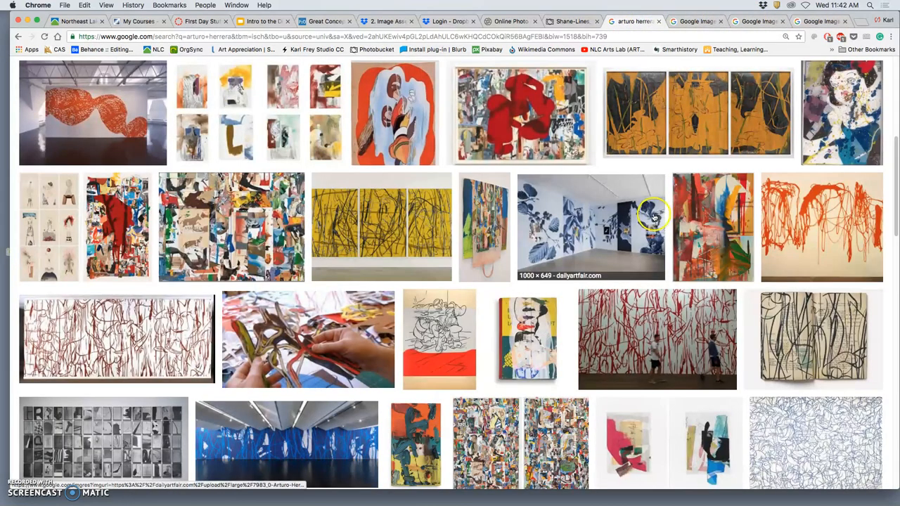
scroll(down, 3)
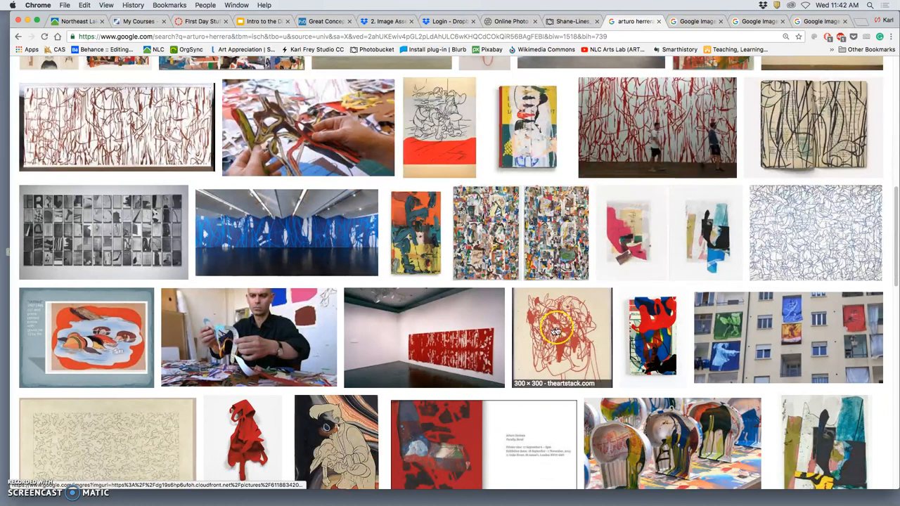
scroll(down, 3)
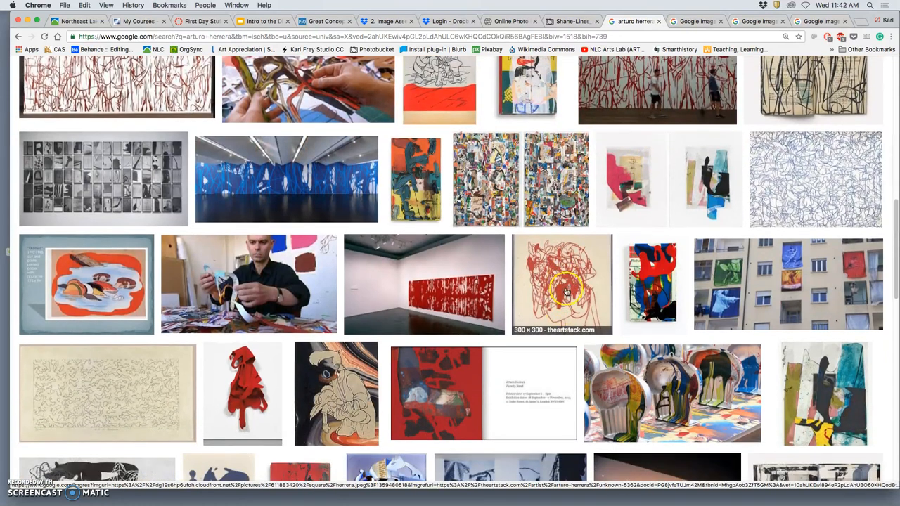
click(561, 283)
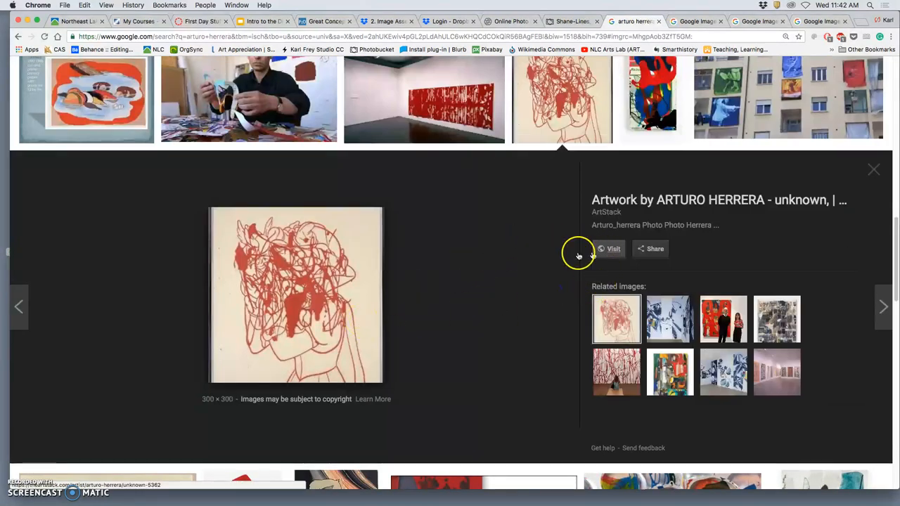
mouse_move(335, 281)
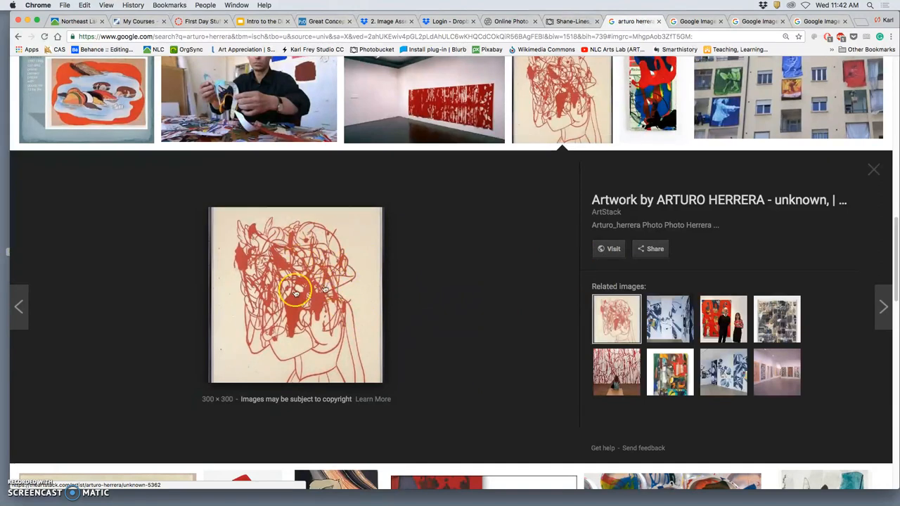
mouse_move(339, 246)
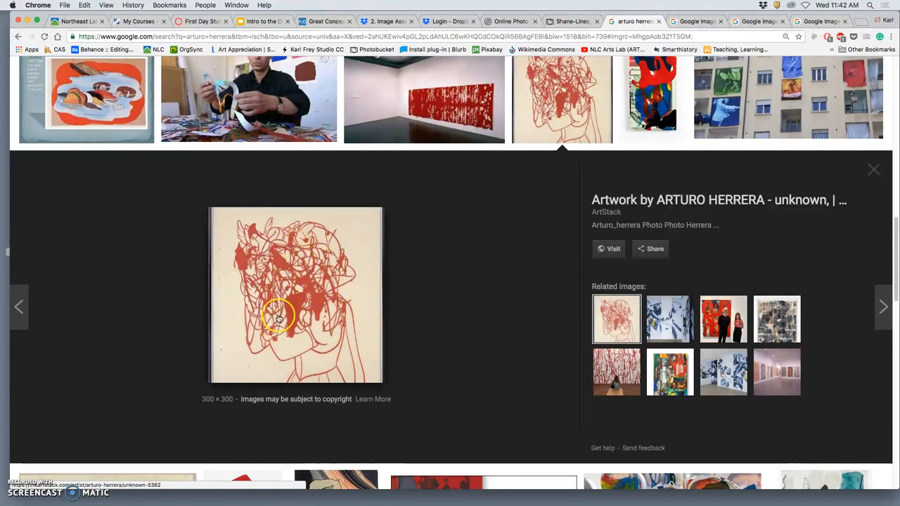
mouse_move(307, 337)
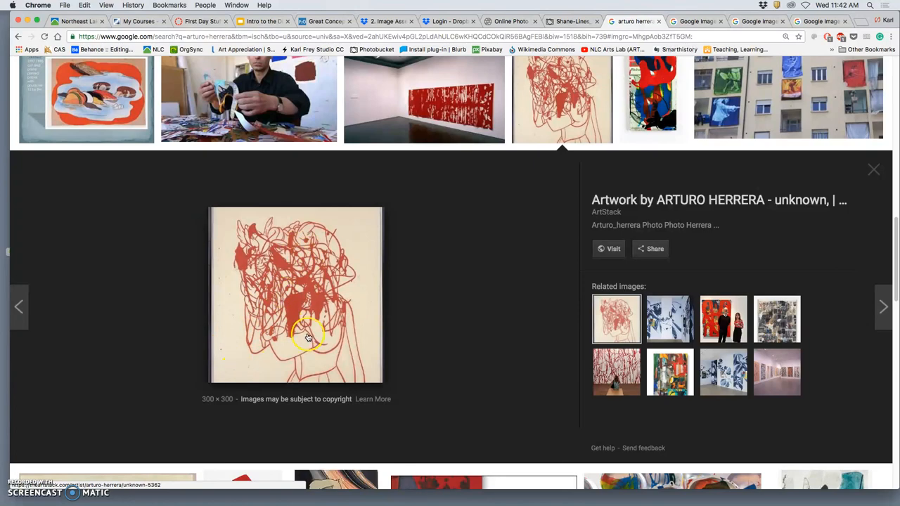
scroll(down, 3)
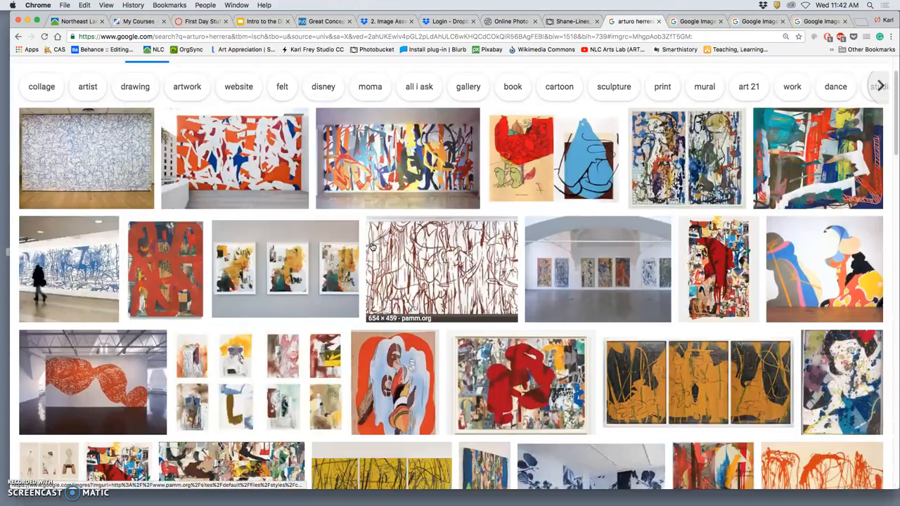
click(86, 158)
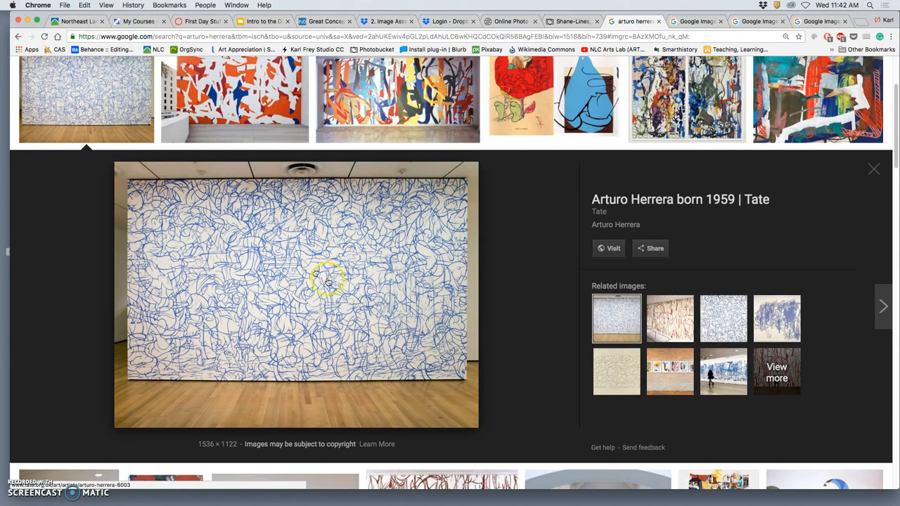
mouse_move(411, 288)
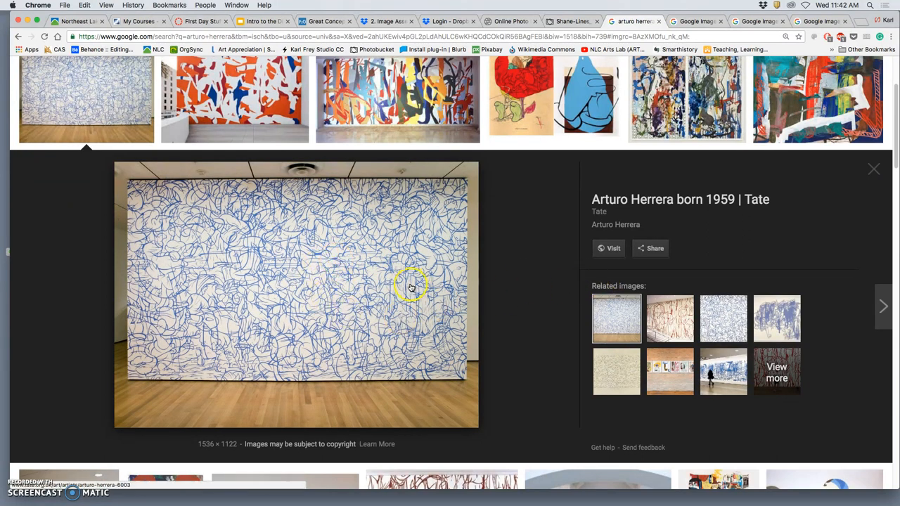
- Open the Tate wall drawing full size in its own new tab
right_click(411, 287)
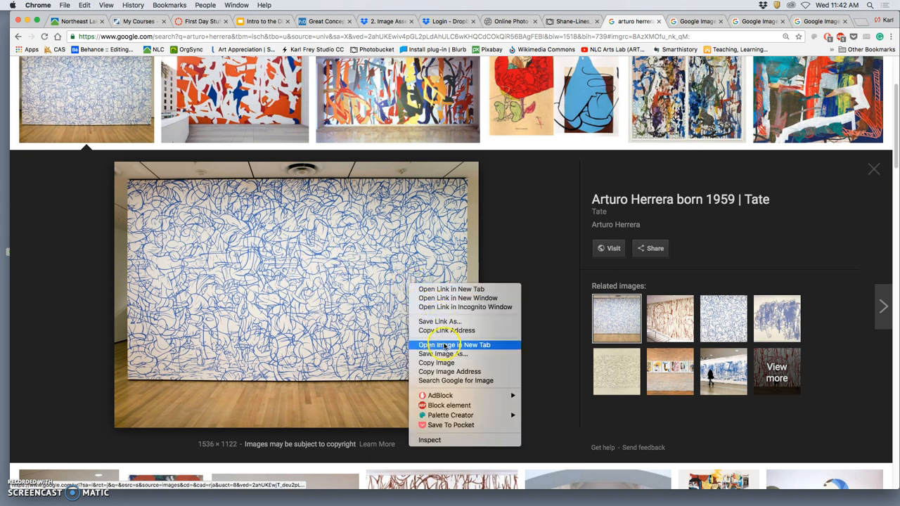
click(451, 344)
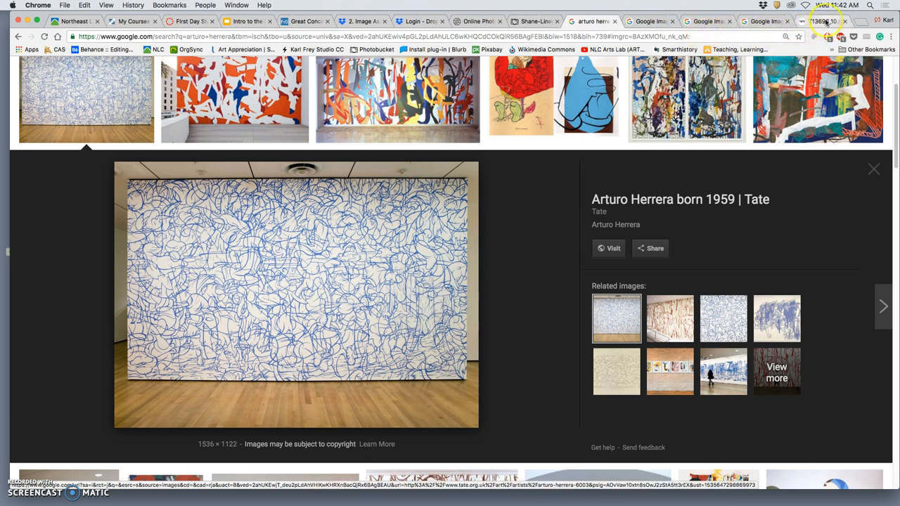
click(295, 293)
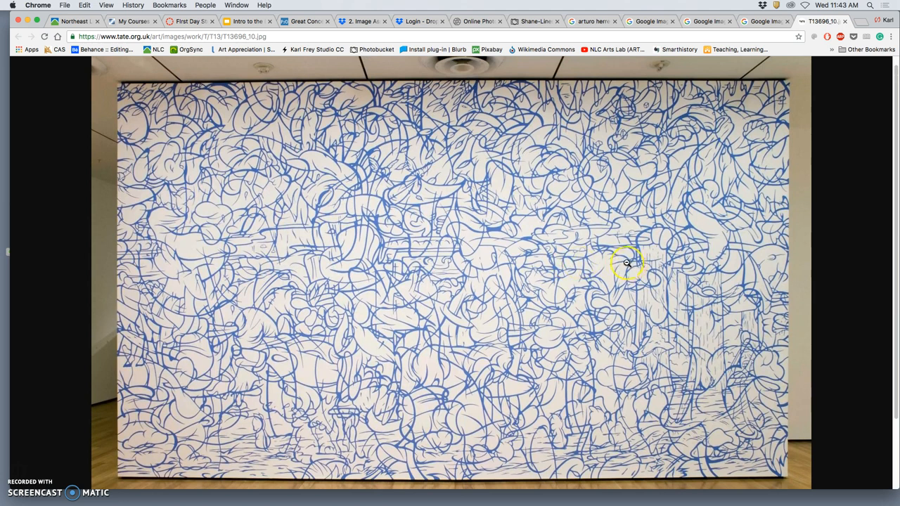
mouse_move(548, 277)
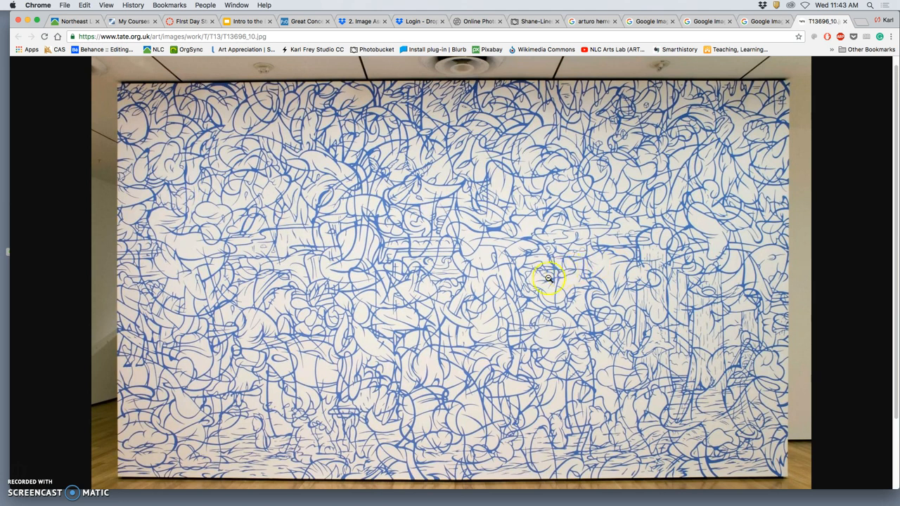
mouse_move(352, 255)
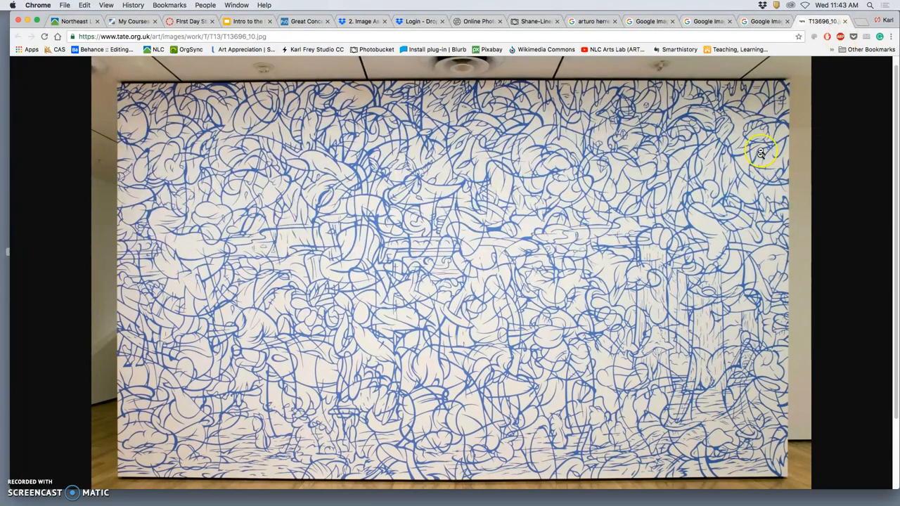
mouse_move(847, 21)
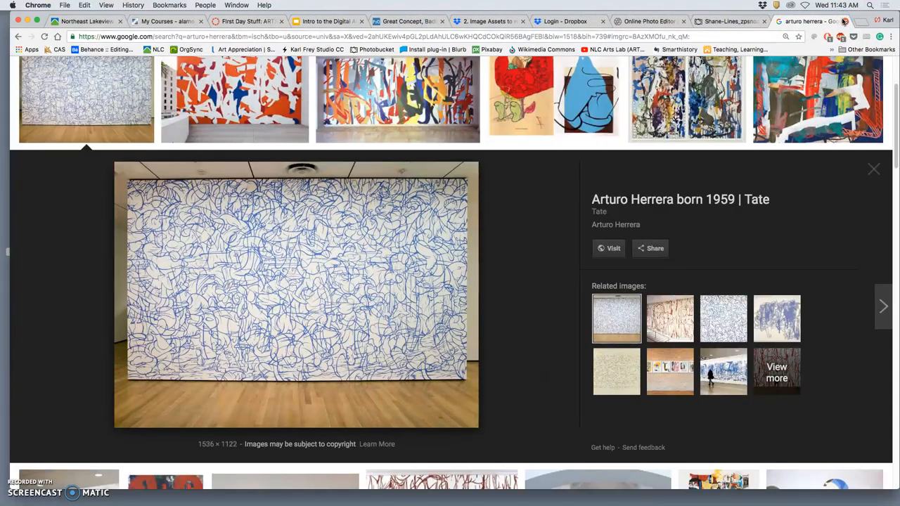
- Back in Photobucket, browse earlier student examples to the orange-and-pink watercolor drawing
click(802, 21)
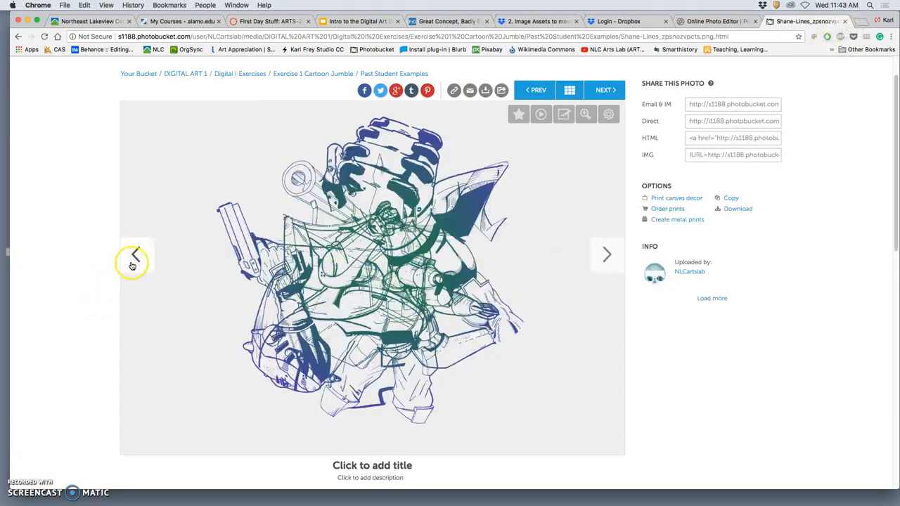
click(135, 254)
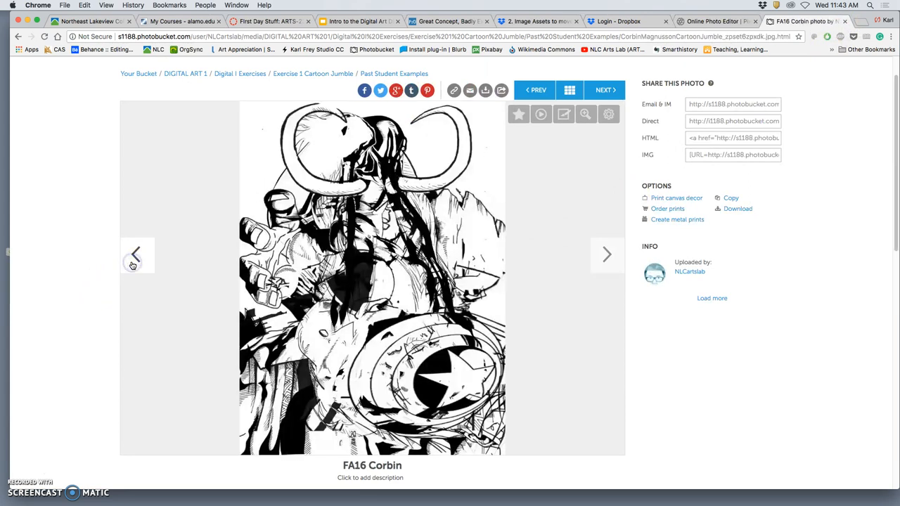
click(607, 254)
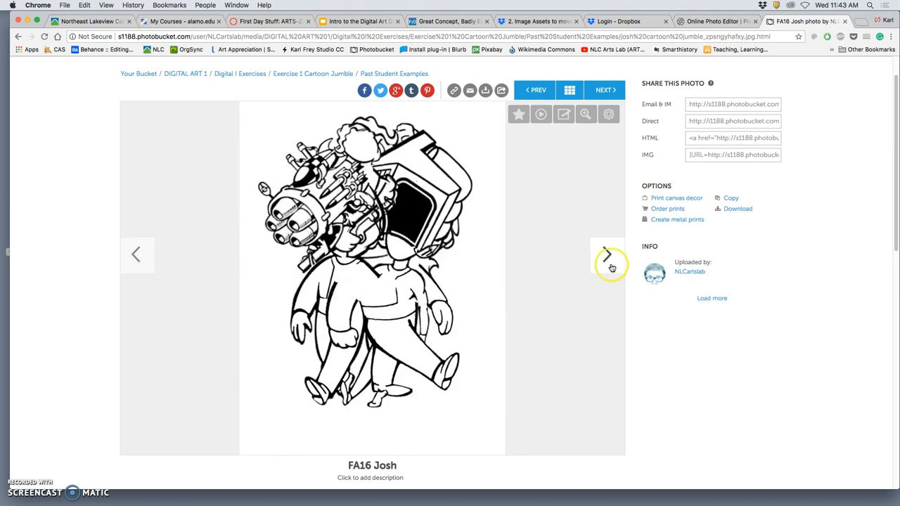
mouse_move(490, 274)
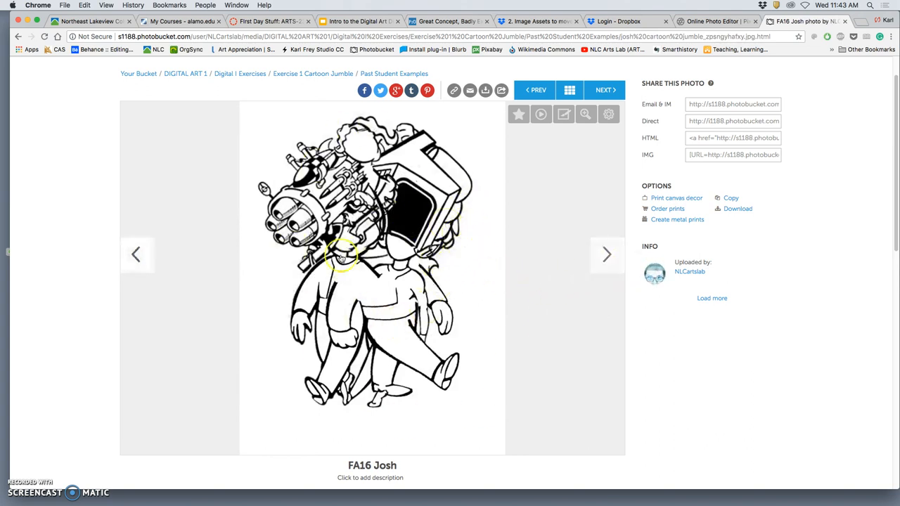
mouse_move(400, 291)
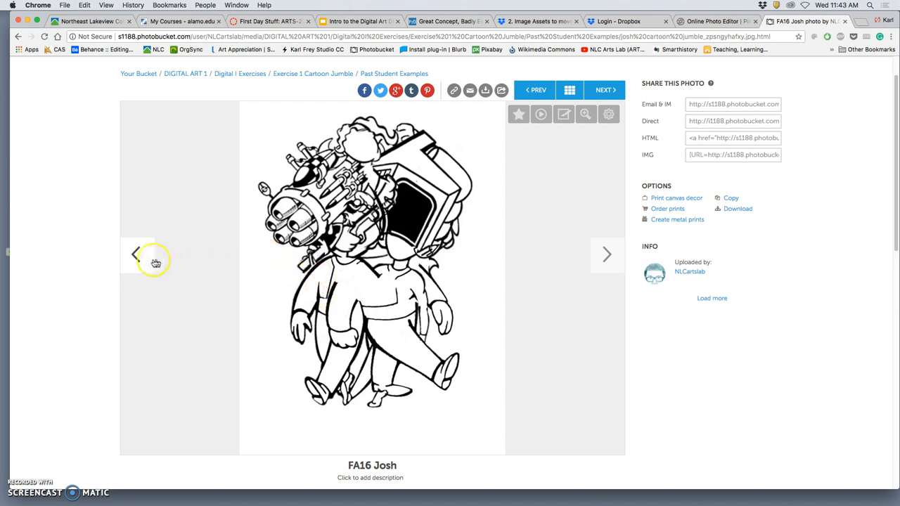
click(137, 255)
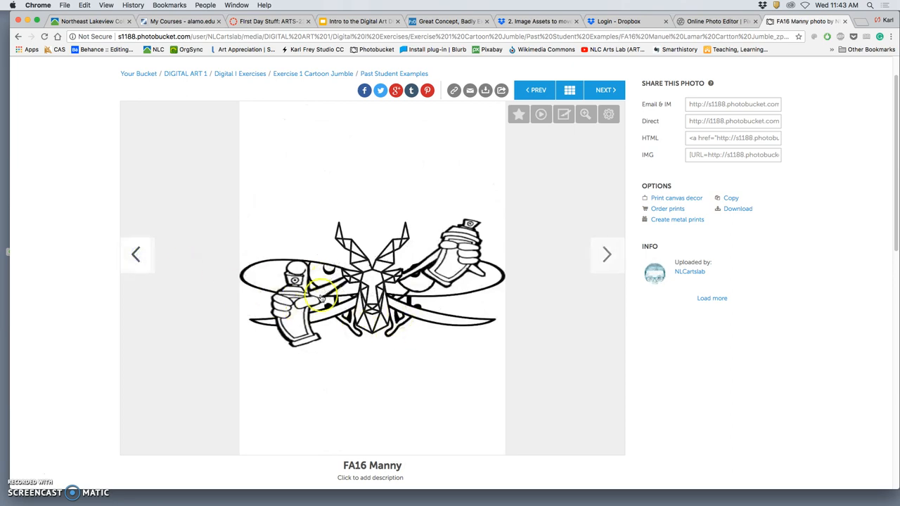
click(606, 255)
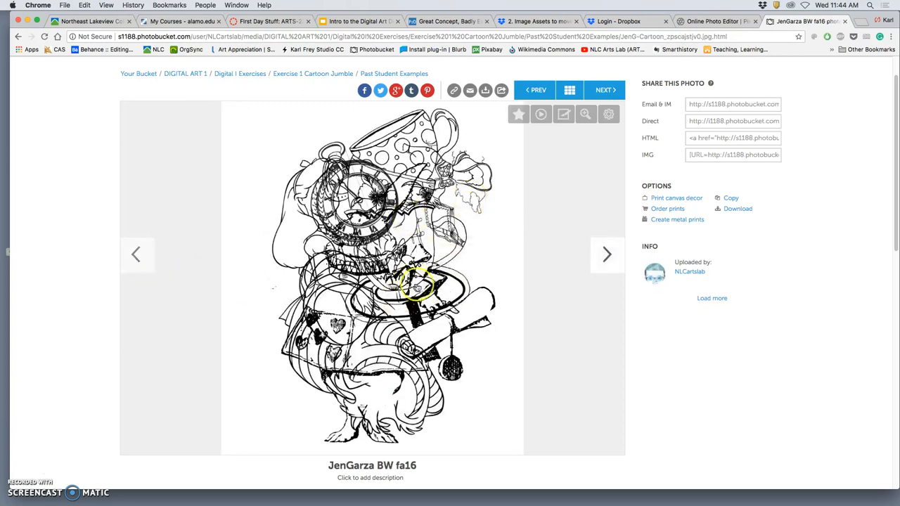
click(137, 255)
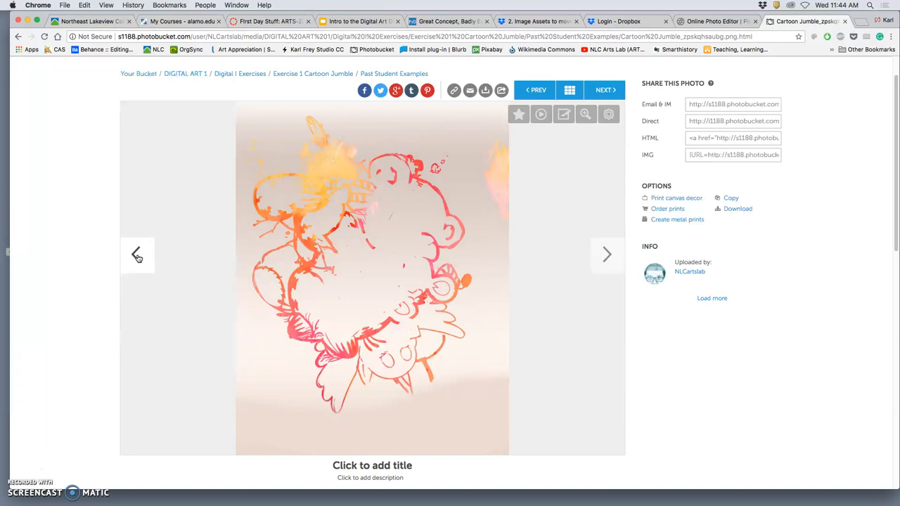
mouse_move(141, 267)
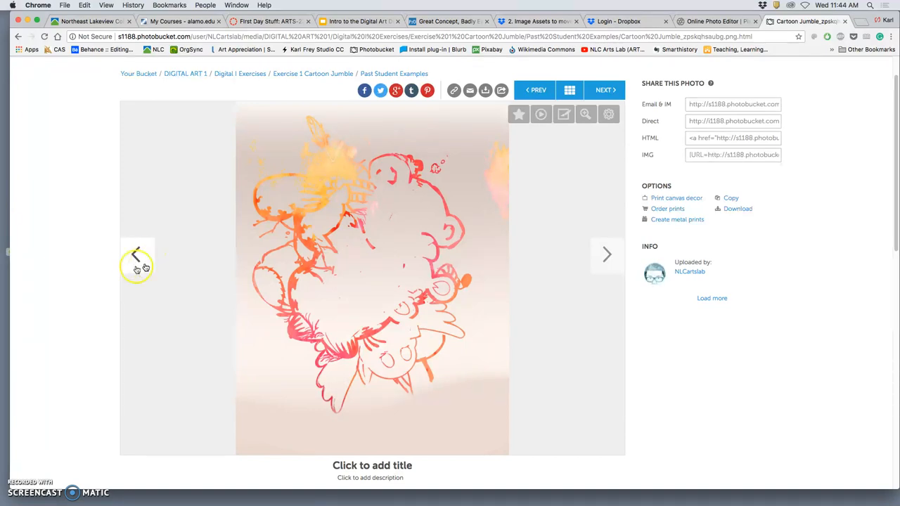
- Browse more earlier student examples, including the red-to-blue Mario jumble
click(136, 255)
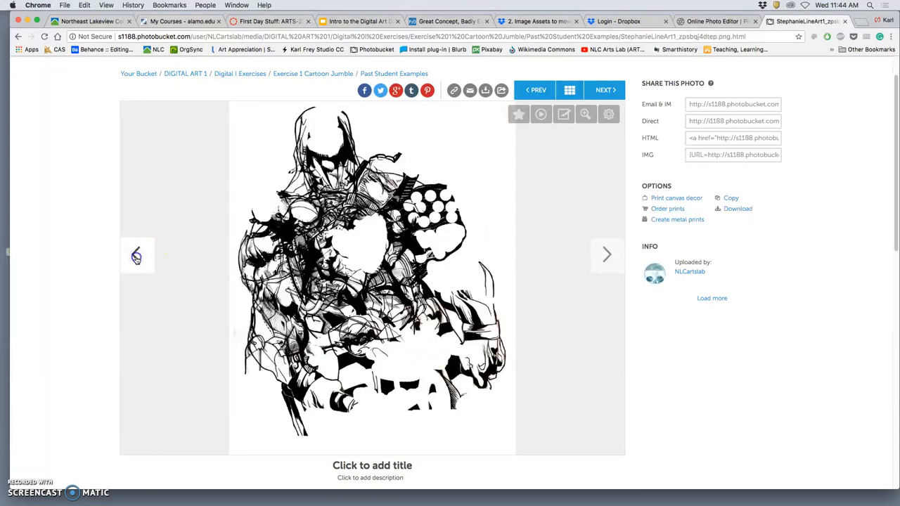
click(606, 254)
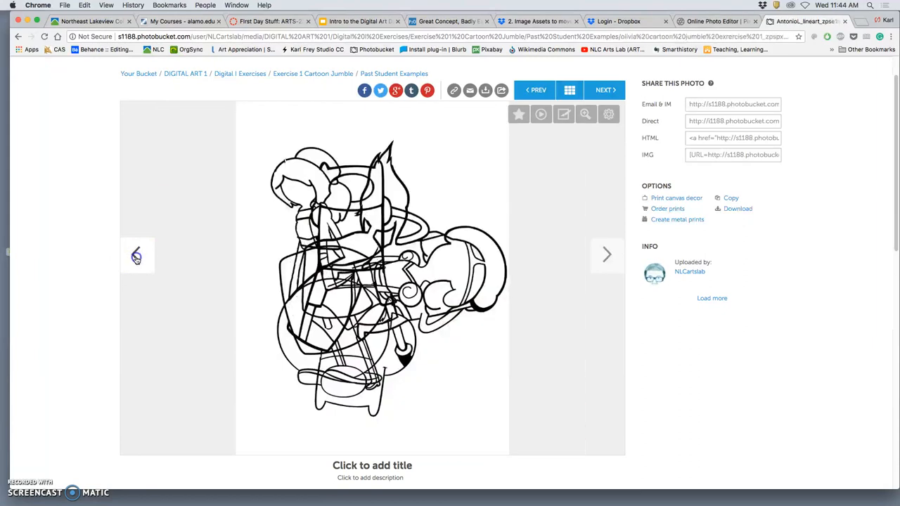
click(607, 255)
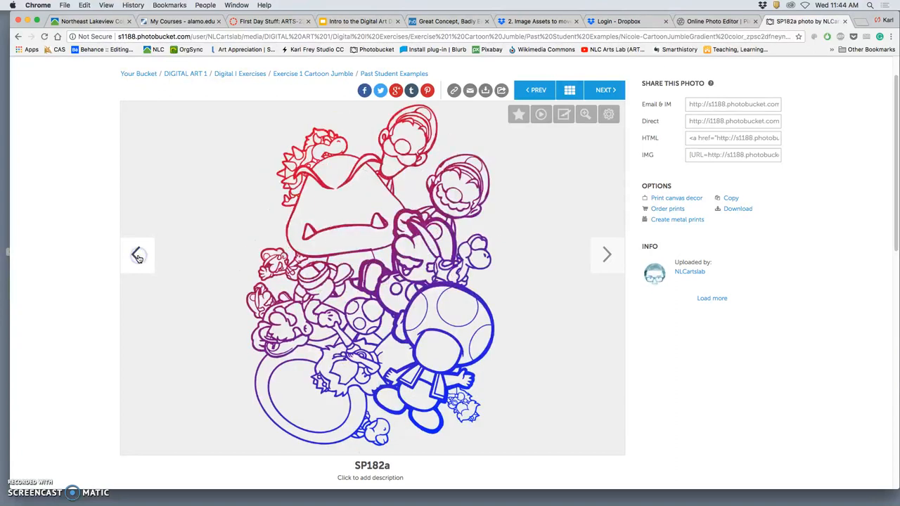
click(138, 254)
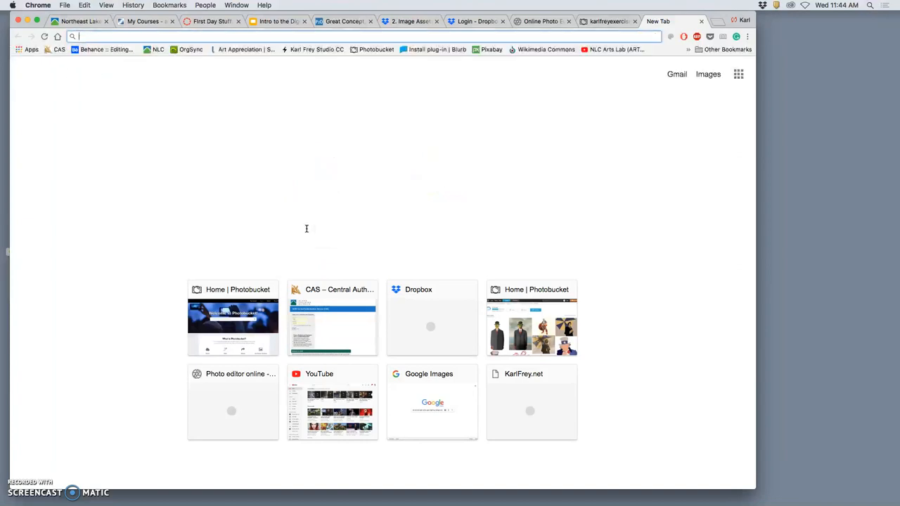
- Search Google Images for calvin & hobbes and close the enlarged Hobbes preview
text(Calvin klein)
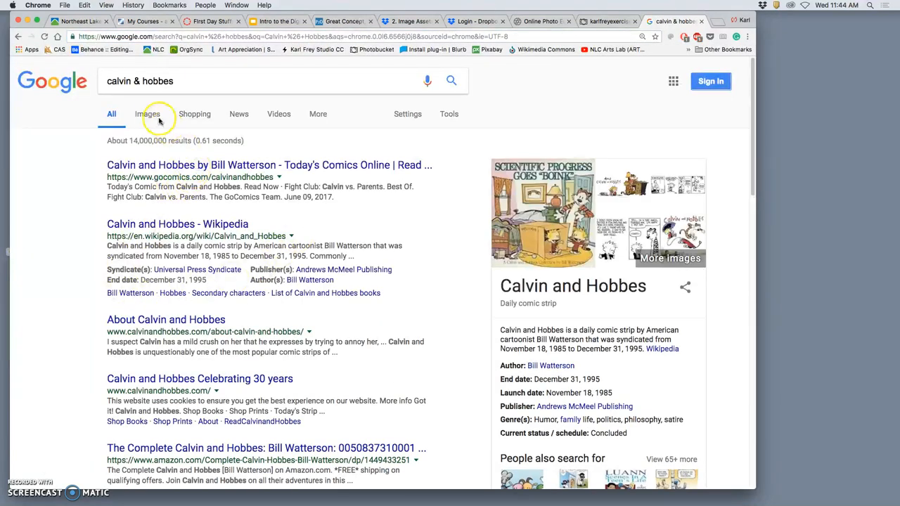
click(147, 114)
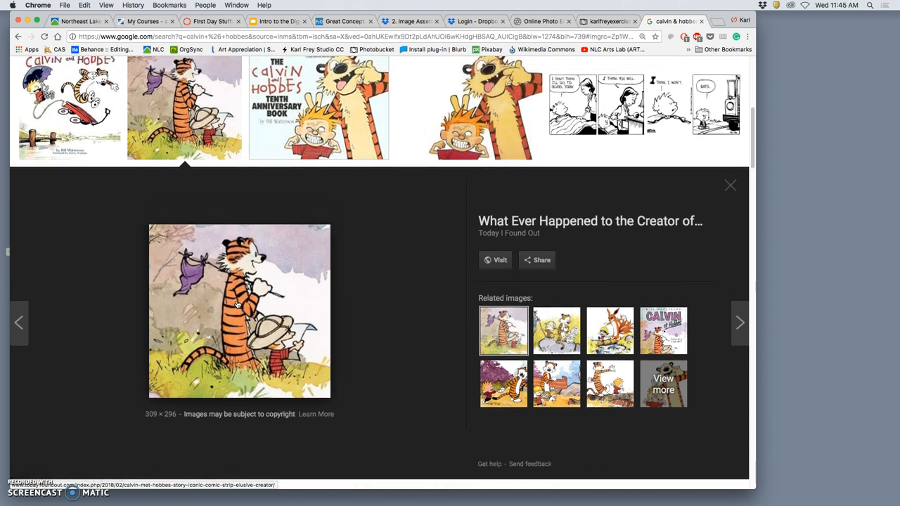
scroll(down, 3)
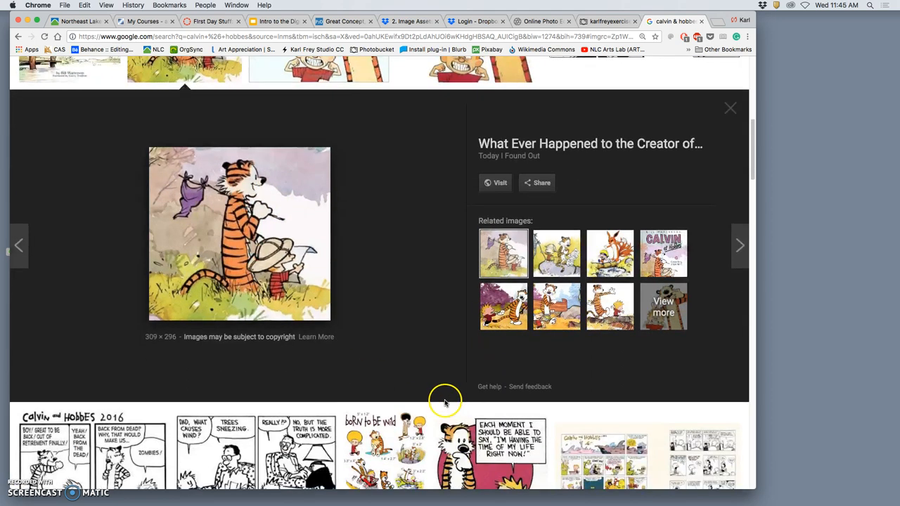
click(729, 107)
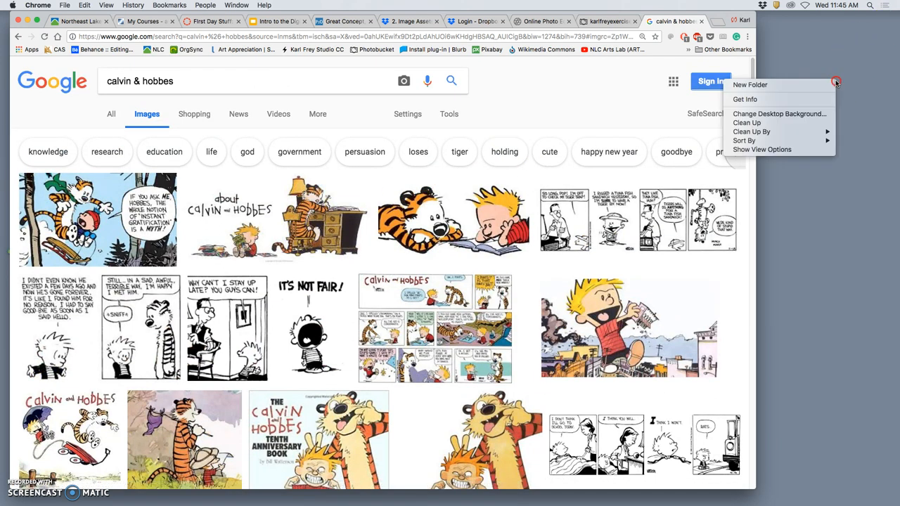
- Create a new desktop folder and start renaming it to 'Exercise 1 Reference'
click(749, 85)
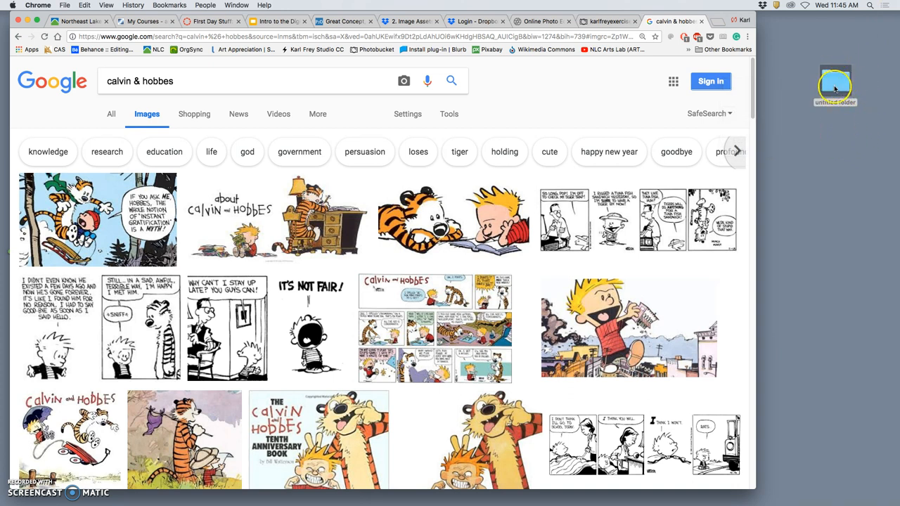
right_click(835, 84)
text(Exercise 1 R)
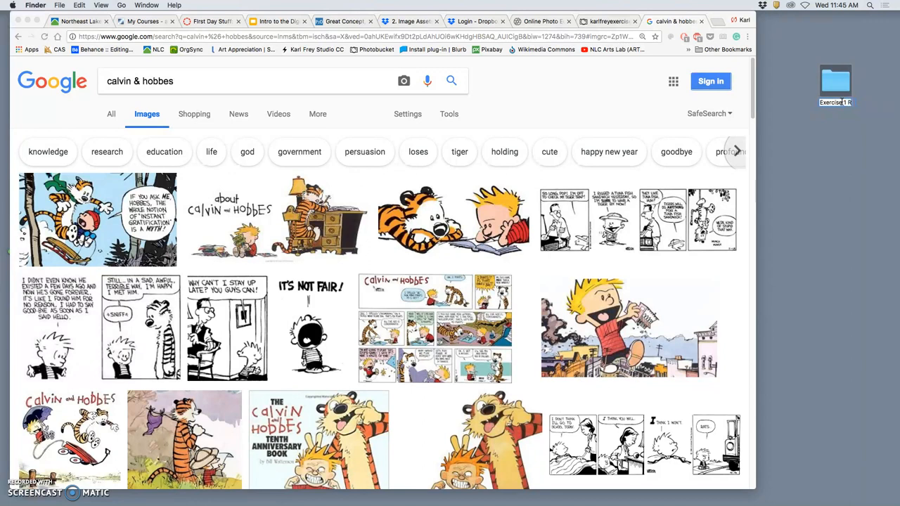
mouse_move(871, 125)
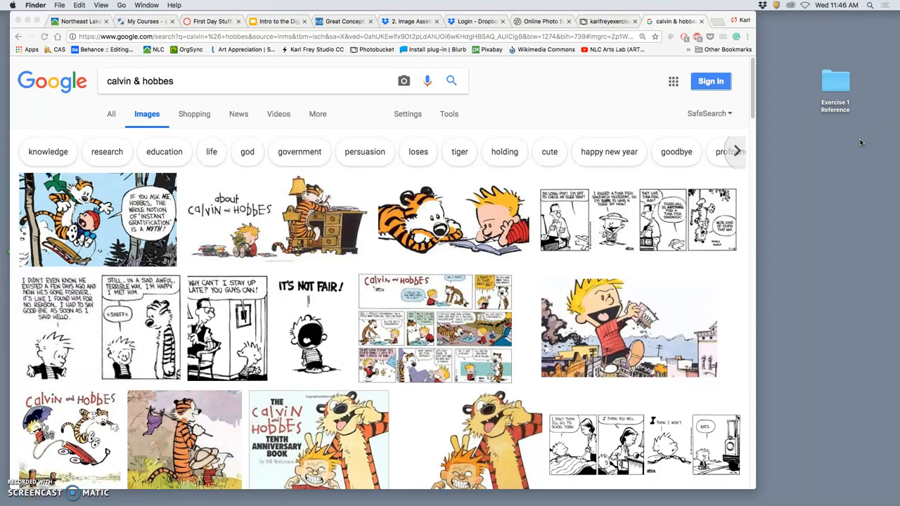
mouse_move(506, 254)
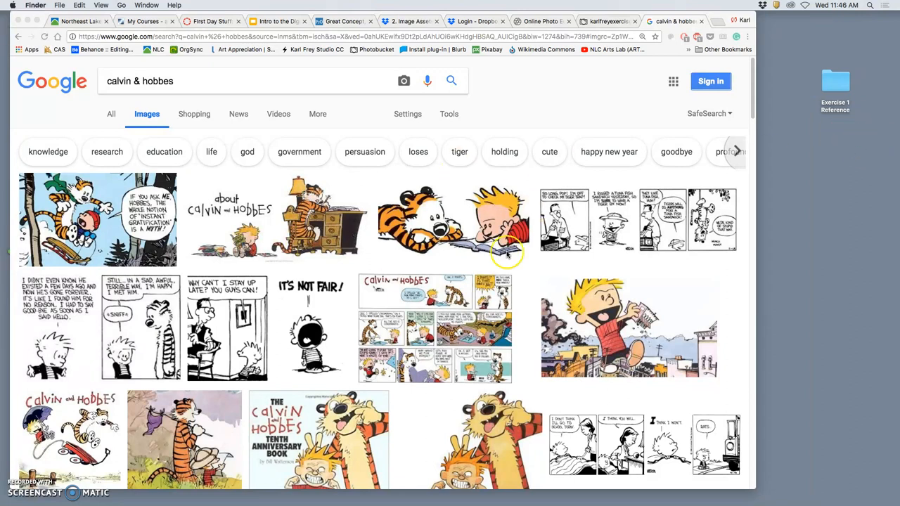
mouse_move(597, 88)
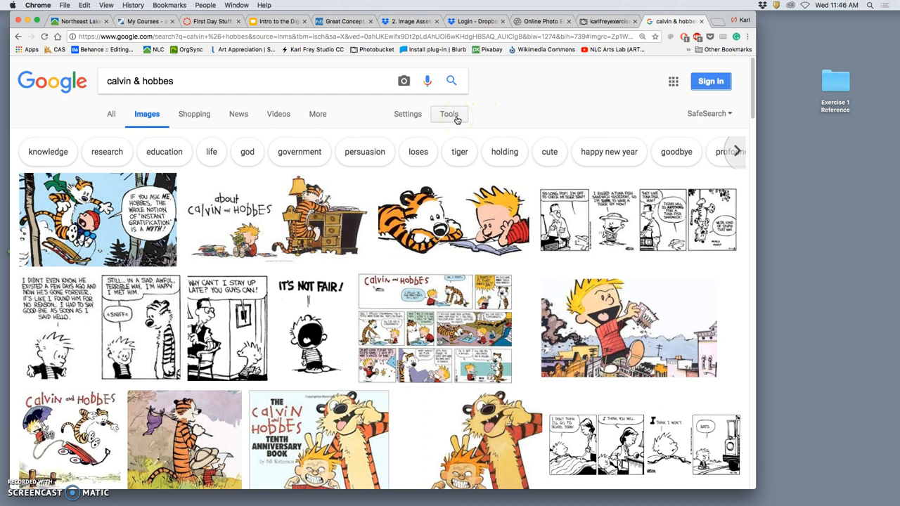
- Limit the Calvin and Hobbes image results to sizes larger than 4 MP
click(448, 114)
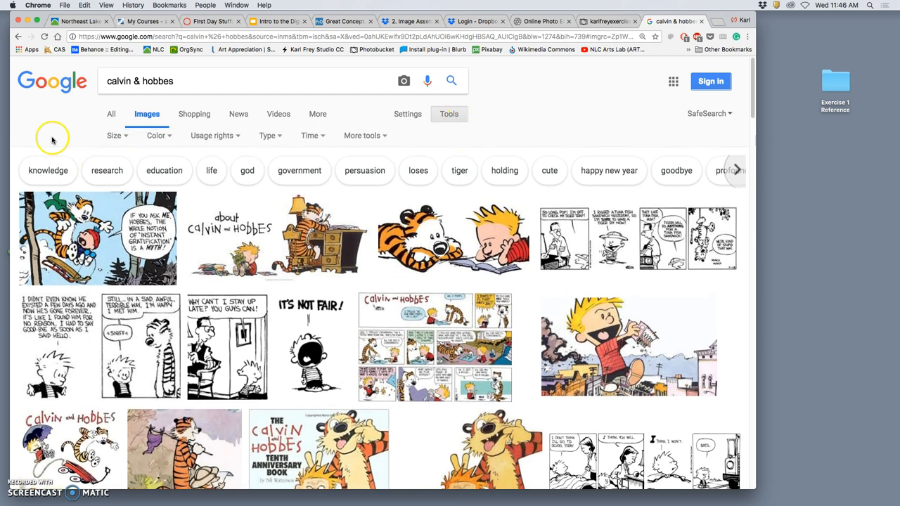
click(114, 135)
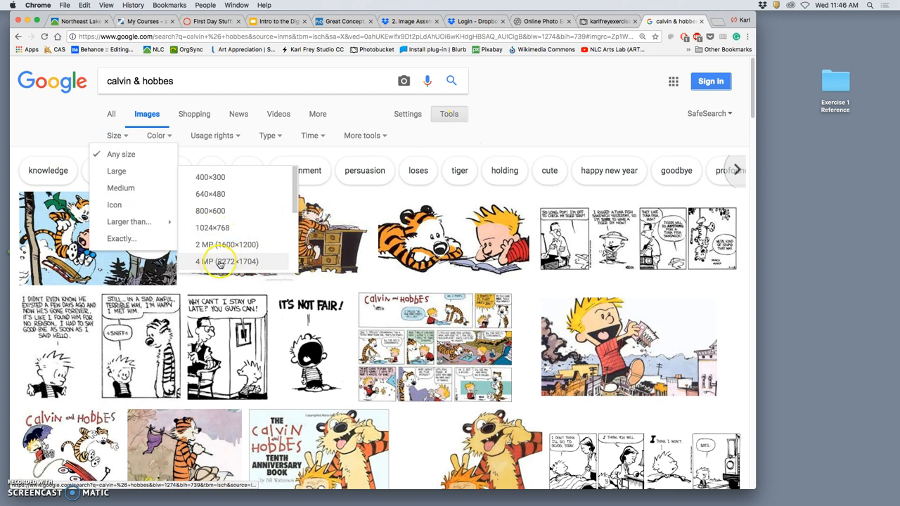
click(226, 260)
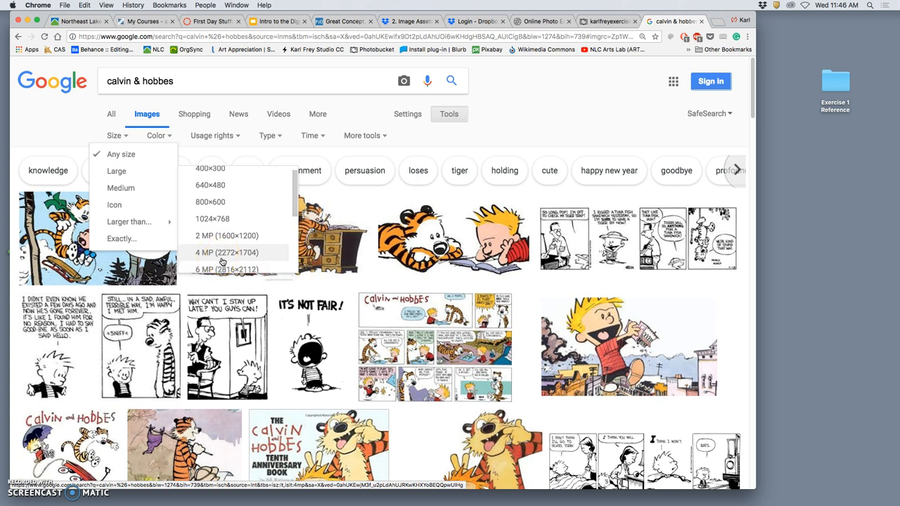
click(225, 252)
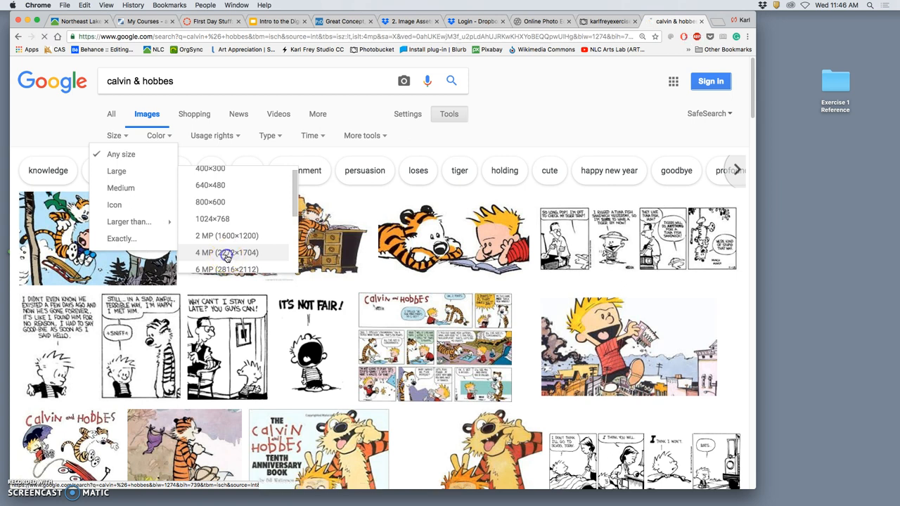
click(226, 252)
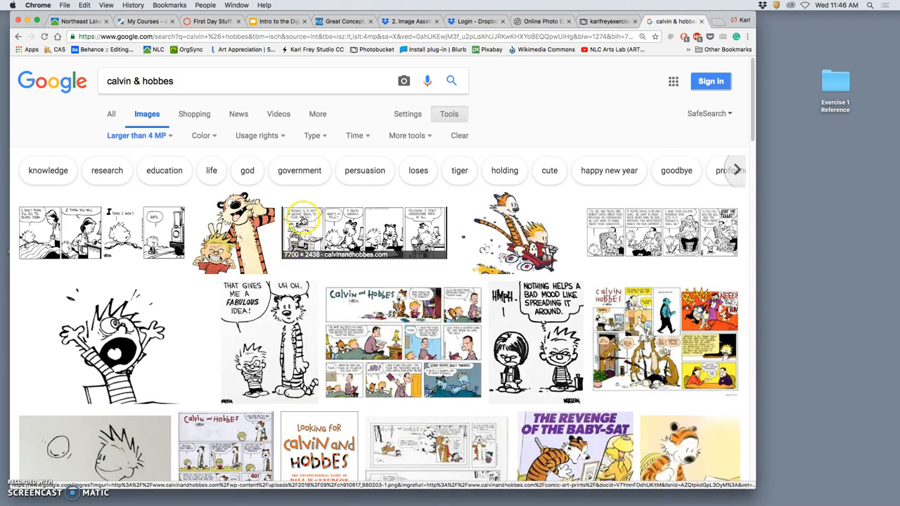
- Set the colour filter to black and white
scroll(down, 3)
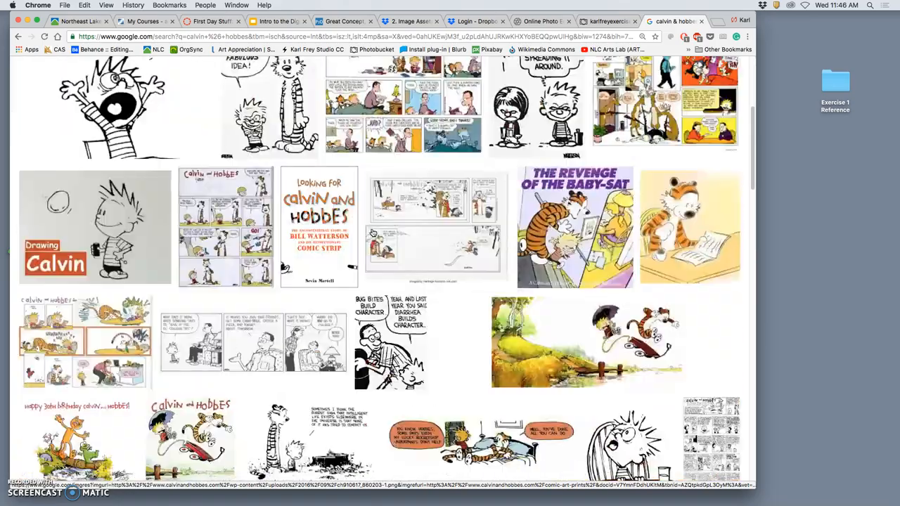
scroll(down, 3)
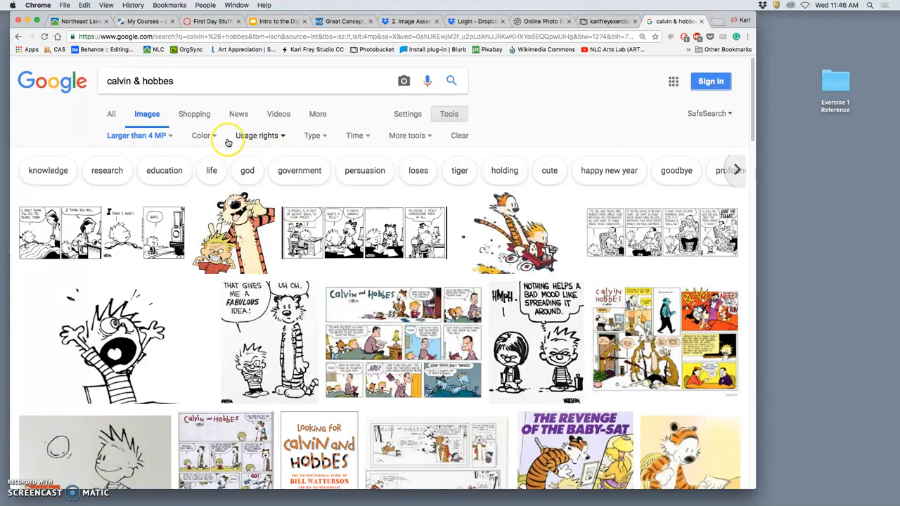
mouse_move(214, 138)
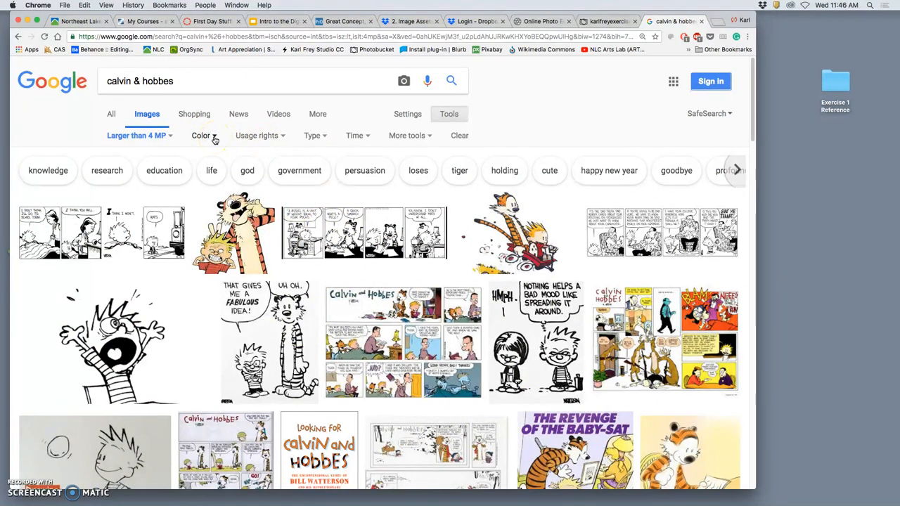
click(215, 135)
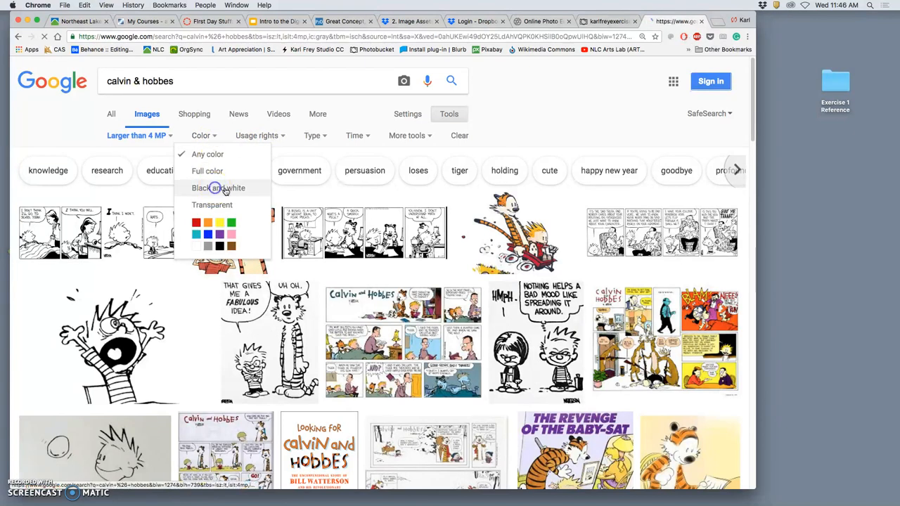
click(218, 188)
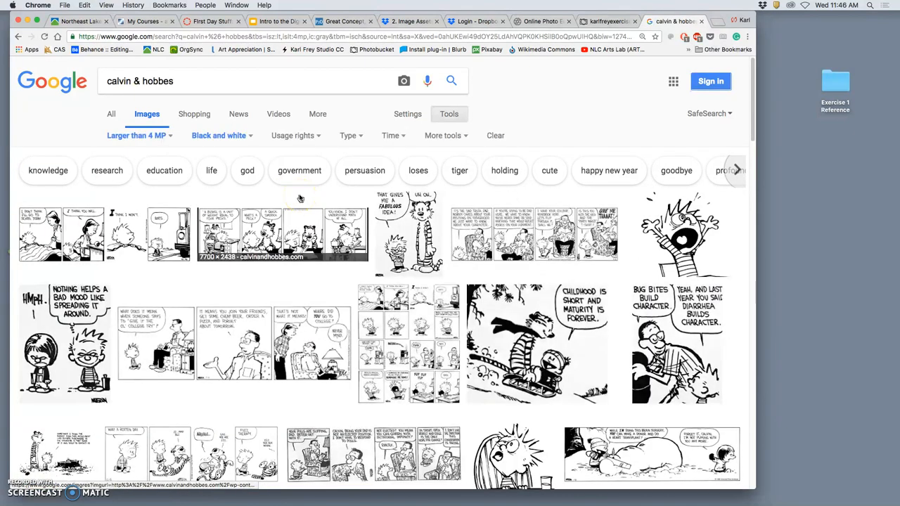
- Restrict results to line drawings and open the Calvin-with-ball result in a new tab
click(348, 135)
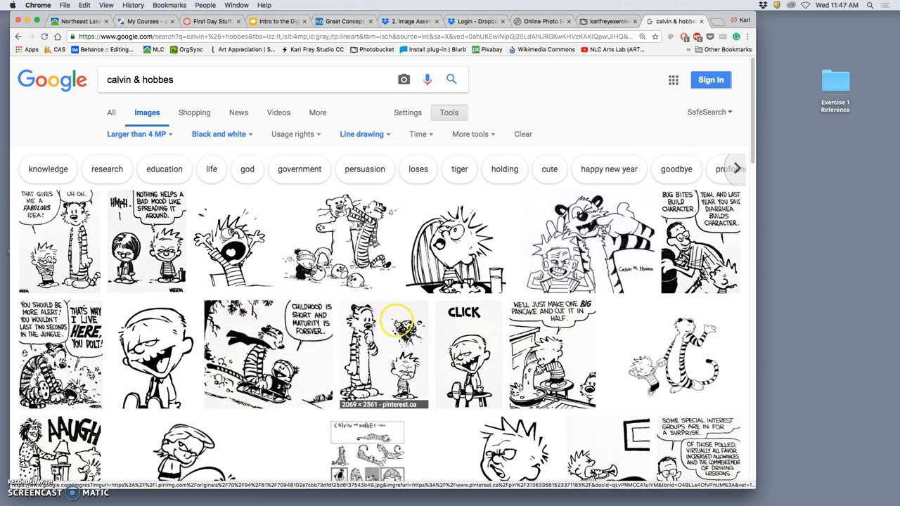
scroll(down, 3)
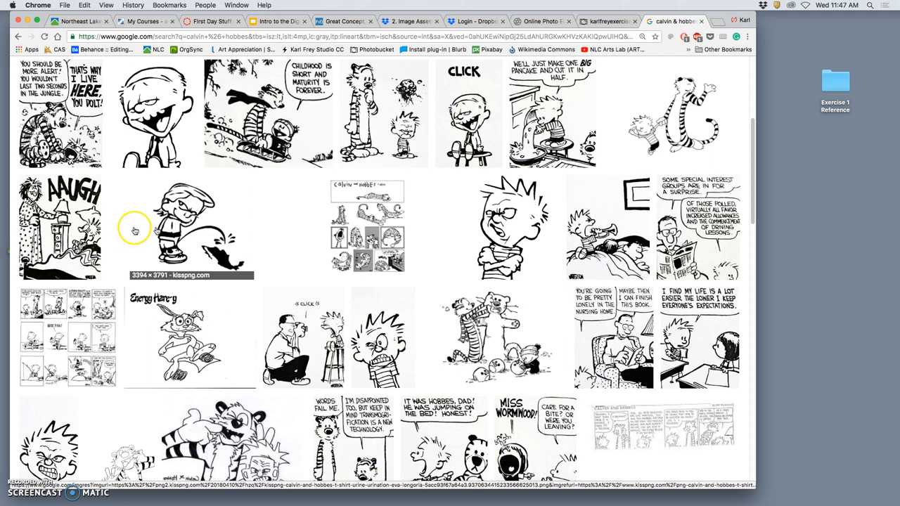
mouse_move(162, 232)
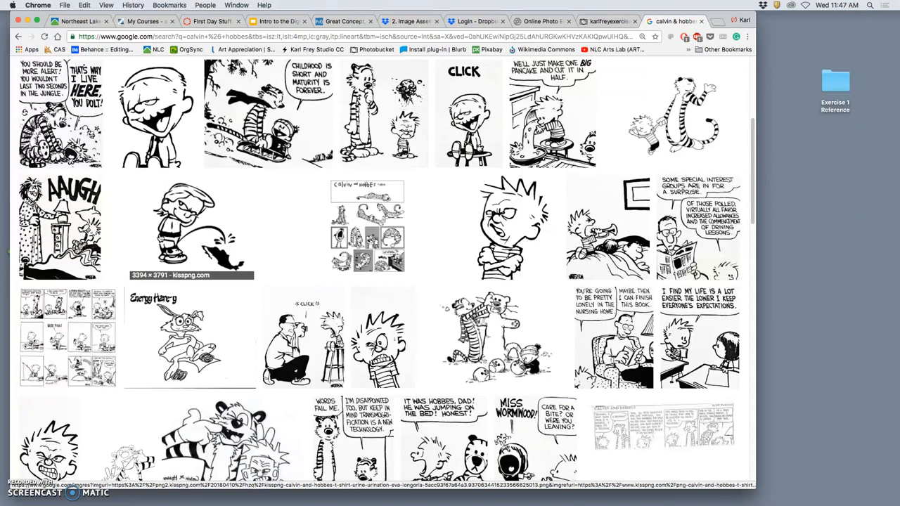
mouse_move(296, 241)
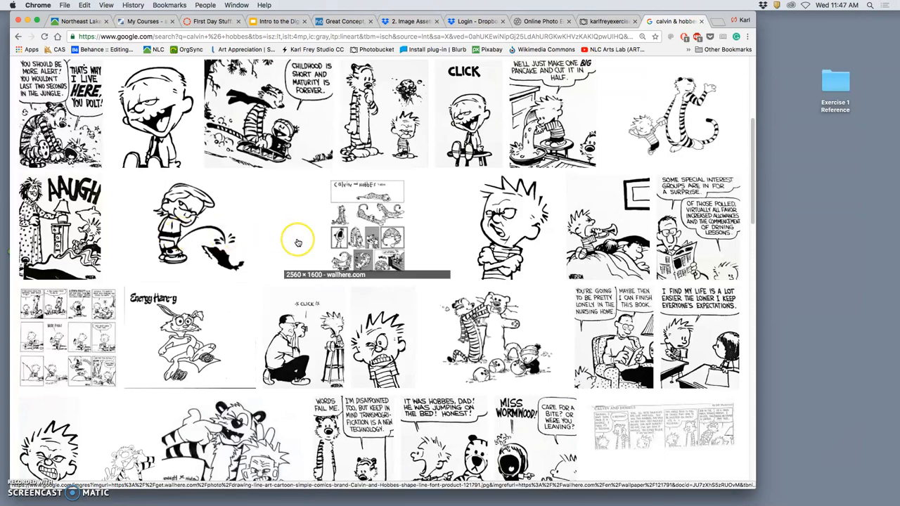
scroll(down, 3)
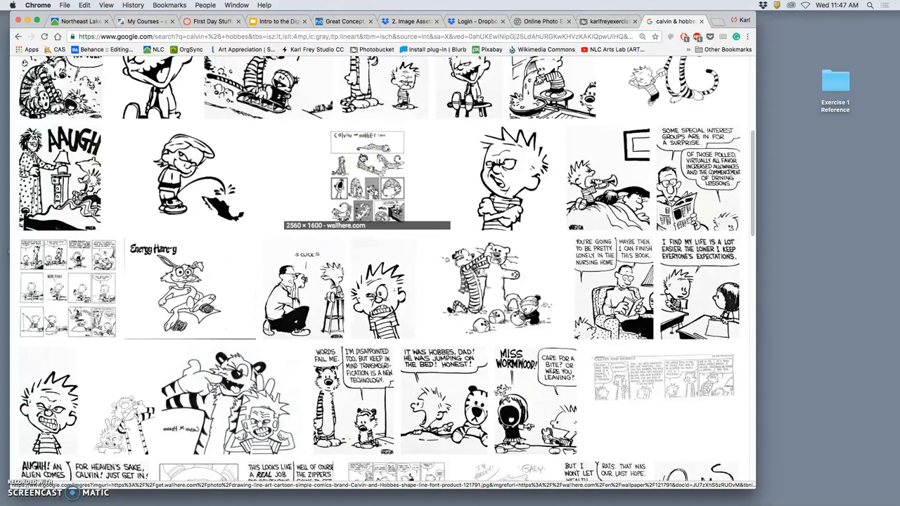
scroll(down, 3)
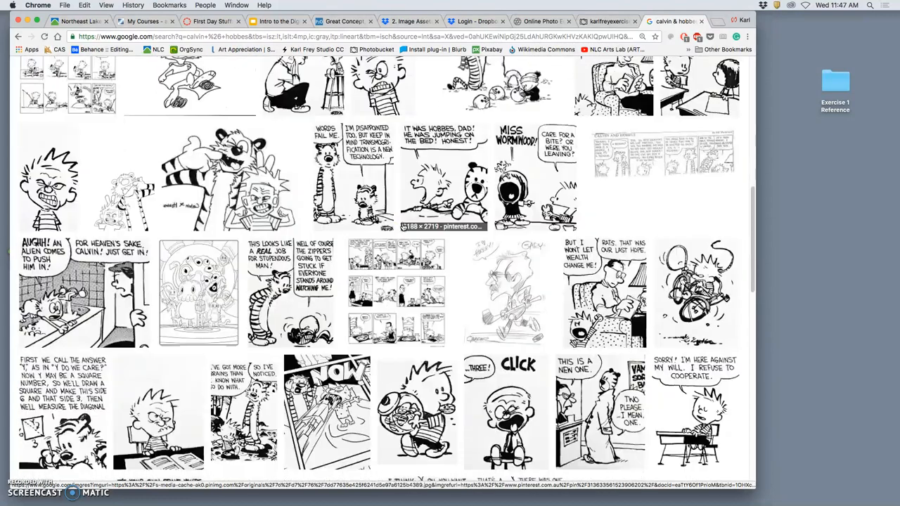
scroll(down, 3)
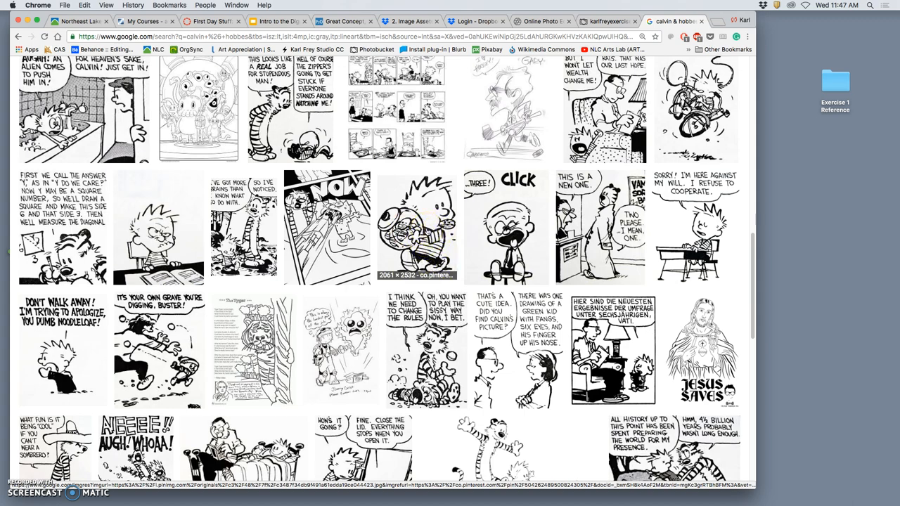
scroll(down, 3)
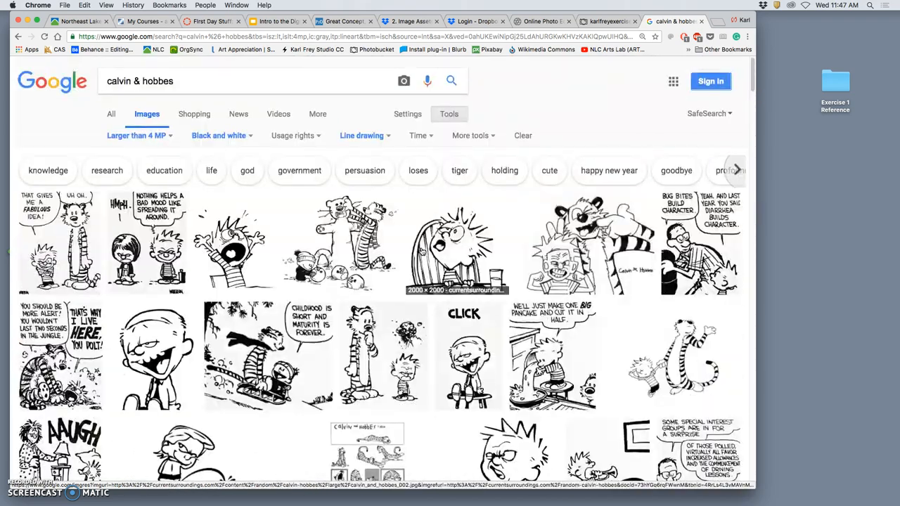
scroll(down, 3)
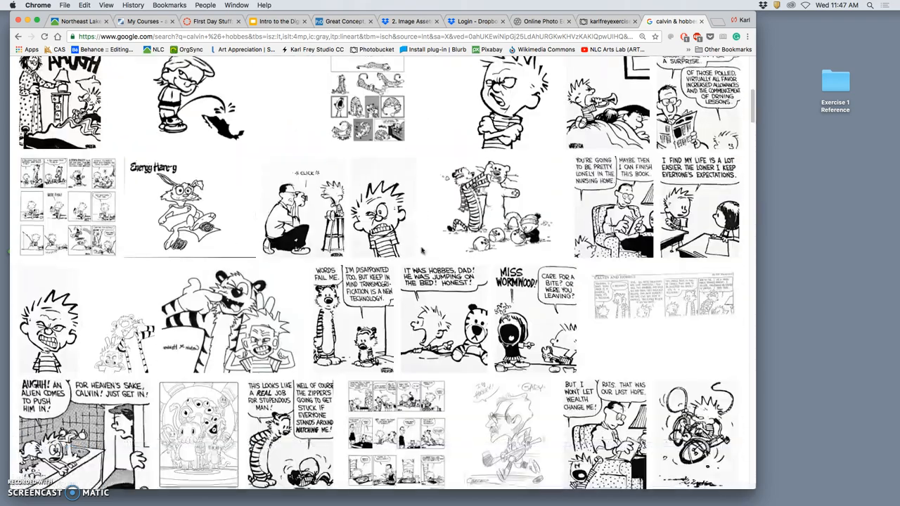
scroll(down, 3)
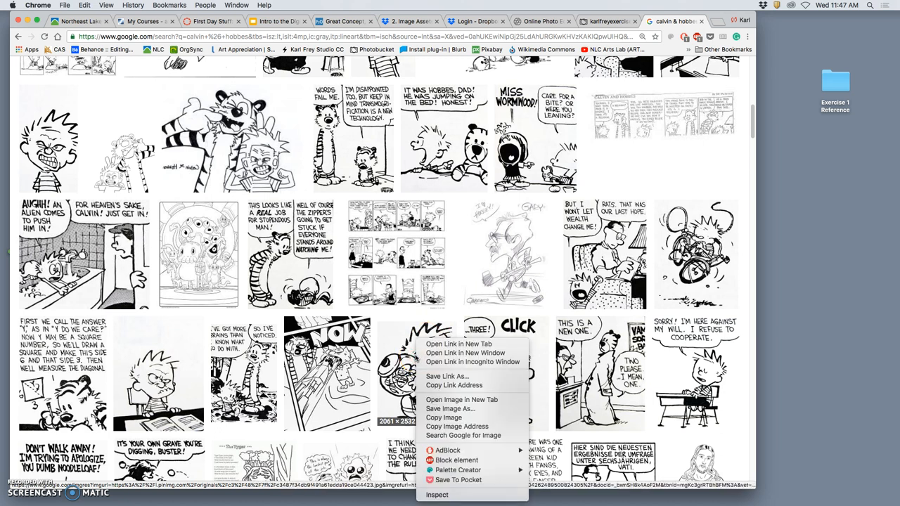
mouse_move(461, 344)
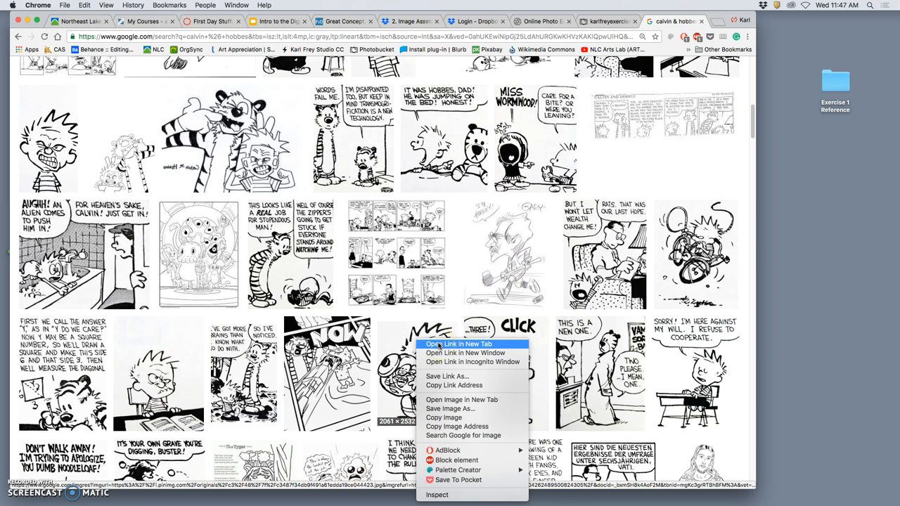
click(456, 344)
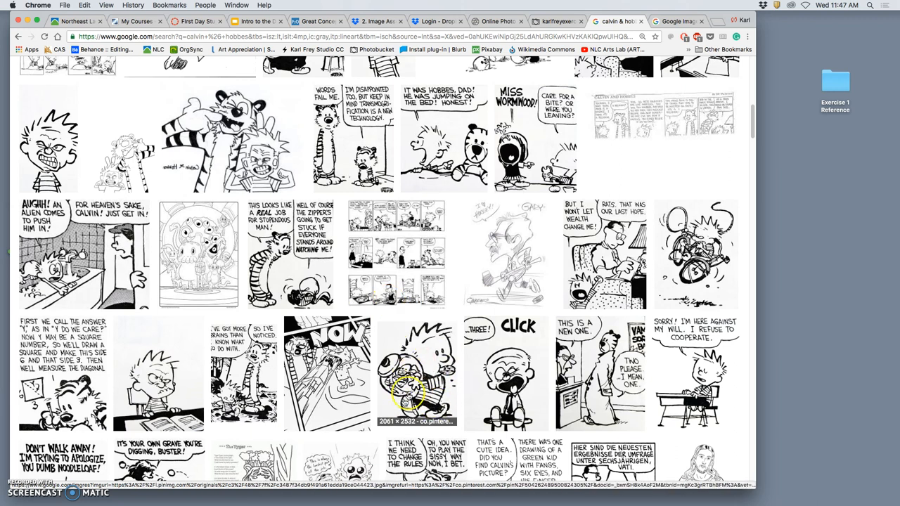
- Bring up opening options for the Calvin bicycle image and the dad-in-bed comic
right_click(696, 253)
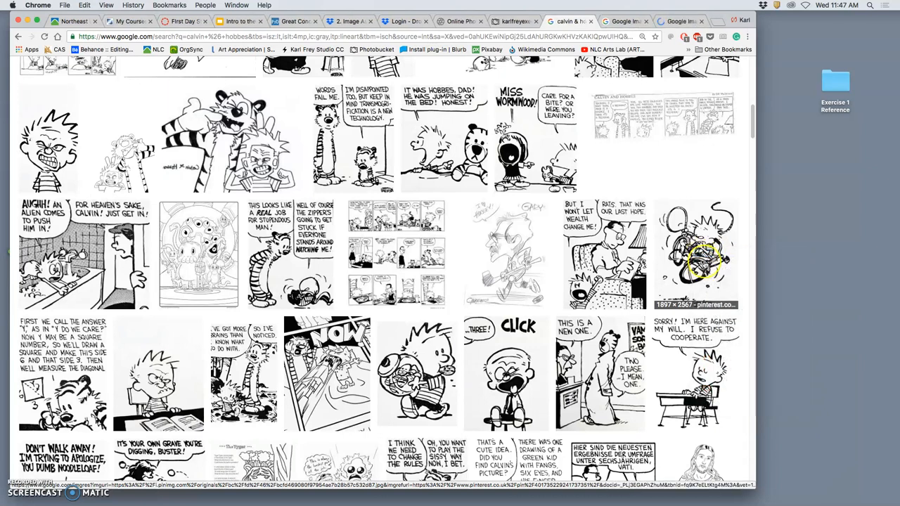
mouse_move(243, 296)
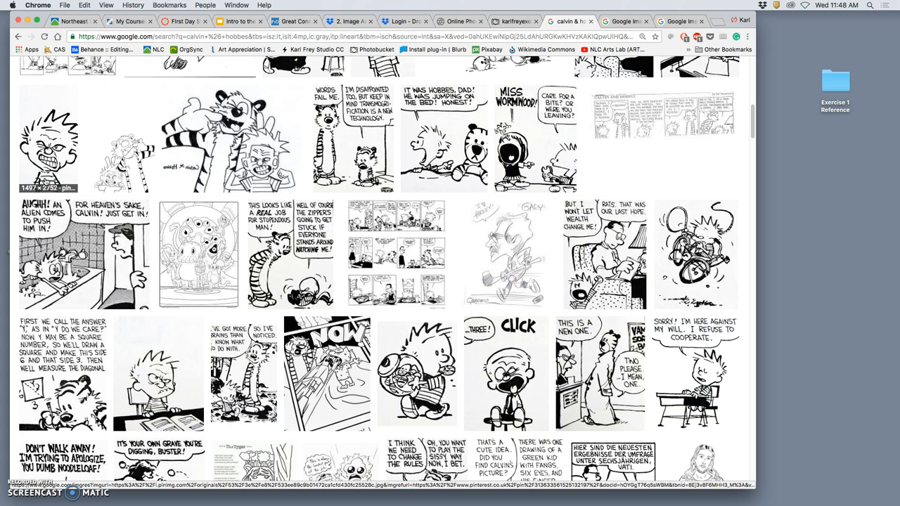
scroll(down, 3)
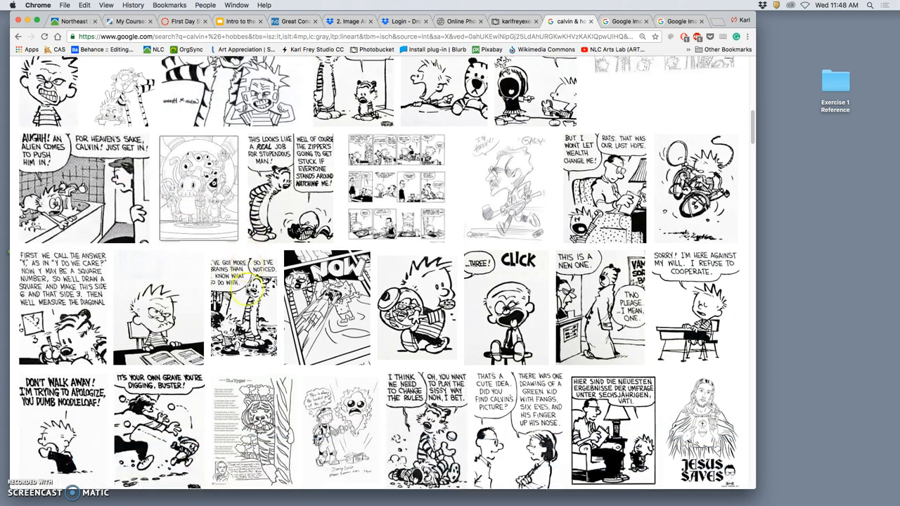
scroll(down, 3)
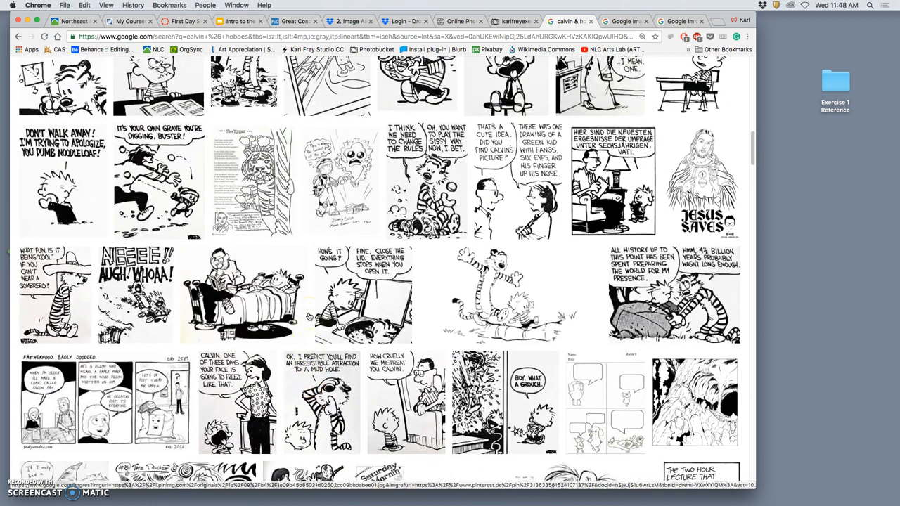
scroll(down, 3)
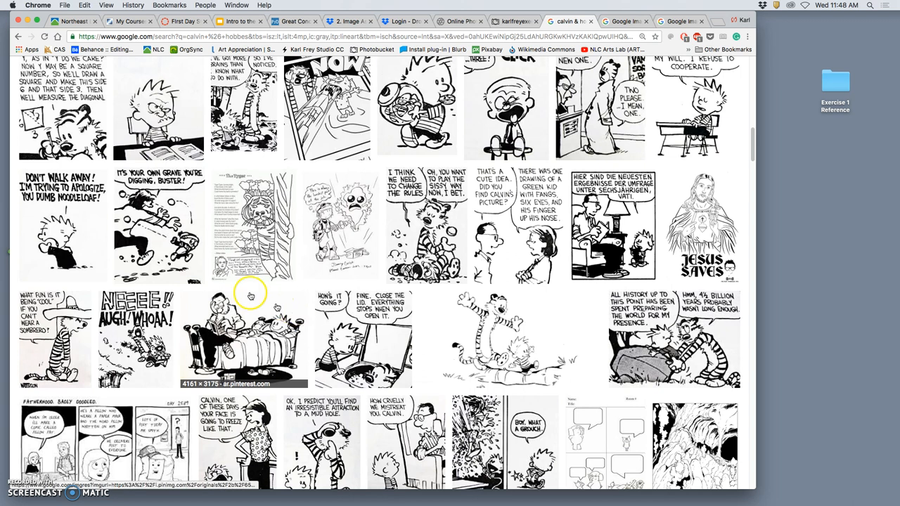
right_click(64, 225)
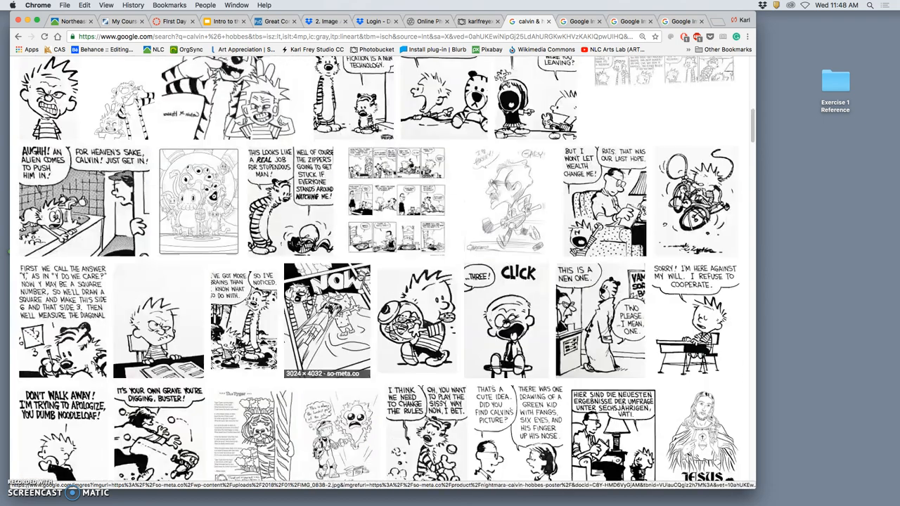
- Bring up opening options for the screaming Calvin image, then browse further results
scroll(down, 3)
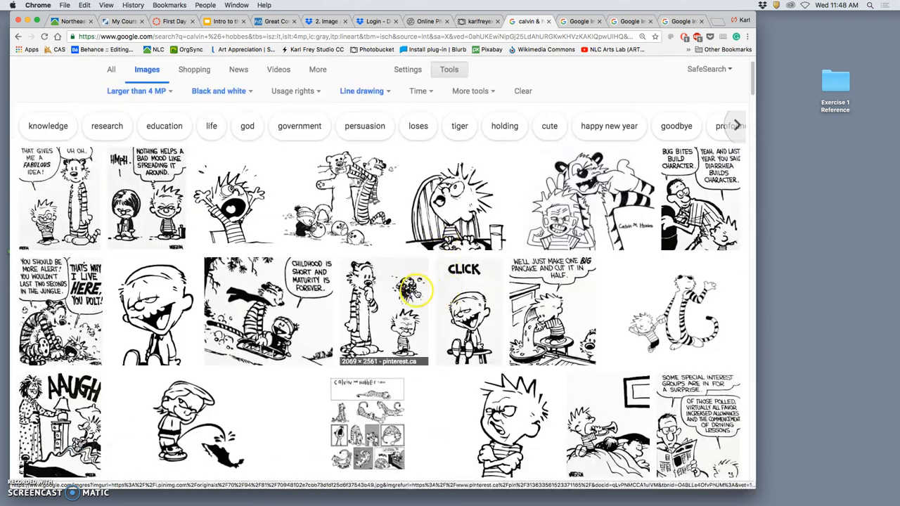
scroll(down, 3)
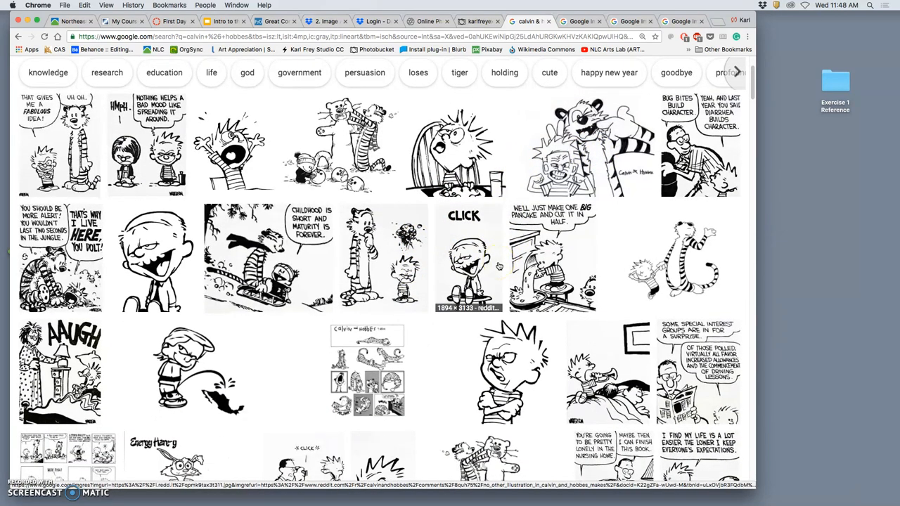
scroll(down, 3)
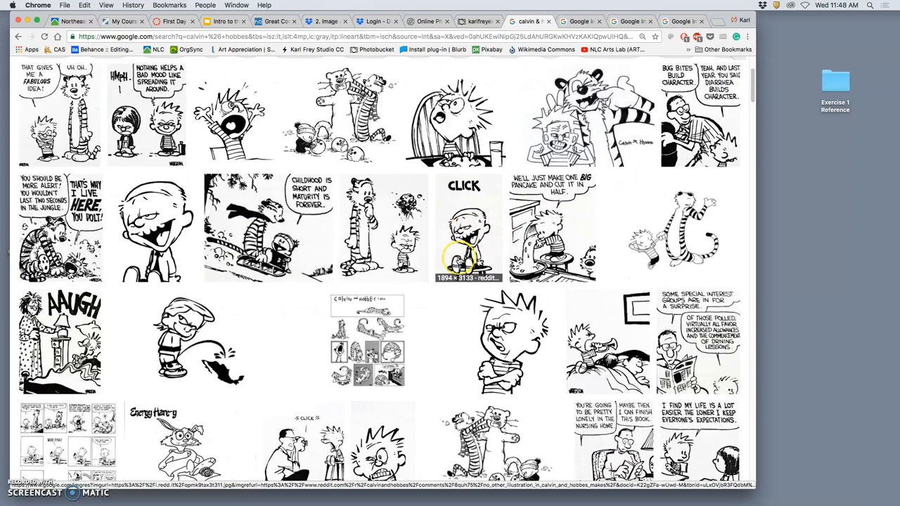
right_click(447, 109)
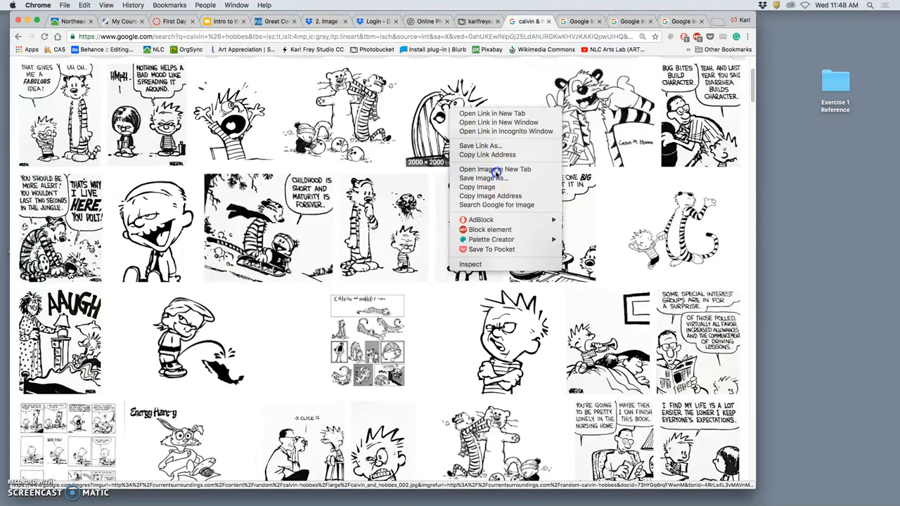
scroll(down, 3)
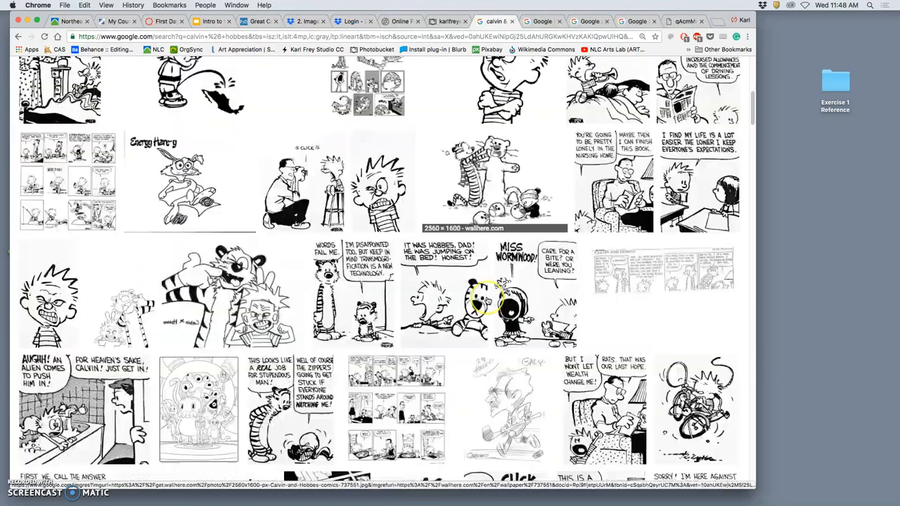
scroll(down, 3)
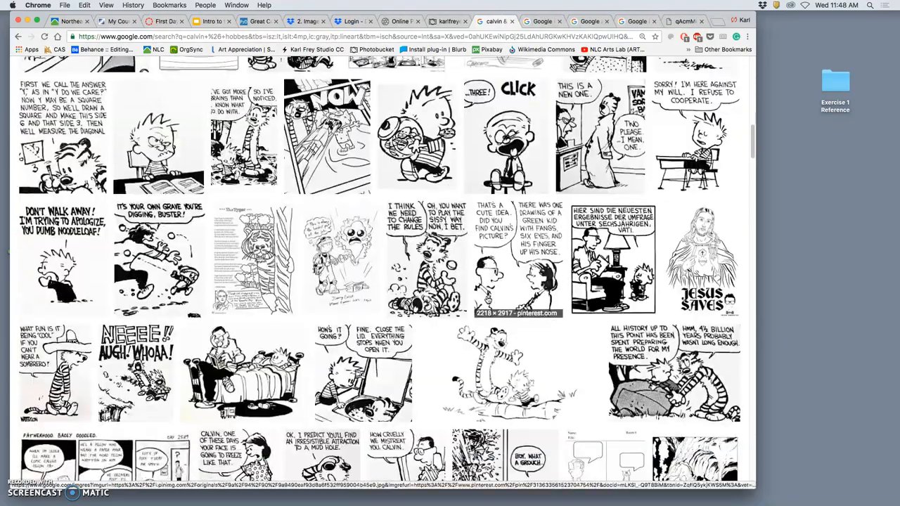
scroll(down, 3)
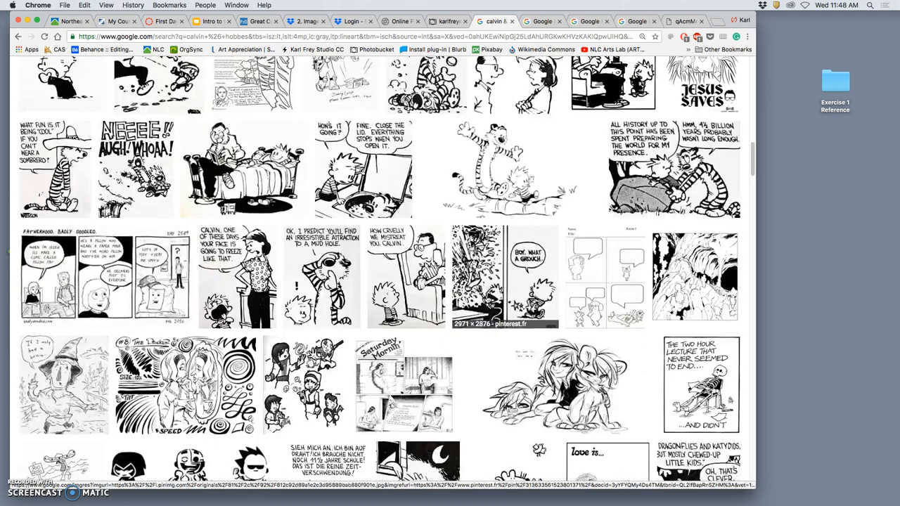
scroll(down, 3)
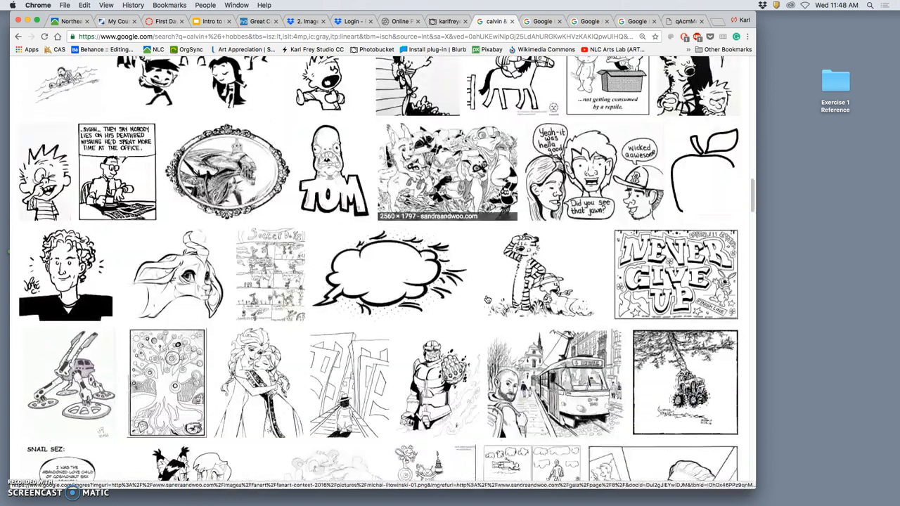
scroll(down, 3)
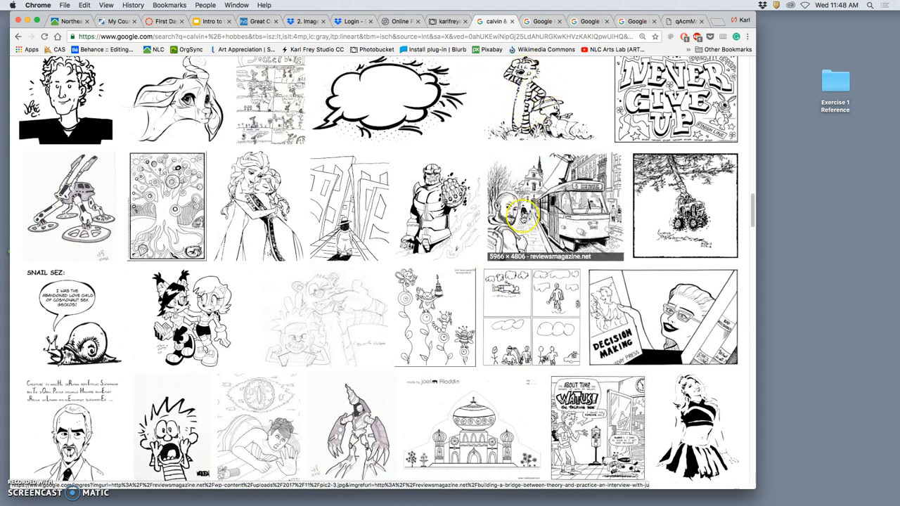
scroll(down, 3)
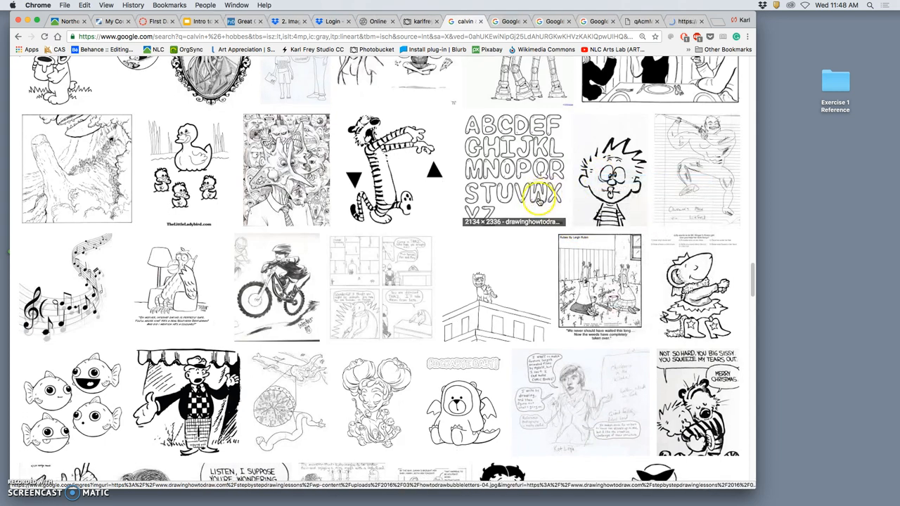
scroll(down, 3)
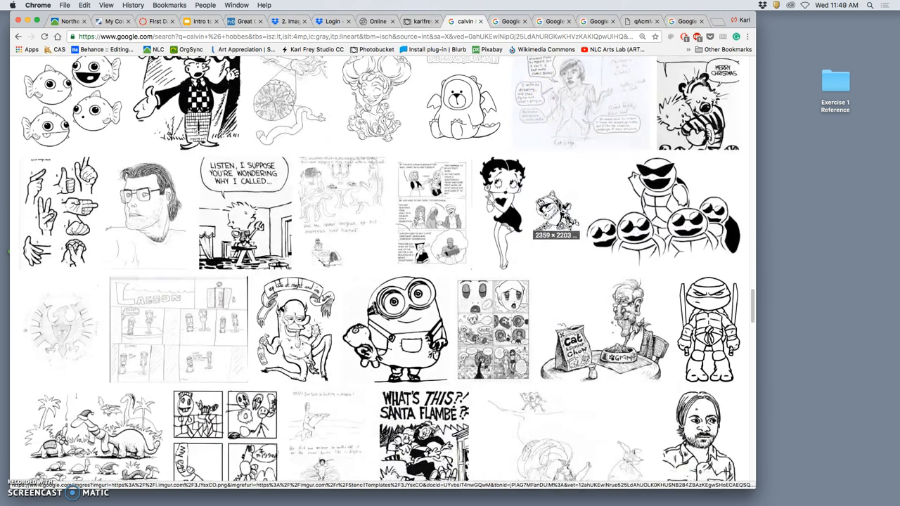
scroll(down, 3)
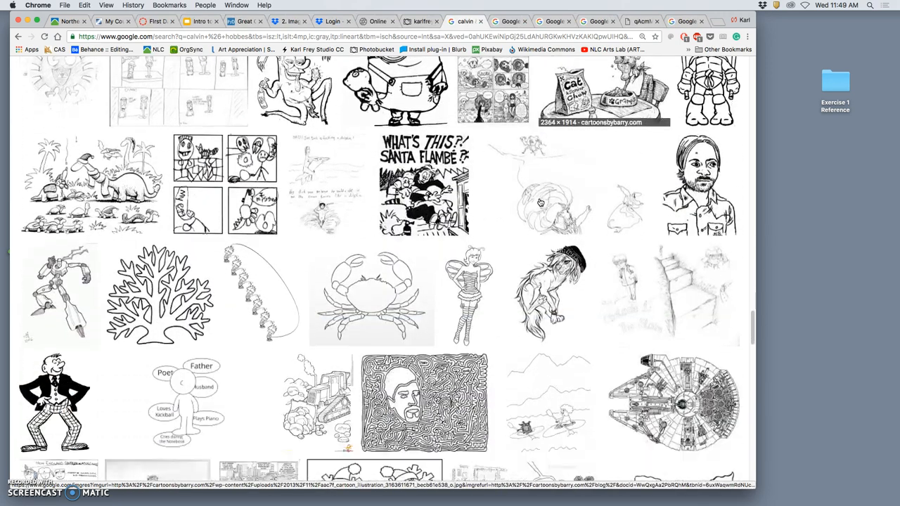
scroll(down, 3)
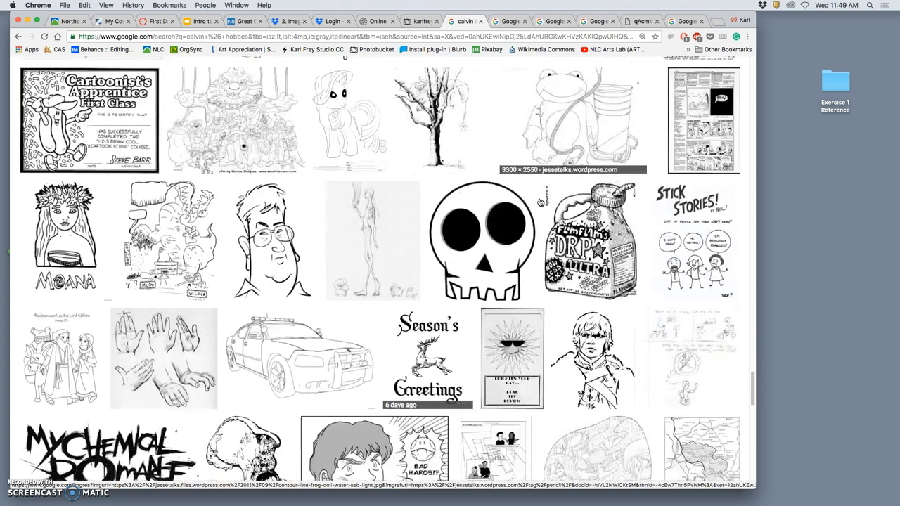
scroll(down, 3)
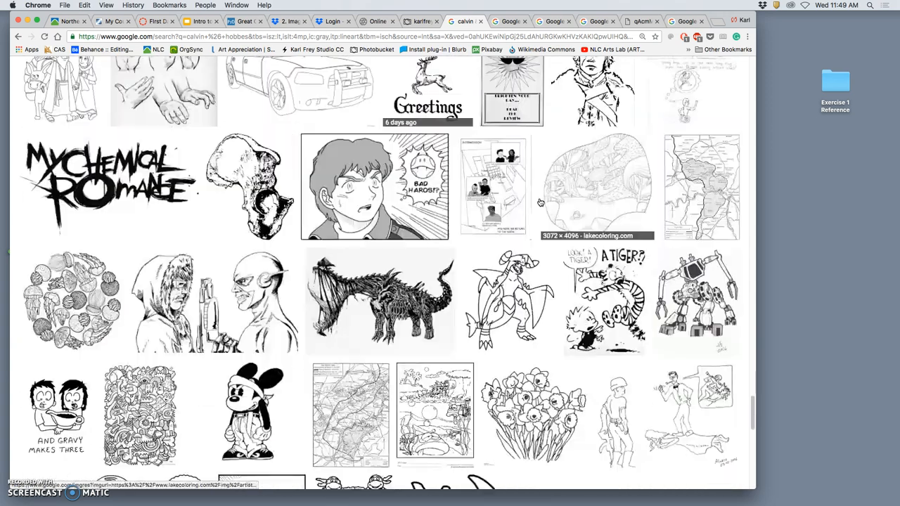
scroll(down, 3)
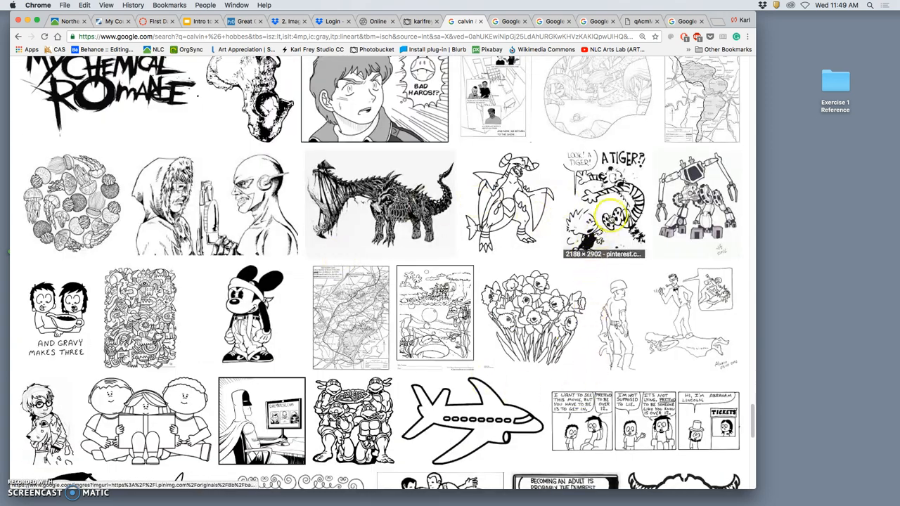
right_click(608, 214)
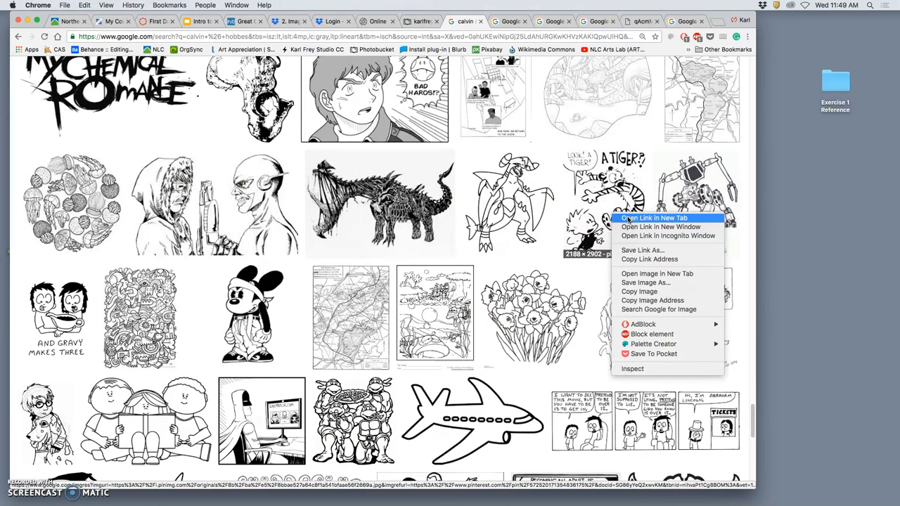
click(405, 307)
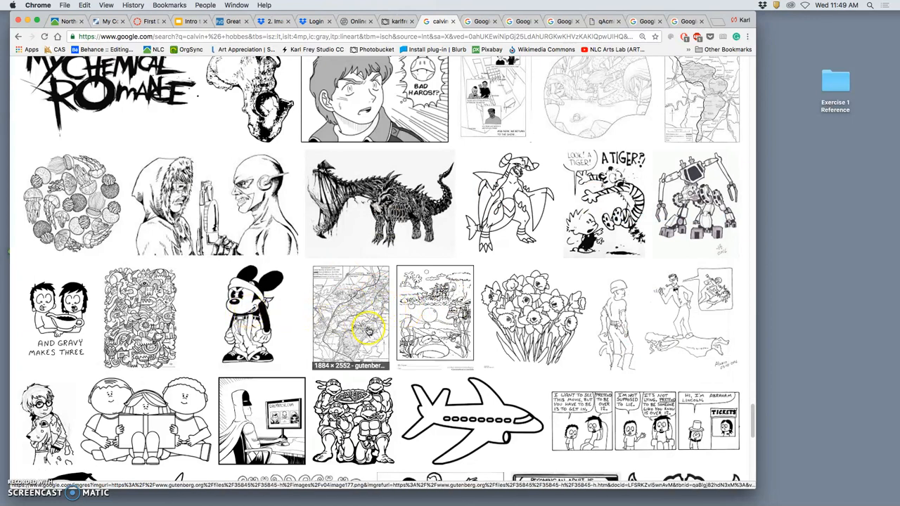
mouse_move(267, 330)
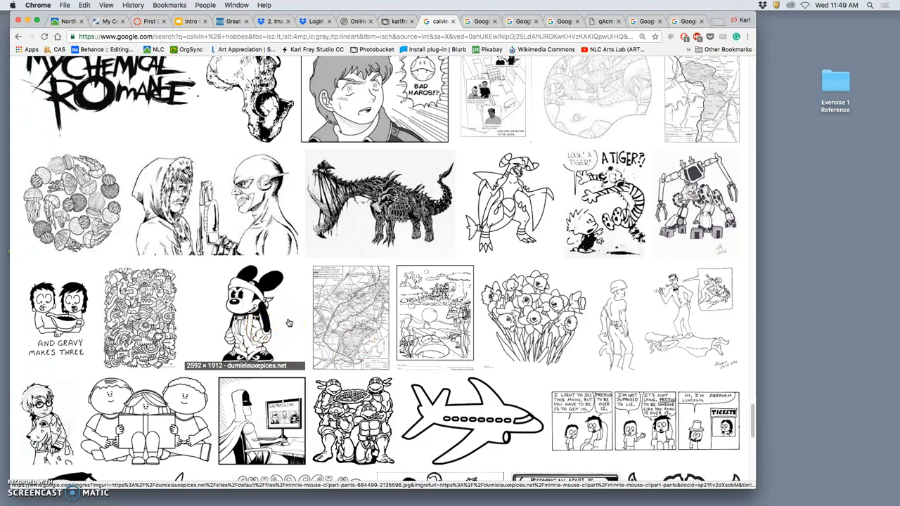
scroll(down, 3)
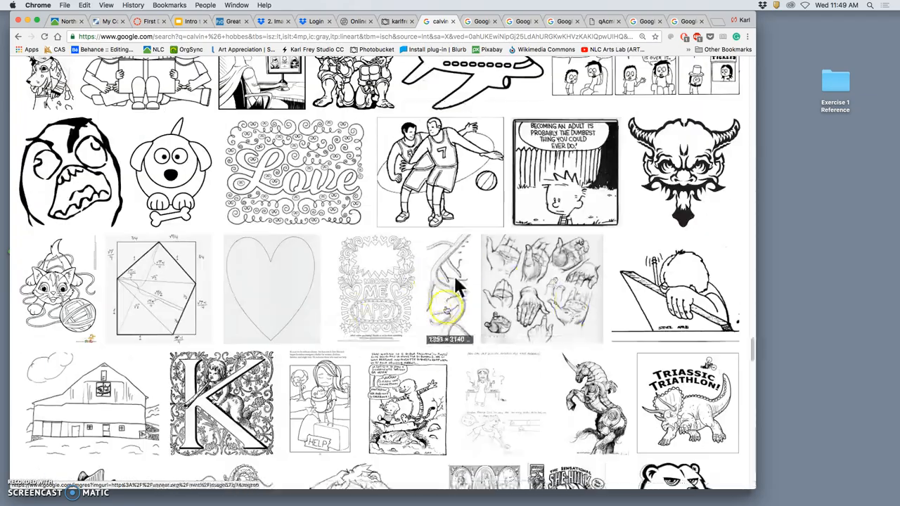
scroll(down, 3)
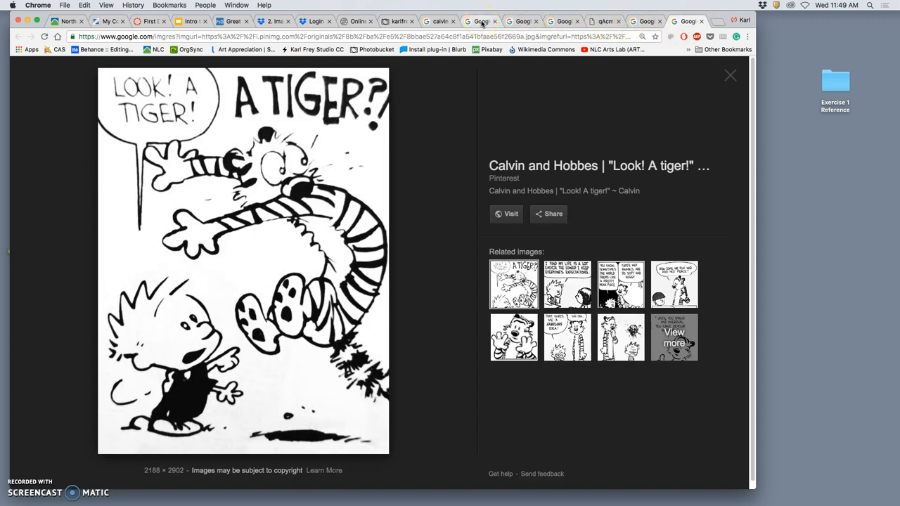
mouse_move(480, 21)
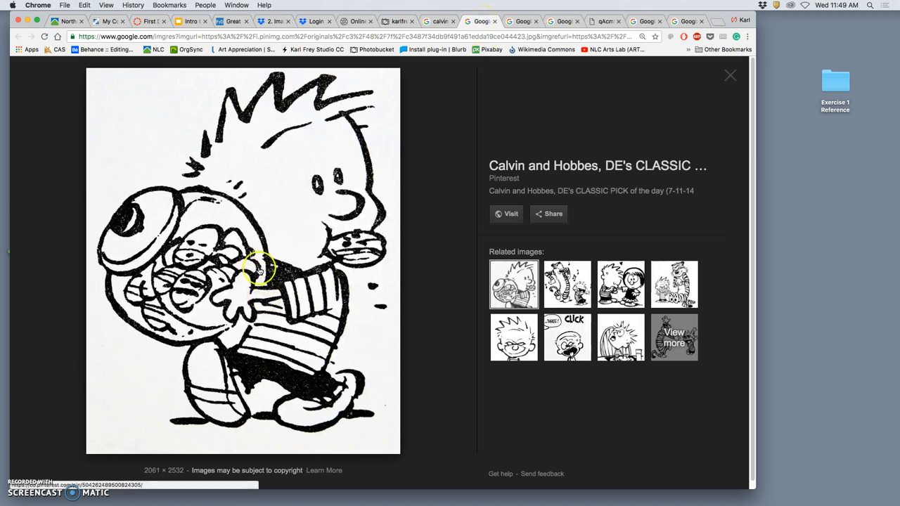
mouse_move(168, 470)
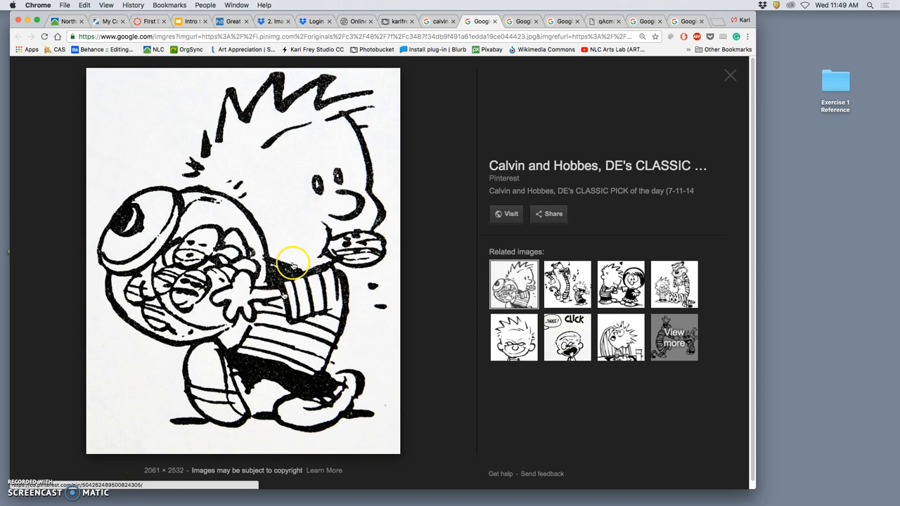
mouse_move(280, 242)
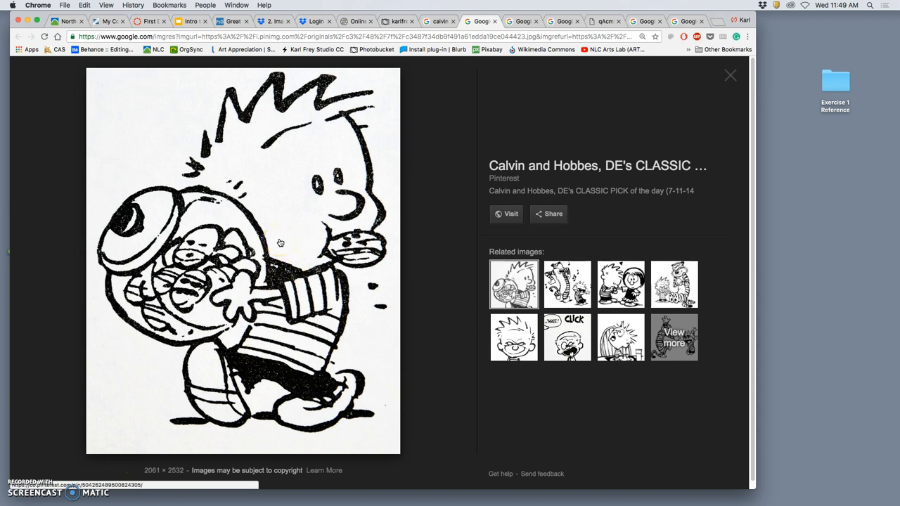
- Bring up the image options on the Calvin bowl preview
right_click(277, 233)
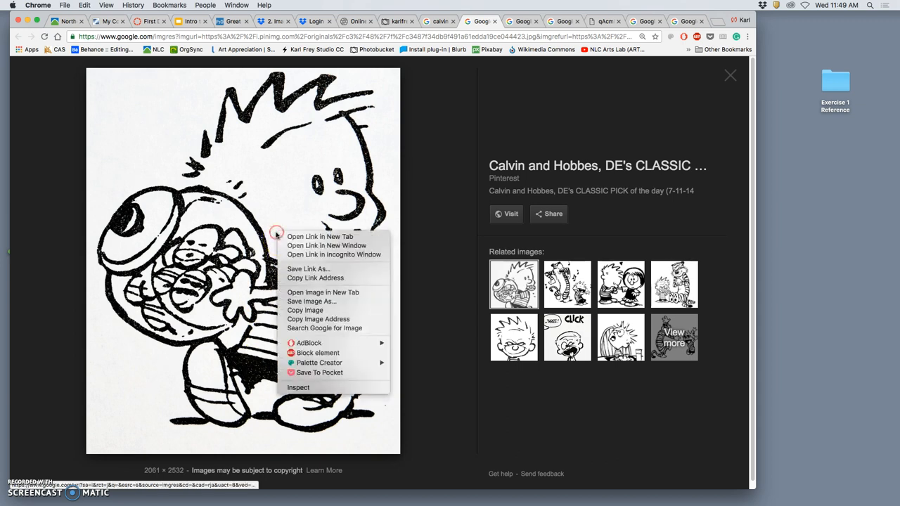
mouse_move(322, 292)
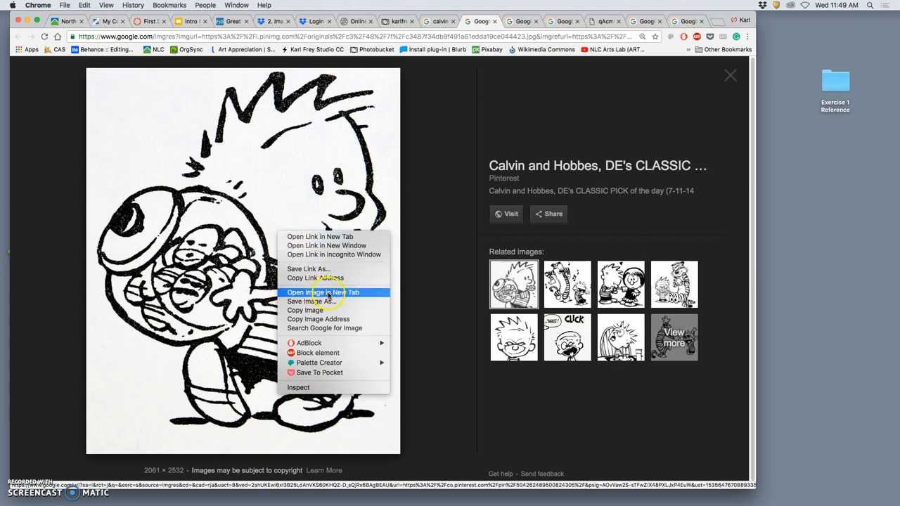
- Open the Calvin bowl drawing full-size in a new tab and view it
click(323, 293)
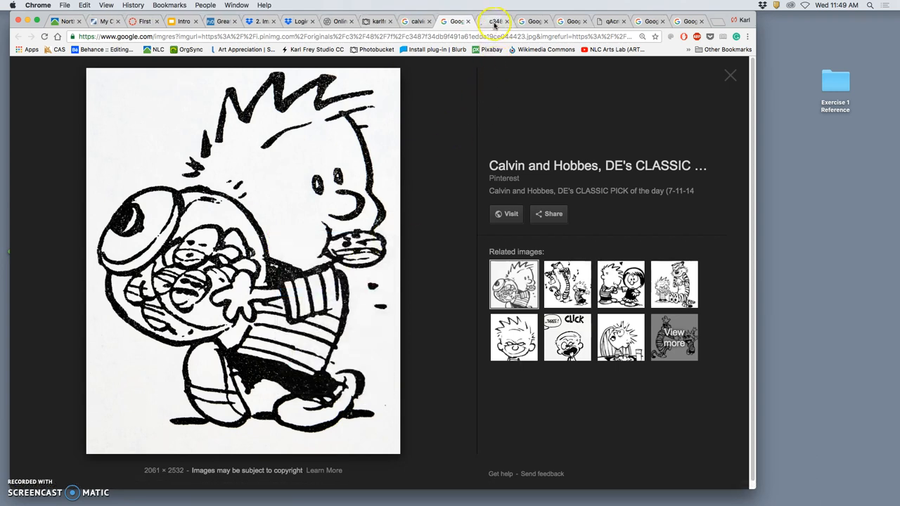
click(242, 260)
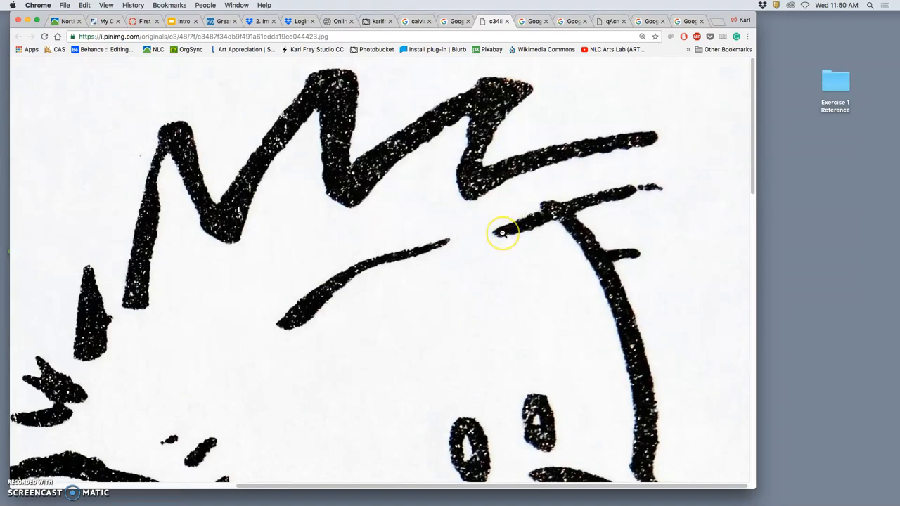
scroll(down, 3)
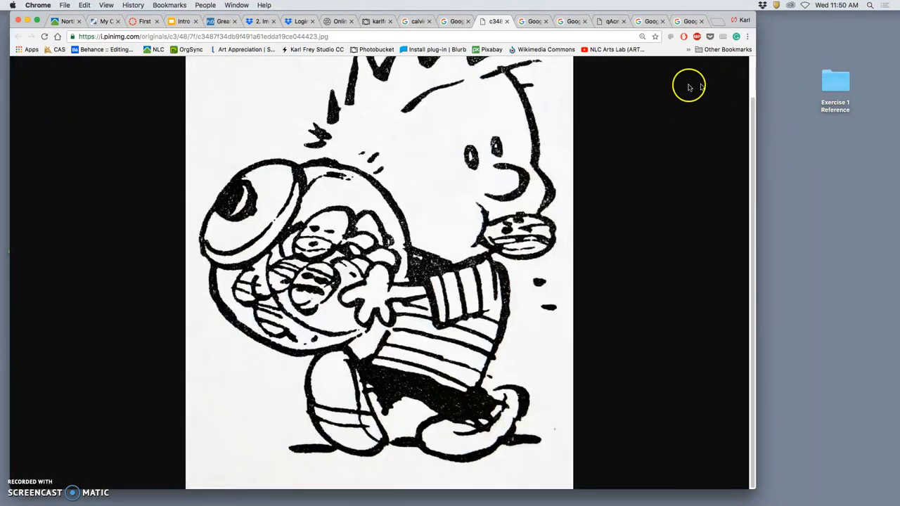
click(464, 21)
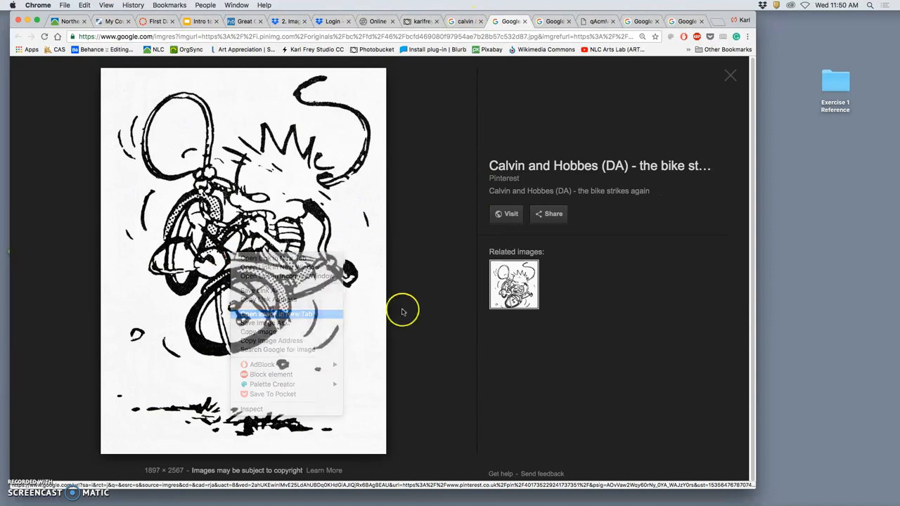
- Open the bike-crash comic and the 'Don't walk away!' drawing full-size in new tabs
click(277, 314)
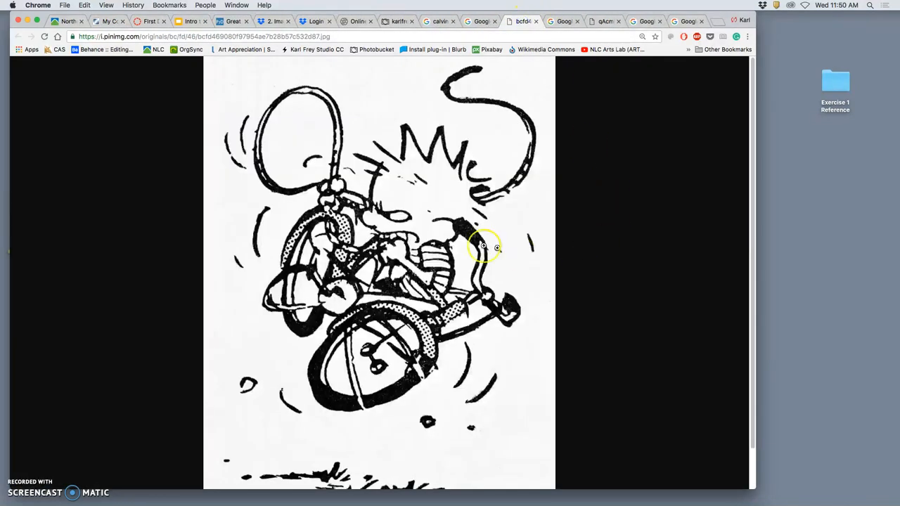
click(483, 245)
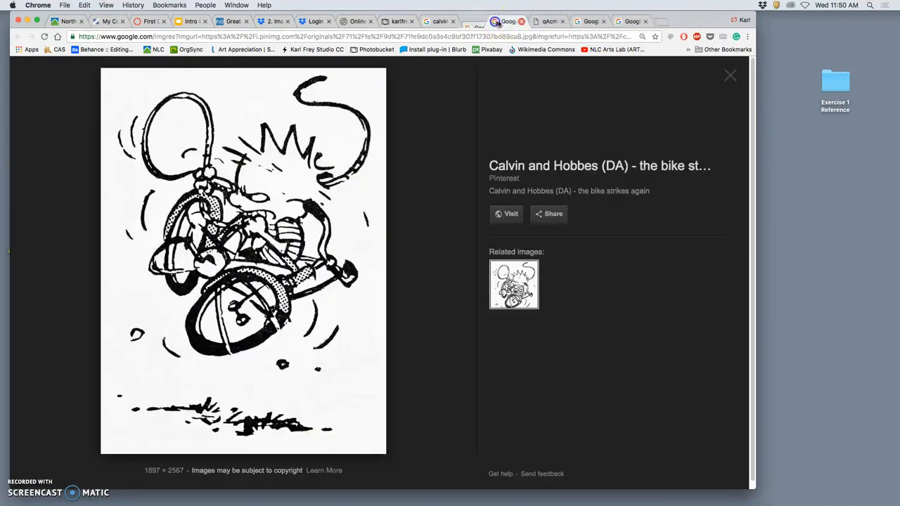
click(513, 284)
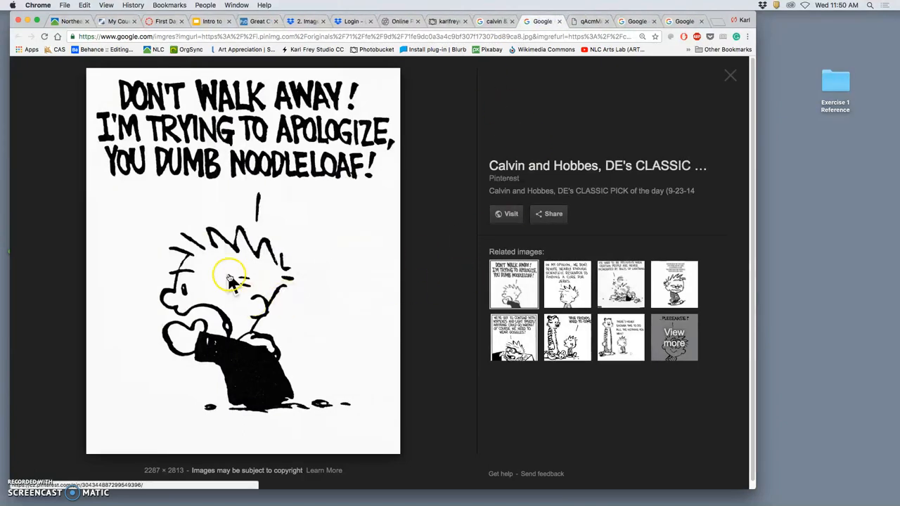
right_click(232, 277)
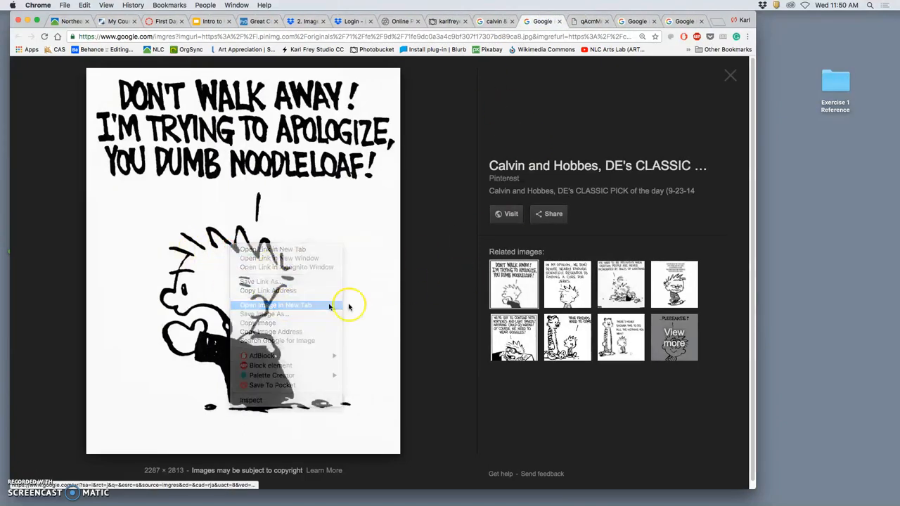
click(276, 305)
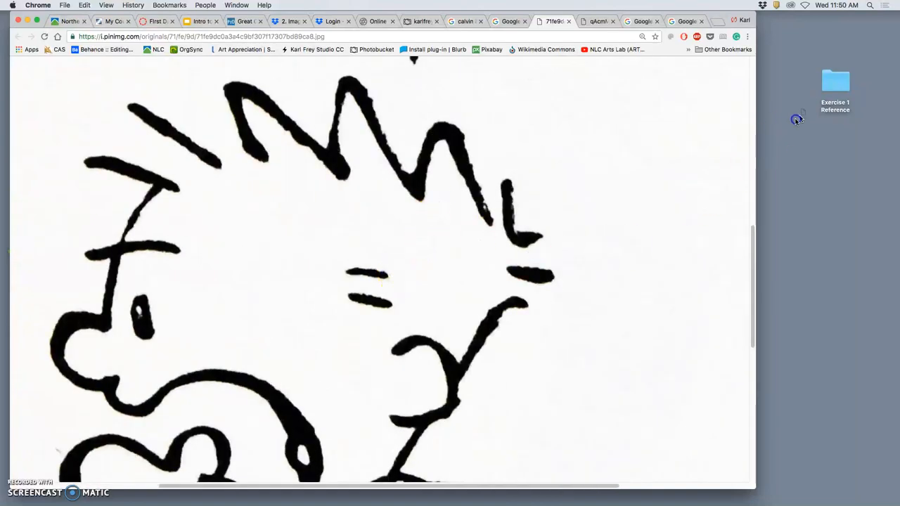
mouse_move(638, 89)
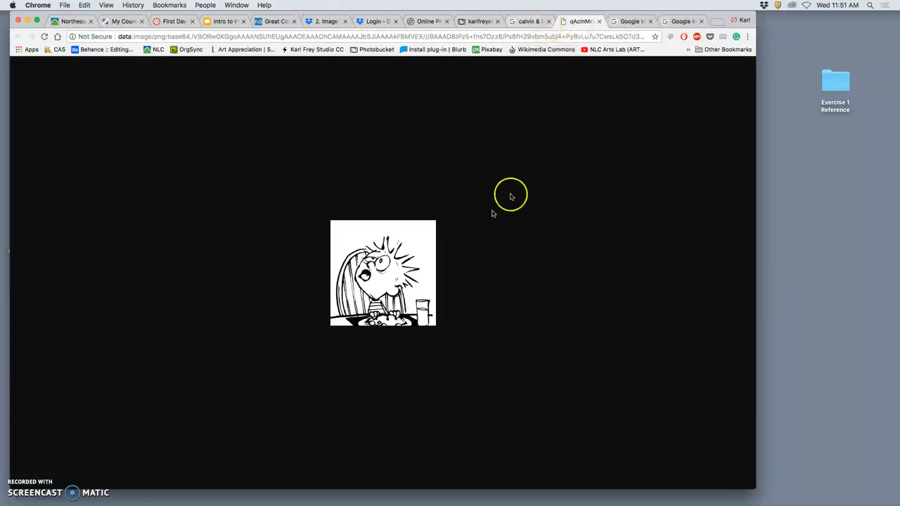
mouse_move(433, 236)
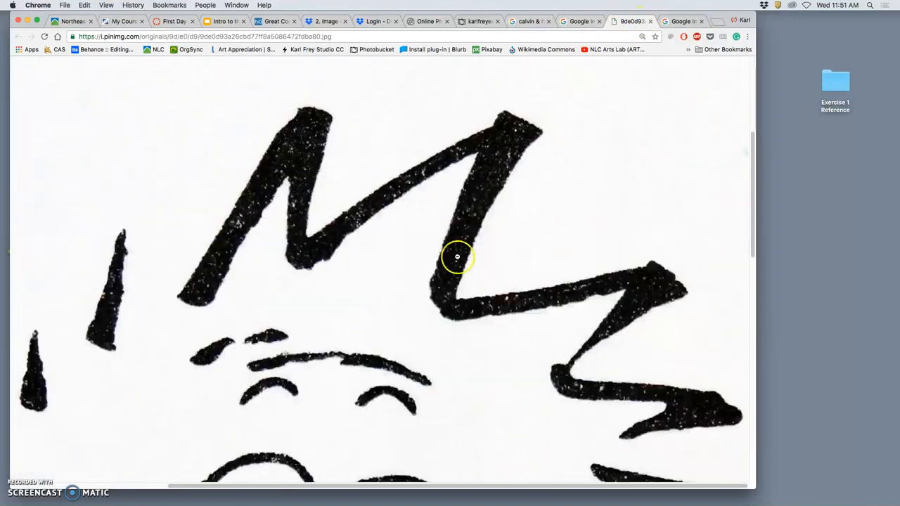
- Scroll through the full-size striped-shirt Calvin image, then close its tab
scroll(down, 3)
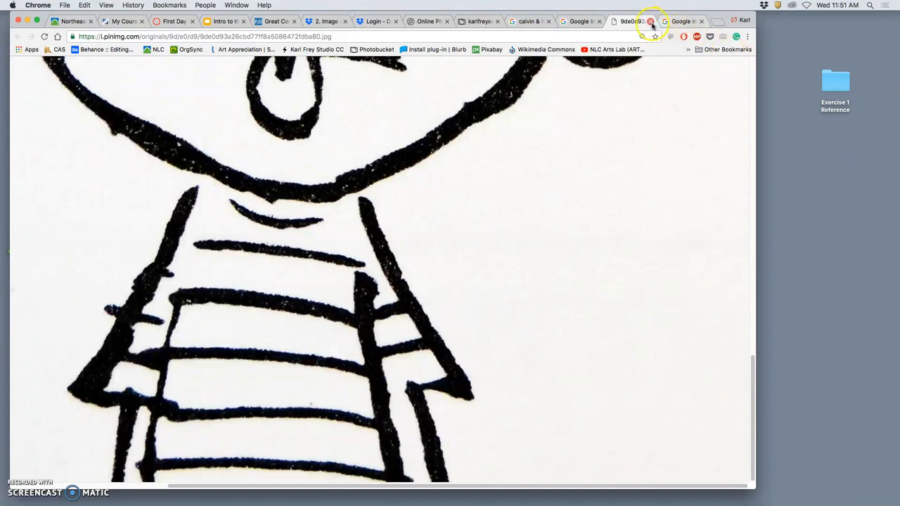
click(650, 21)
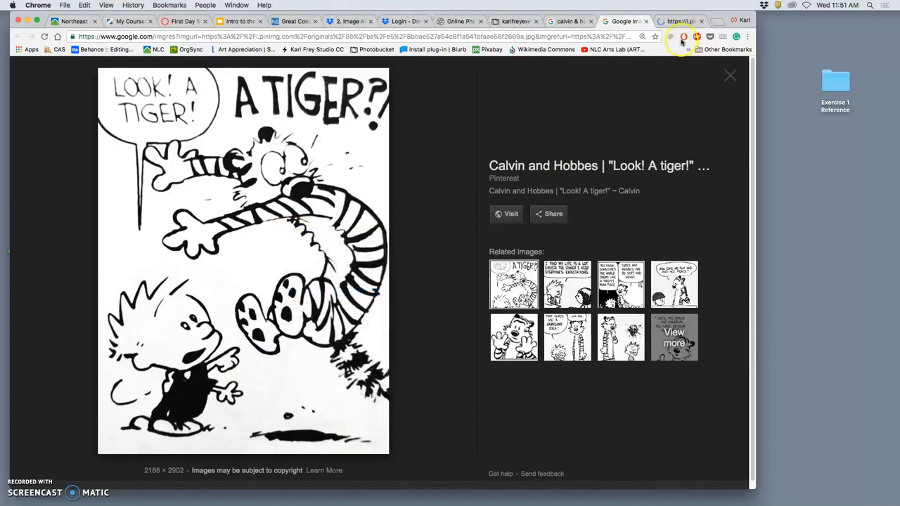
- View the full-size tiger image, check Exercise 1 Reference holds five images, close the tab
click(243, 260)
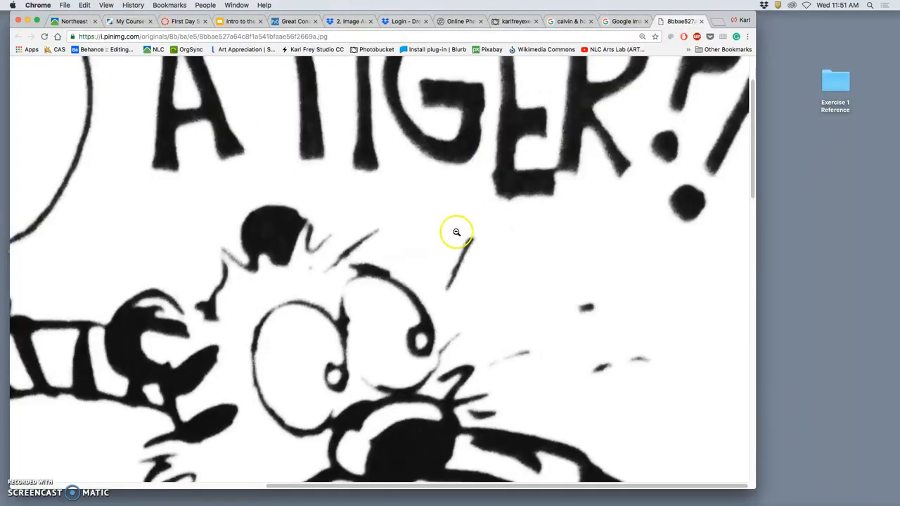
scroll(down, 3)
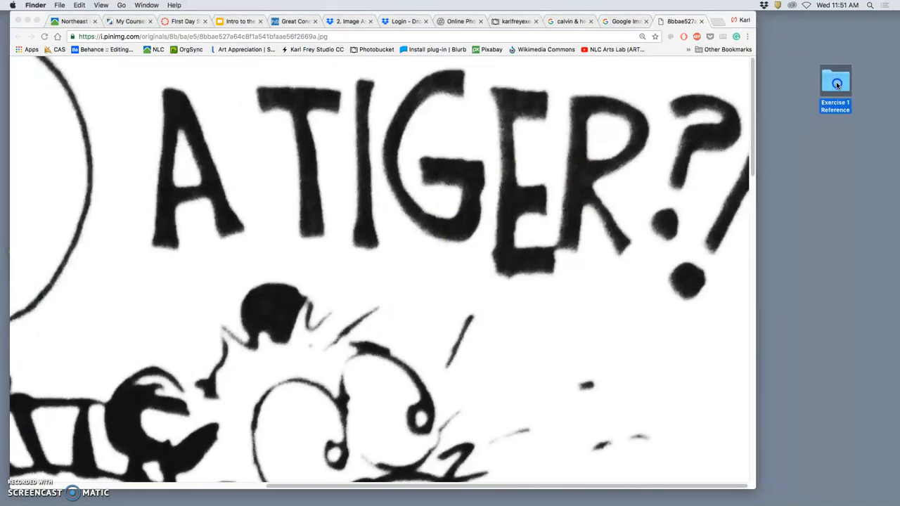
double_click(835, 80)
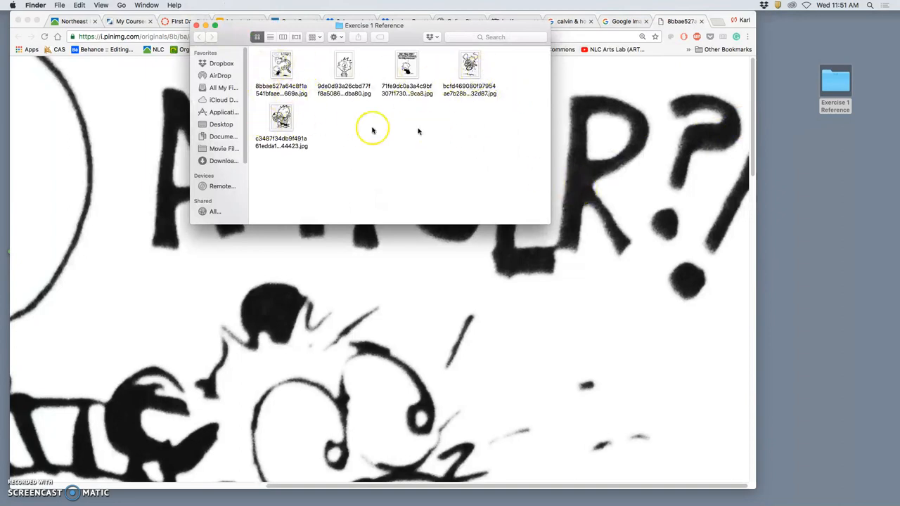
click(677, 21)
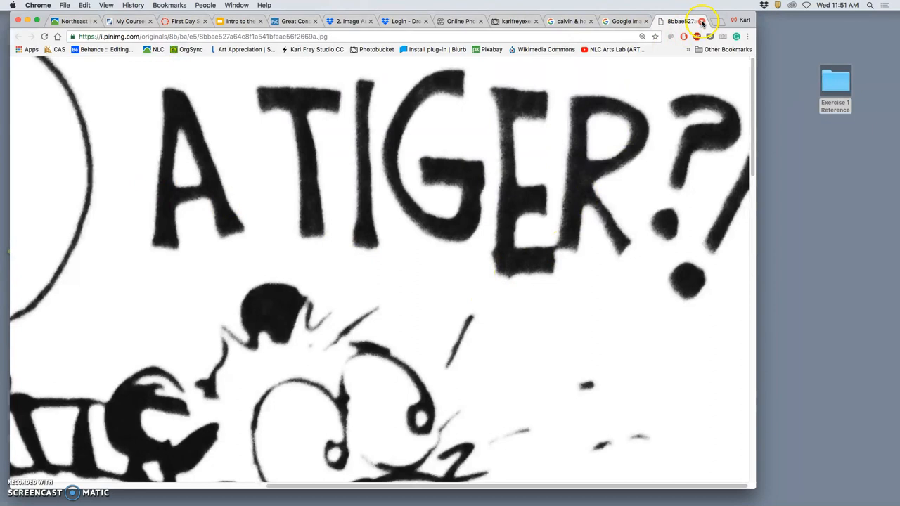
click(668, 21)
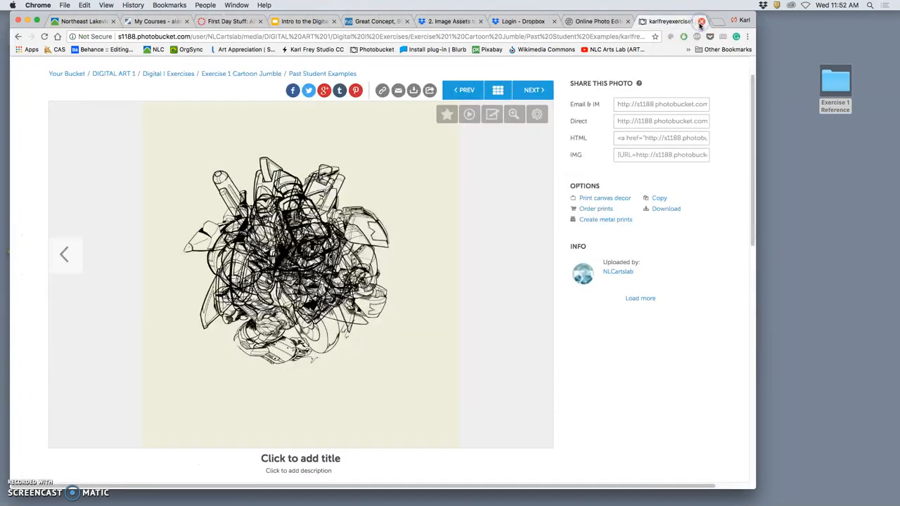
- Run a fresh Google Images search for Calvin & Hobbes in a new tab and reveal Tools
click(700, 21)
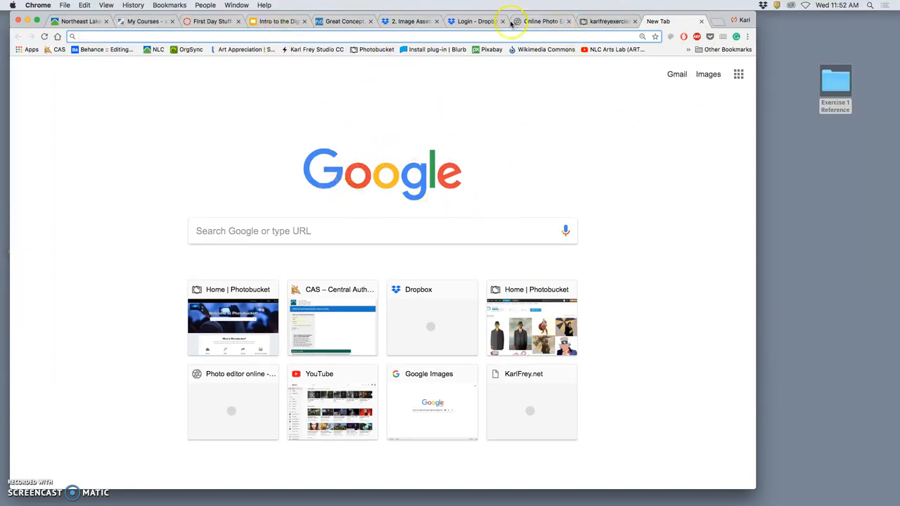
click(708, 74)
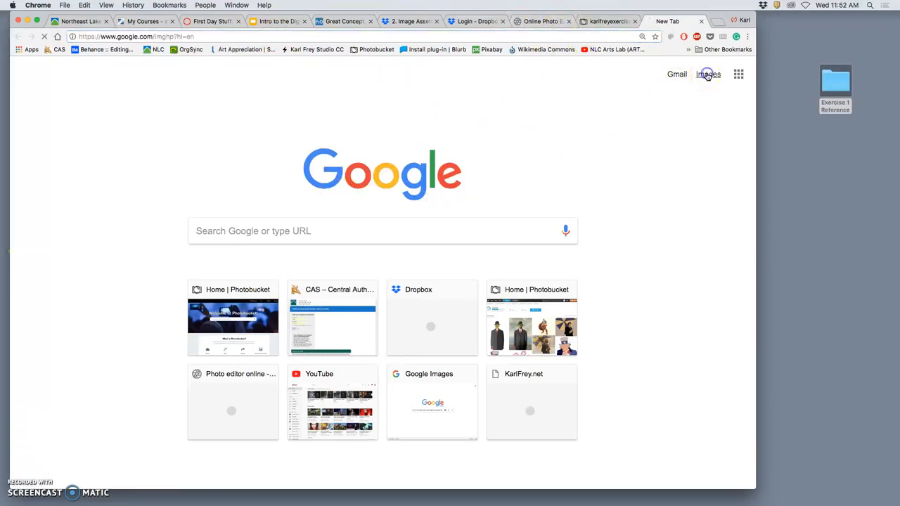
click(707, 73)
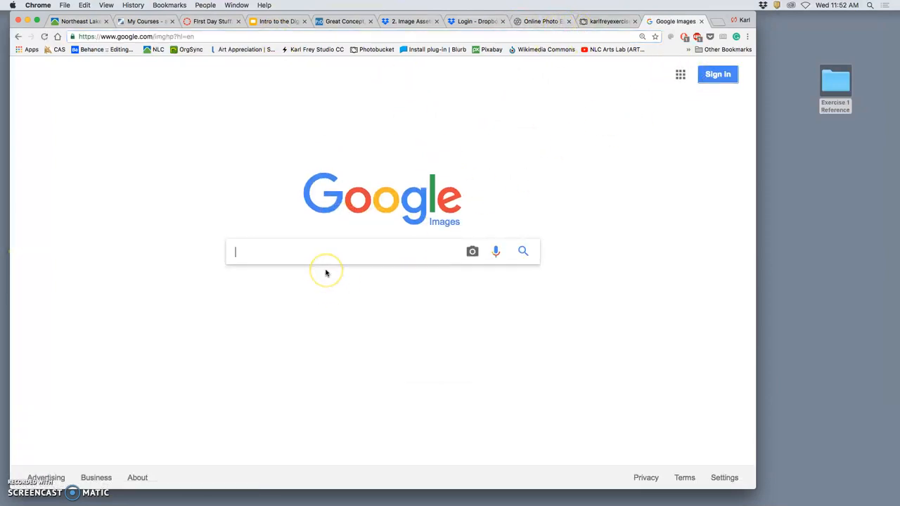
text(Calvin & Hobbes)
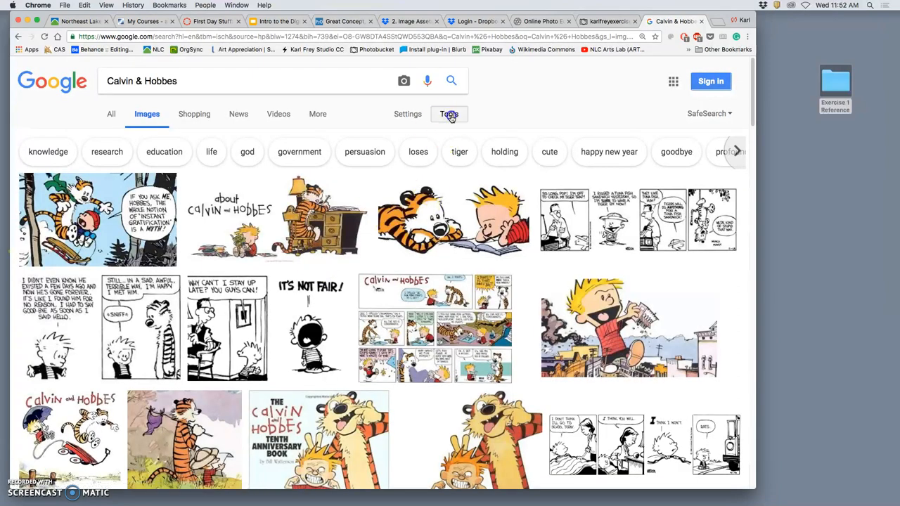
click(448, 114)
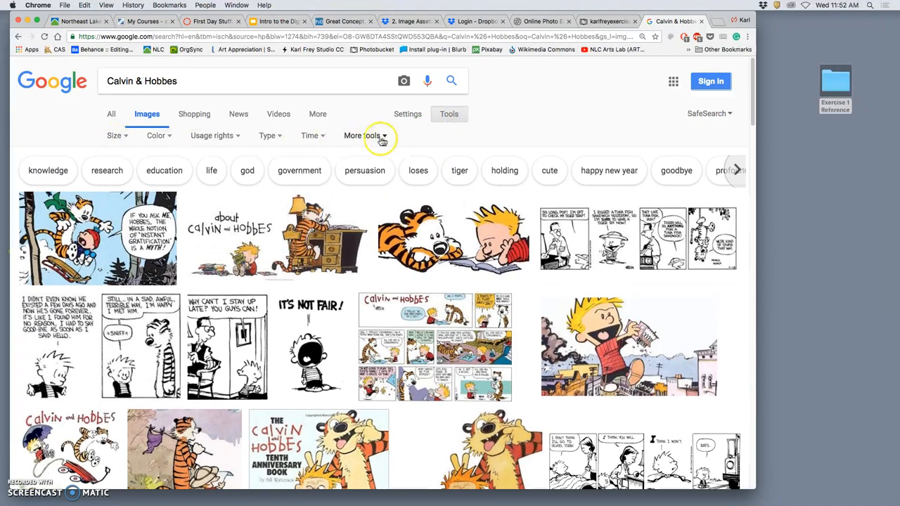
- Filter results to images labeled for reuse and visit the New Years strip's host page
click(211, 135)
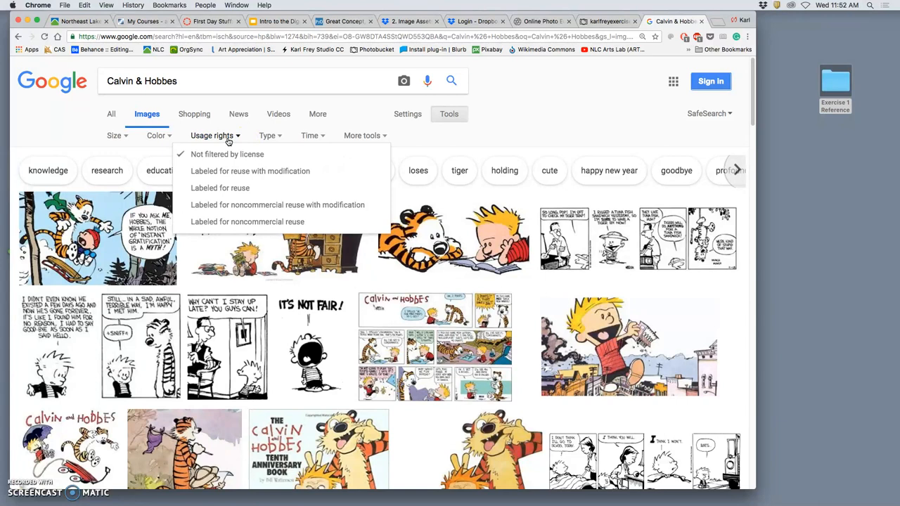
mouse_move(220, 188)
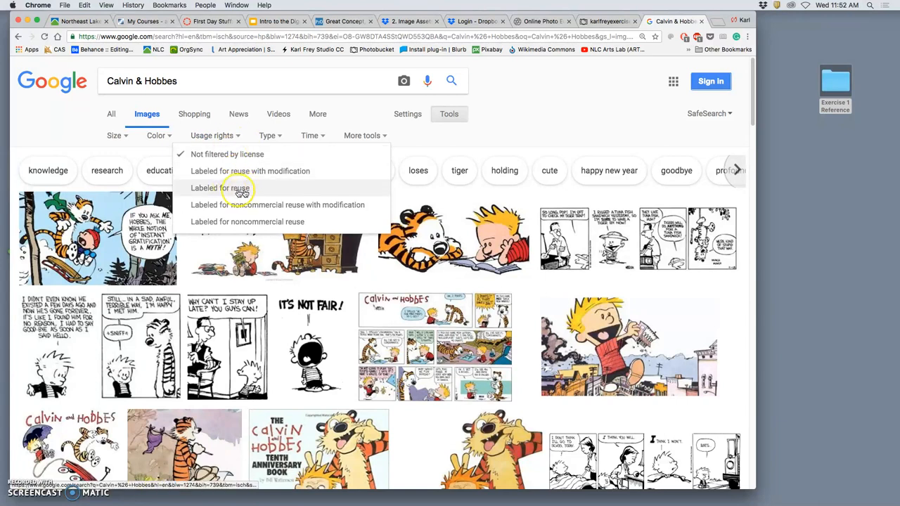
click(219, 188)
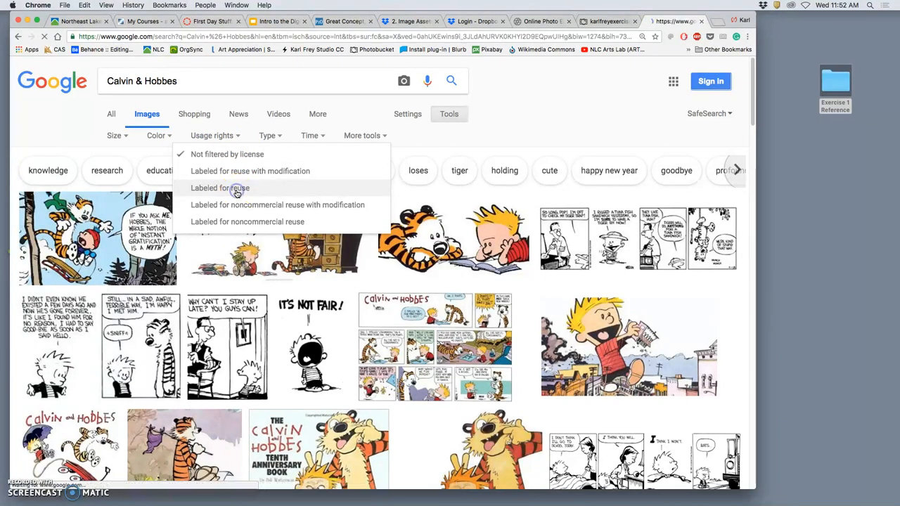
click(219, 188)
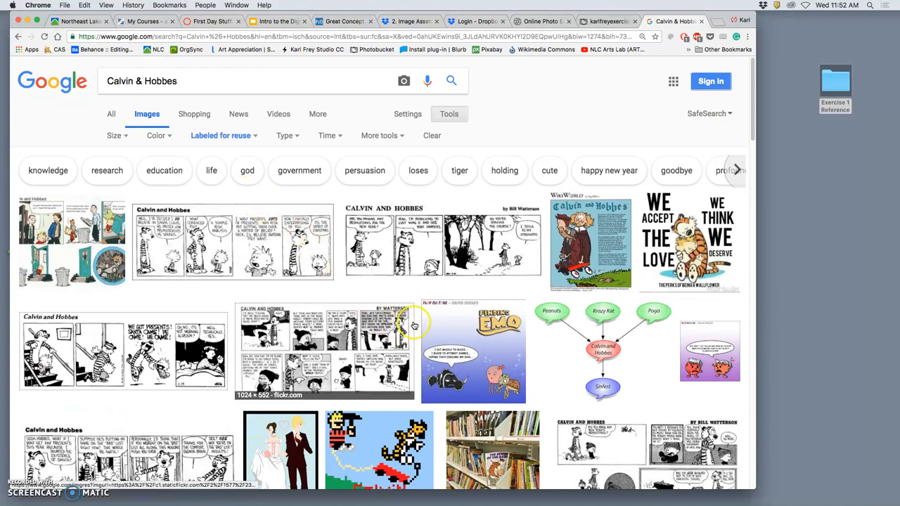
scroll(down, 3)
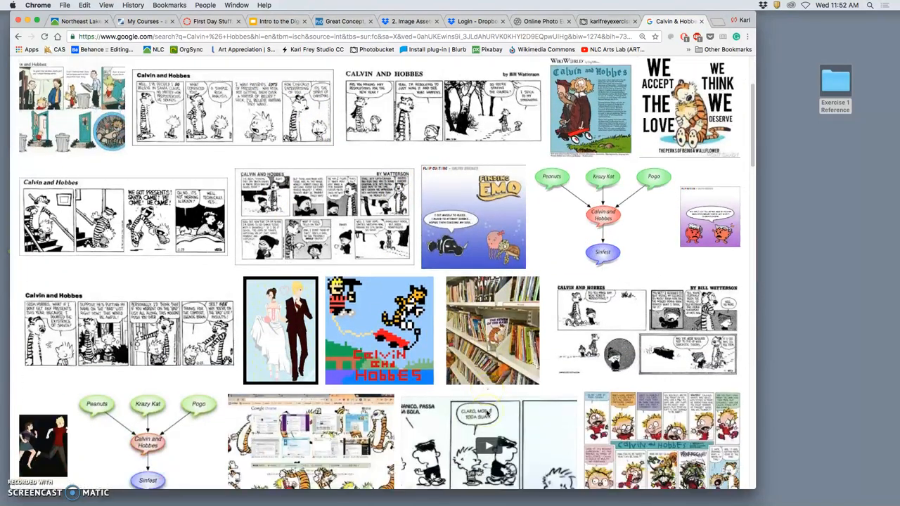
scroll(down, 3)
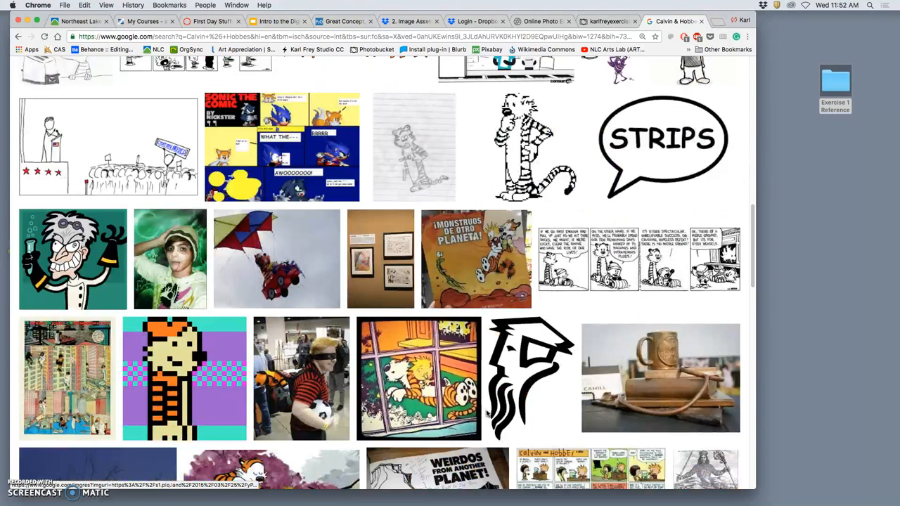
scroll(up, 3)
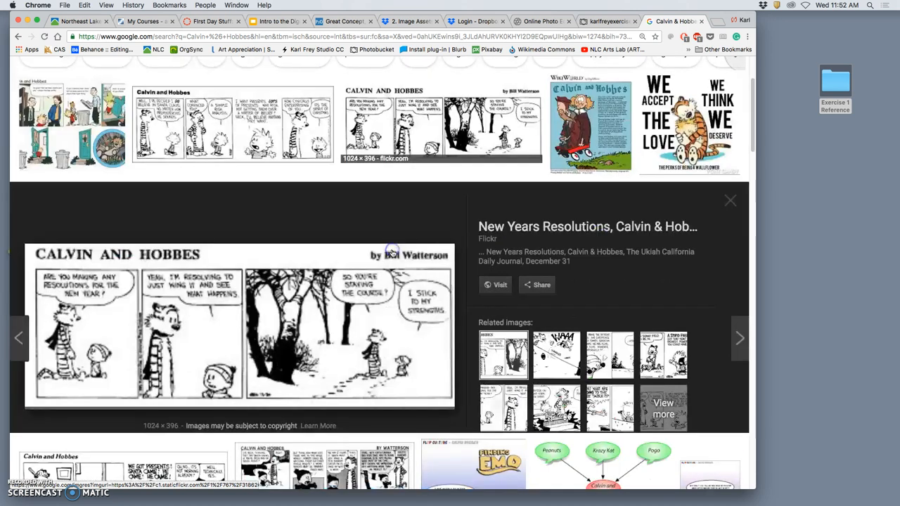
scroll(down, 3)
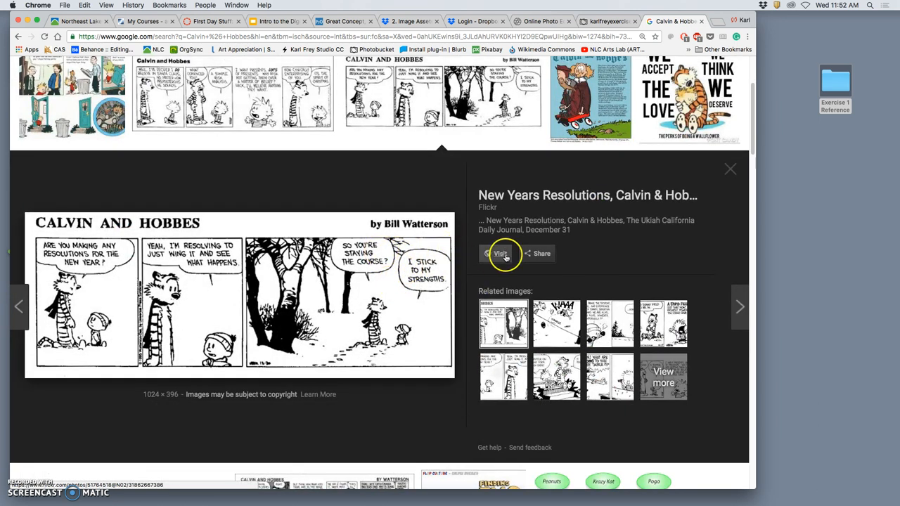
click(501, 253)
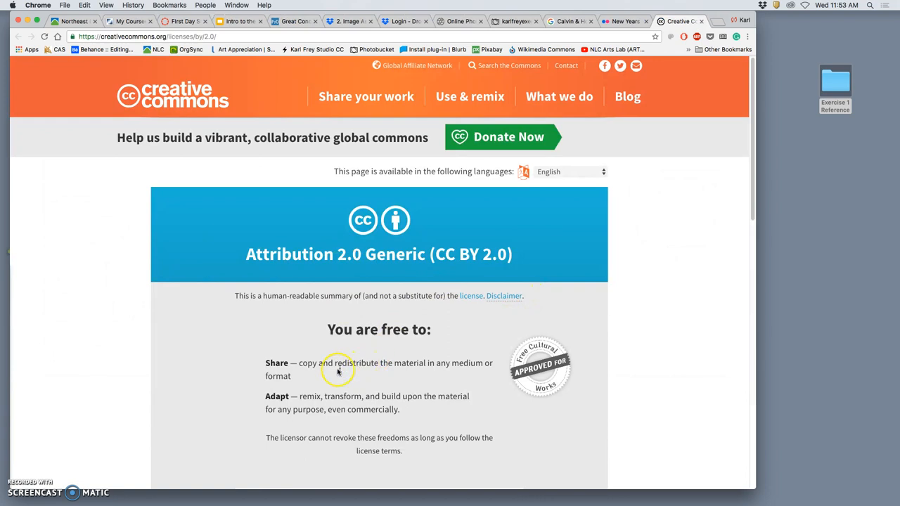
mouse_move(345, 394)
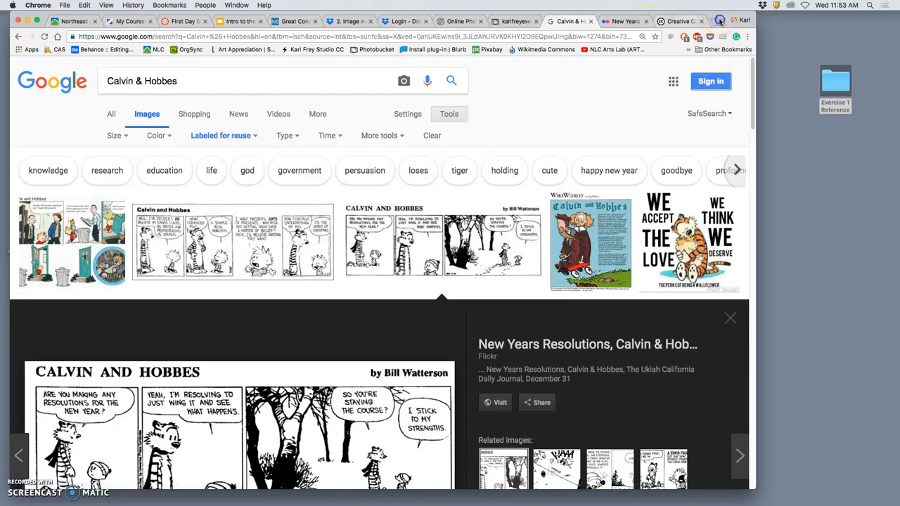
- Open the Pixabay bookmark in a new browser tab
click(717, 20)
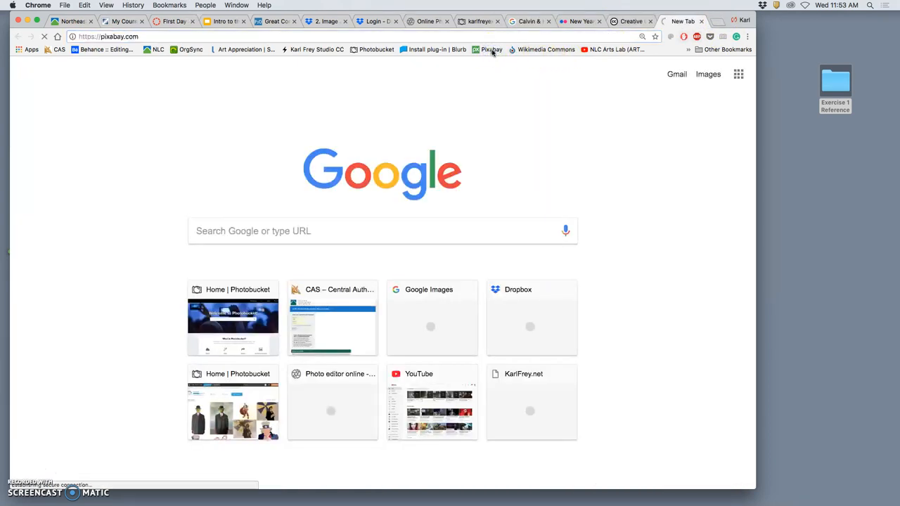
- Search Pixabay for 'calvin & Hobbes', which returns no matching images
click(490, 49)
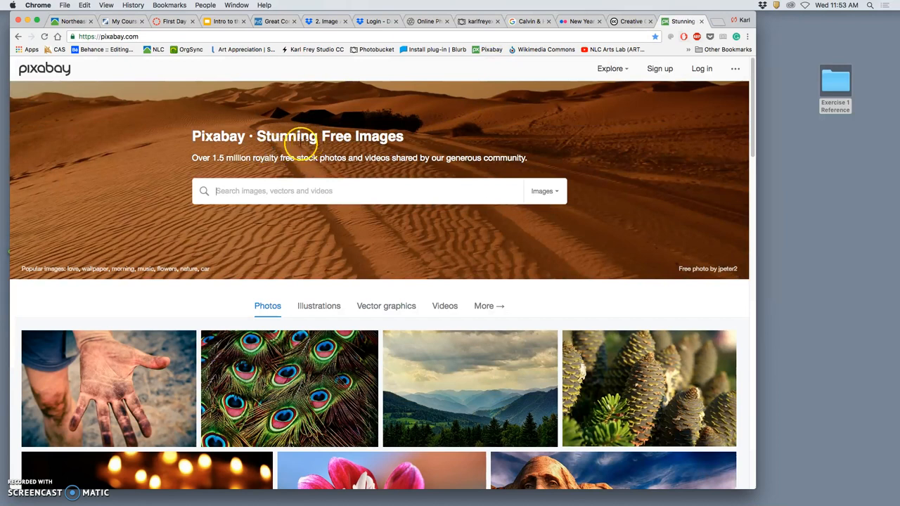
mouse_move(395, 195)
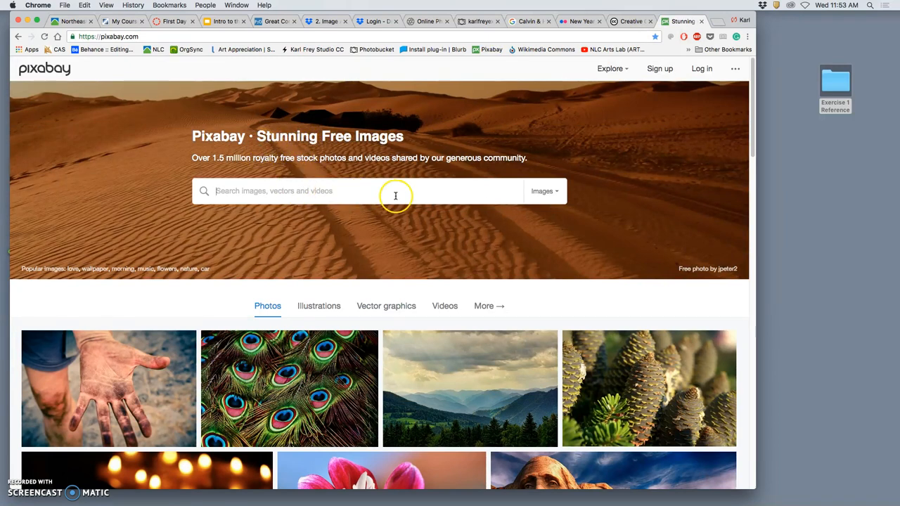
mouse_move(365, 191)
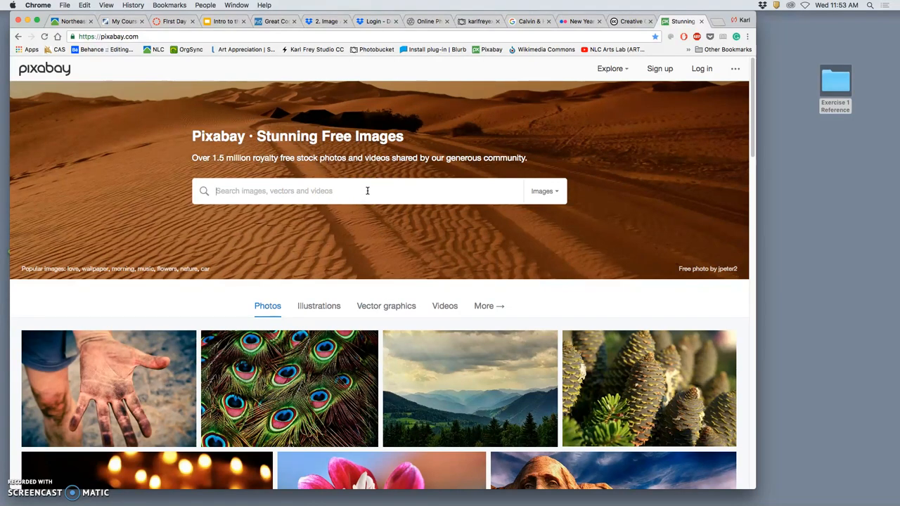
text(calvin & Hobbes)
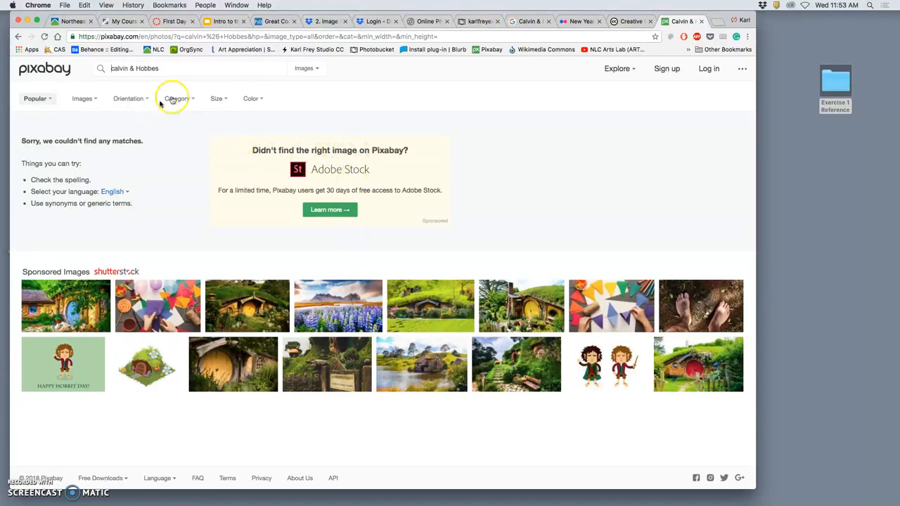
- Search 'cartoon boys', filter to black and white, and open the boy-with-glasses CC0 image
text(car)
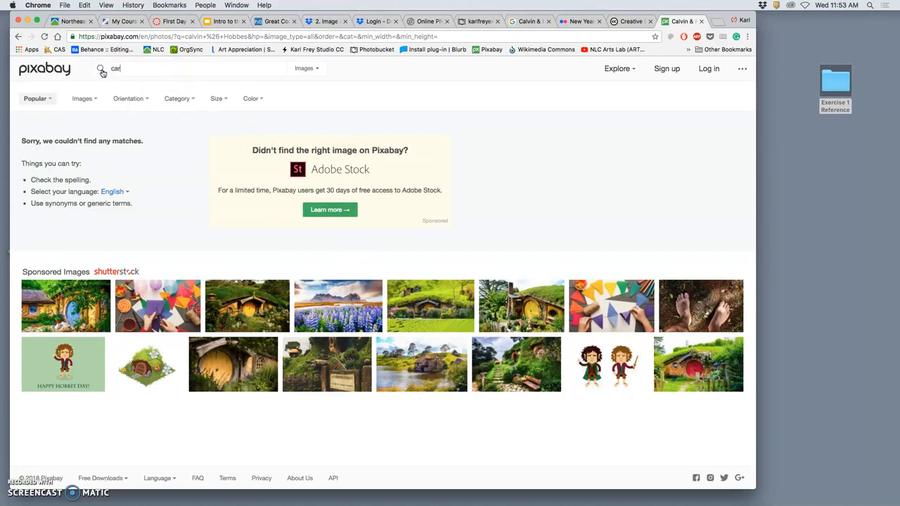
text(cartoon boys)
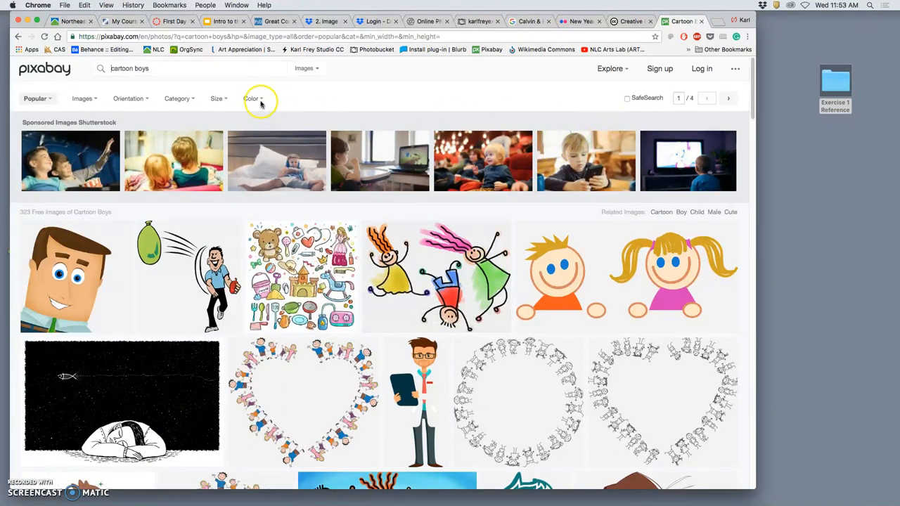
click(251, 97)
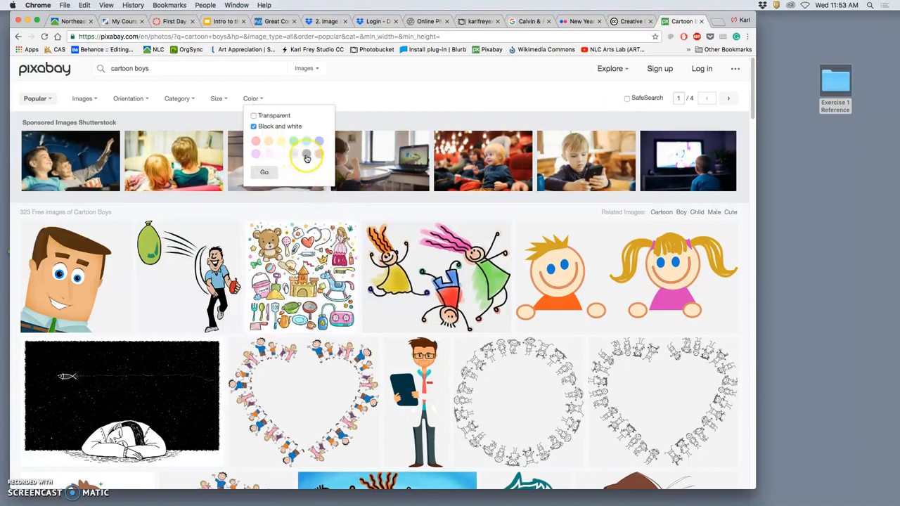
click(263, 171)
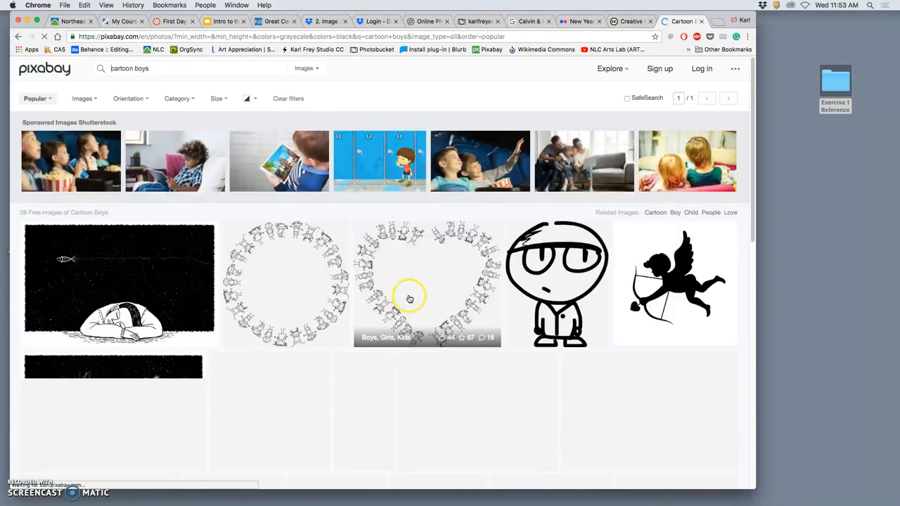
scroll(down, 3)
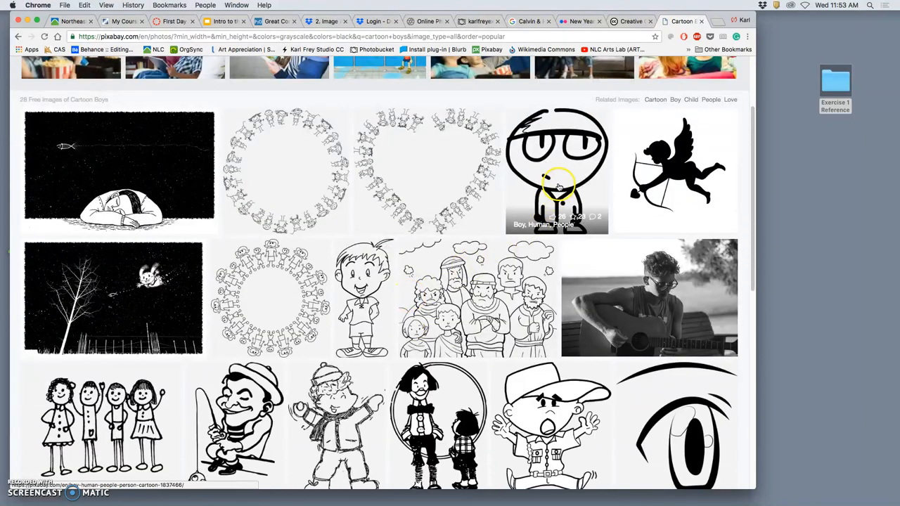
click(557, 168)
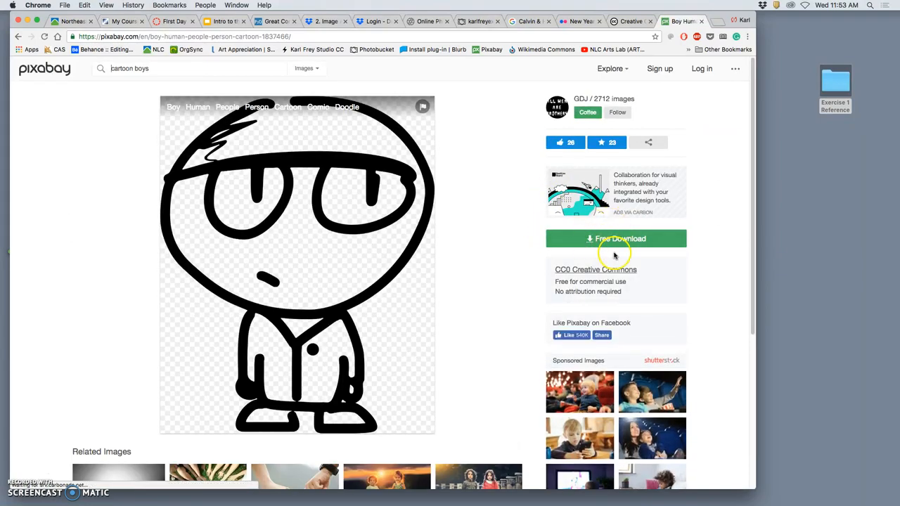
mouse_move(566, 280)
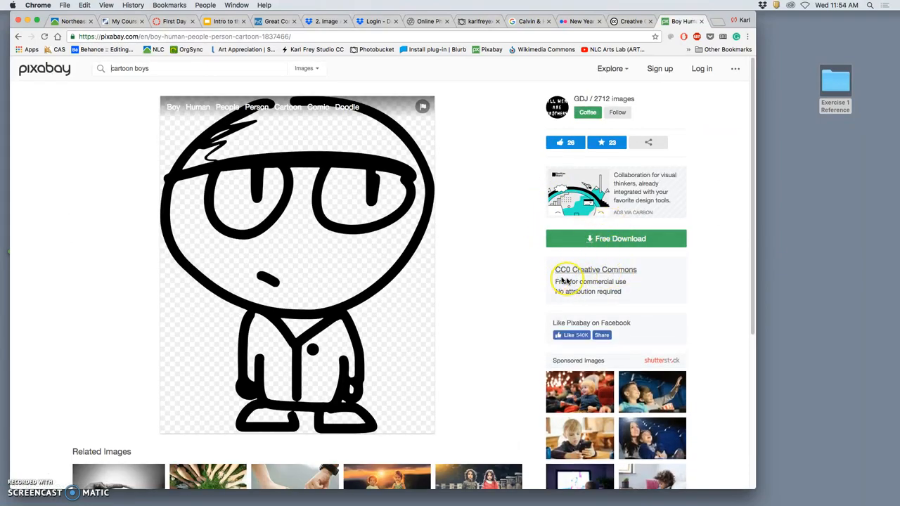